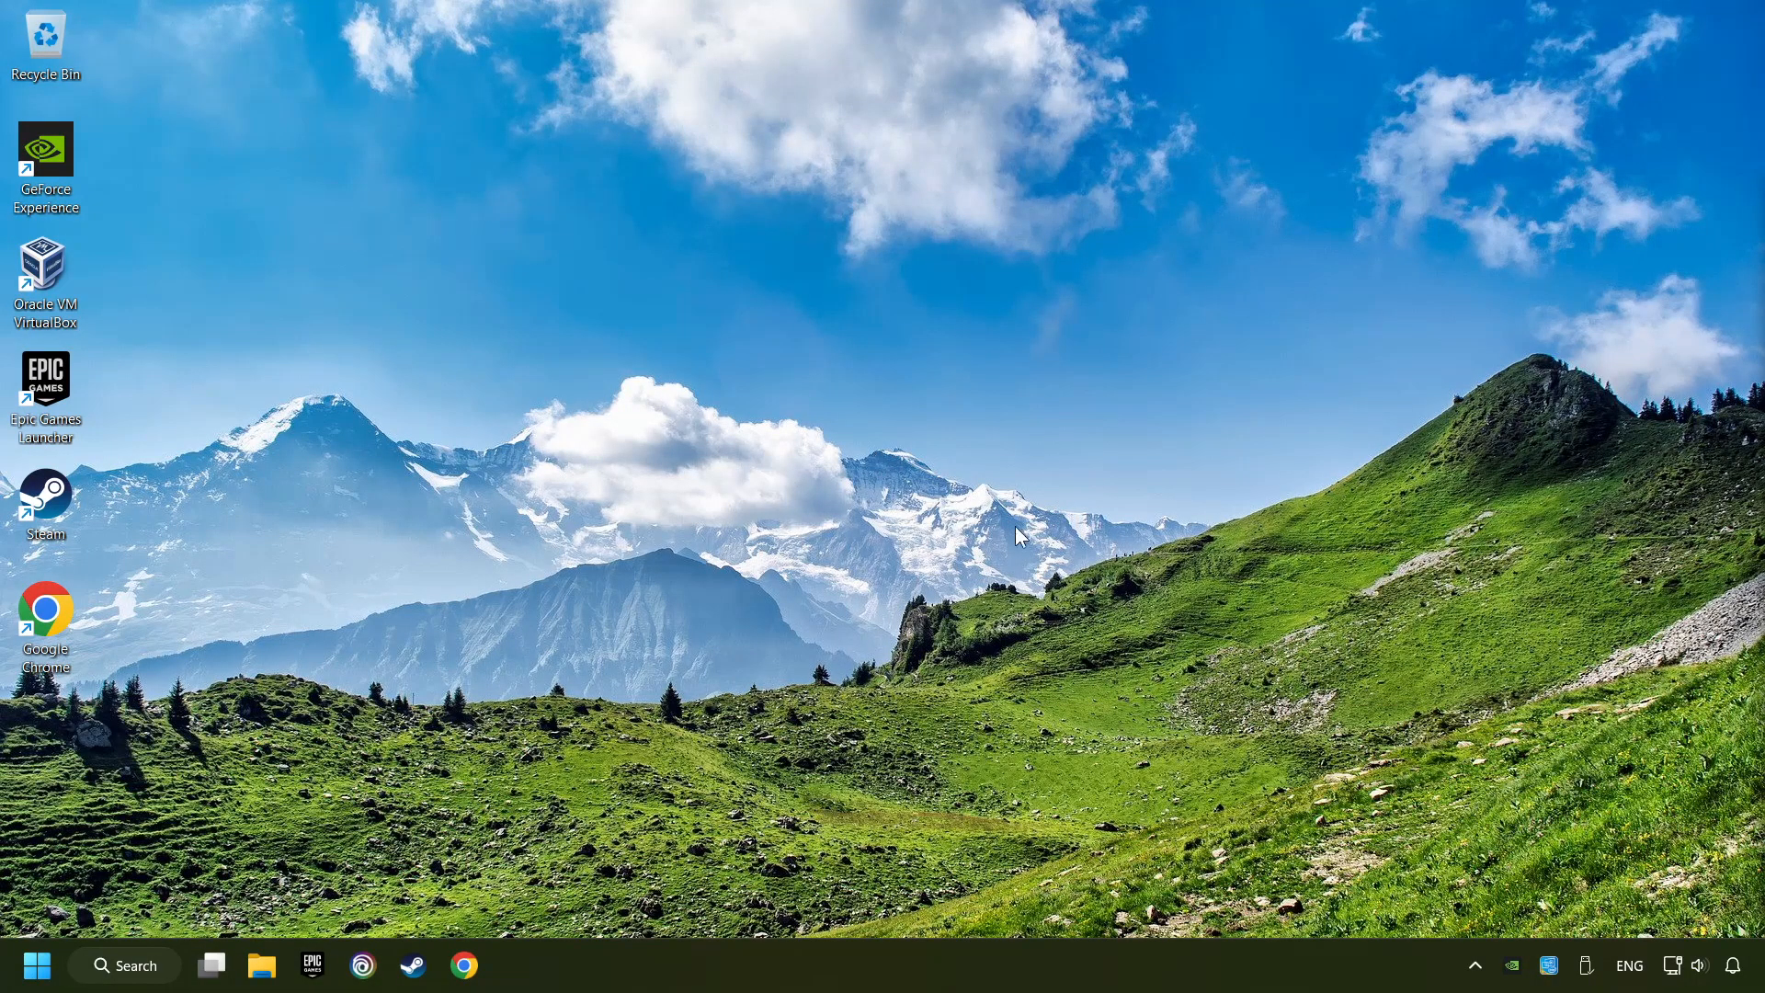
- Turn on automatic time zone and automatic time, sync the clock now, and close Settings
right_click(1699, 965)
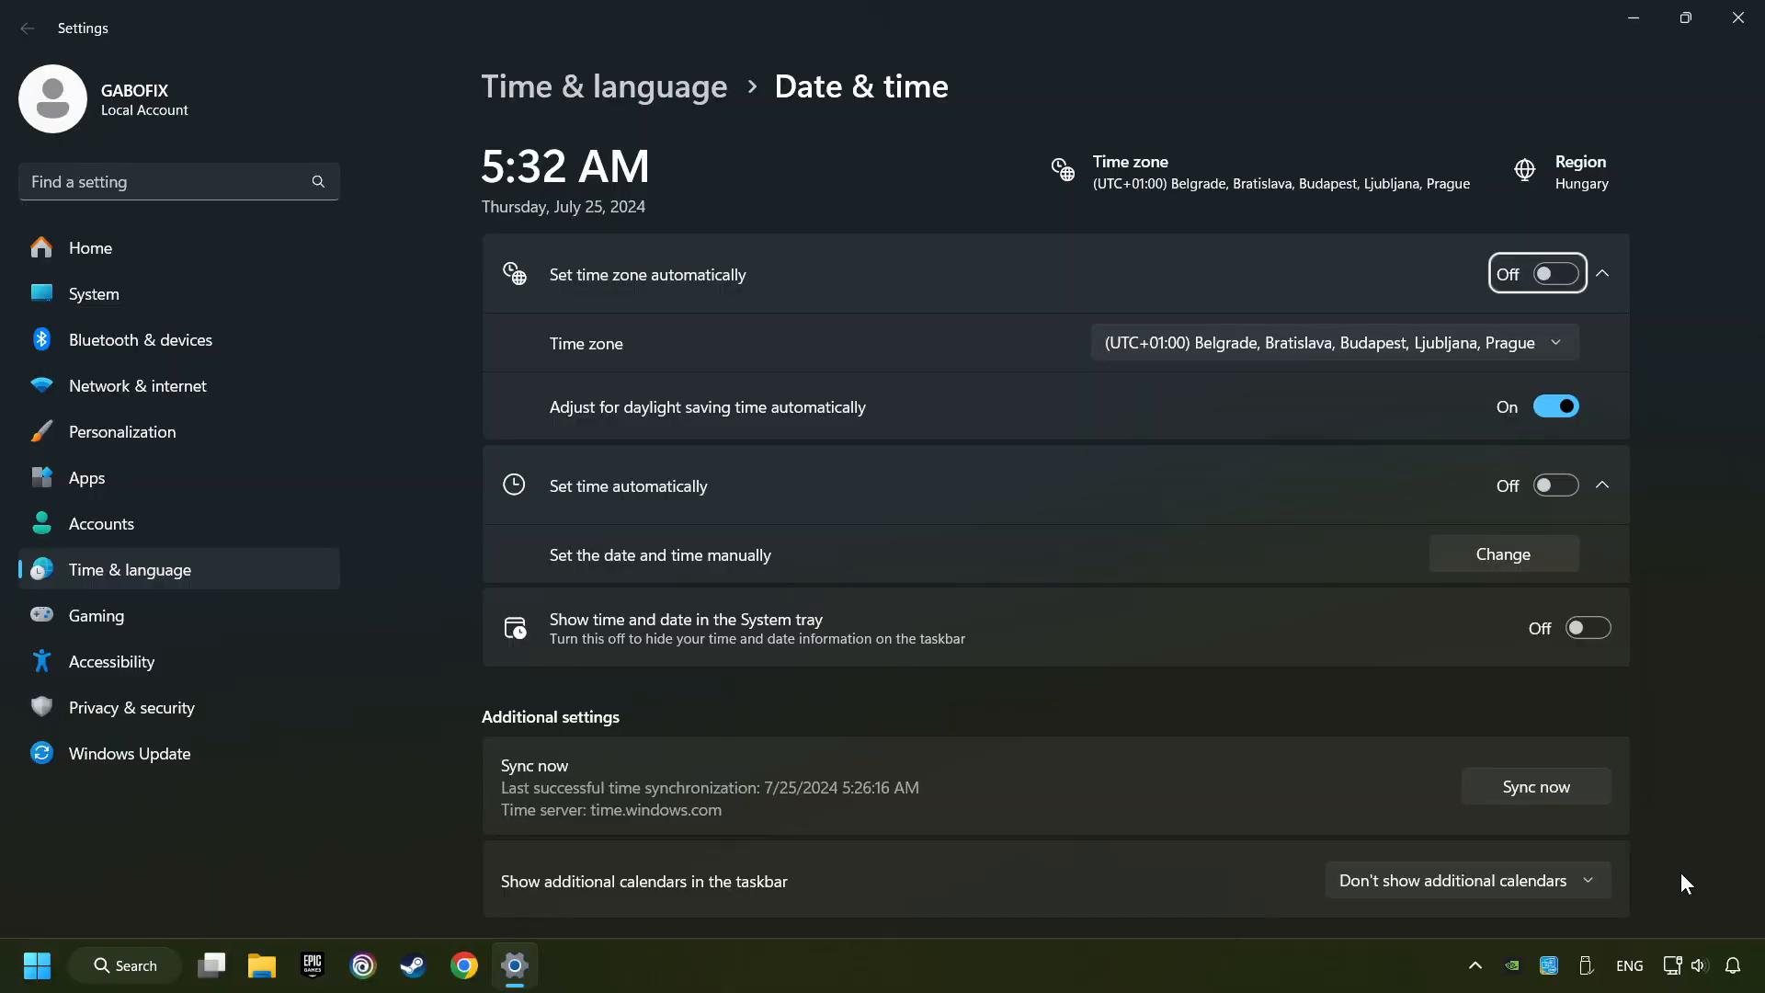
mouse_move(661, 309)
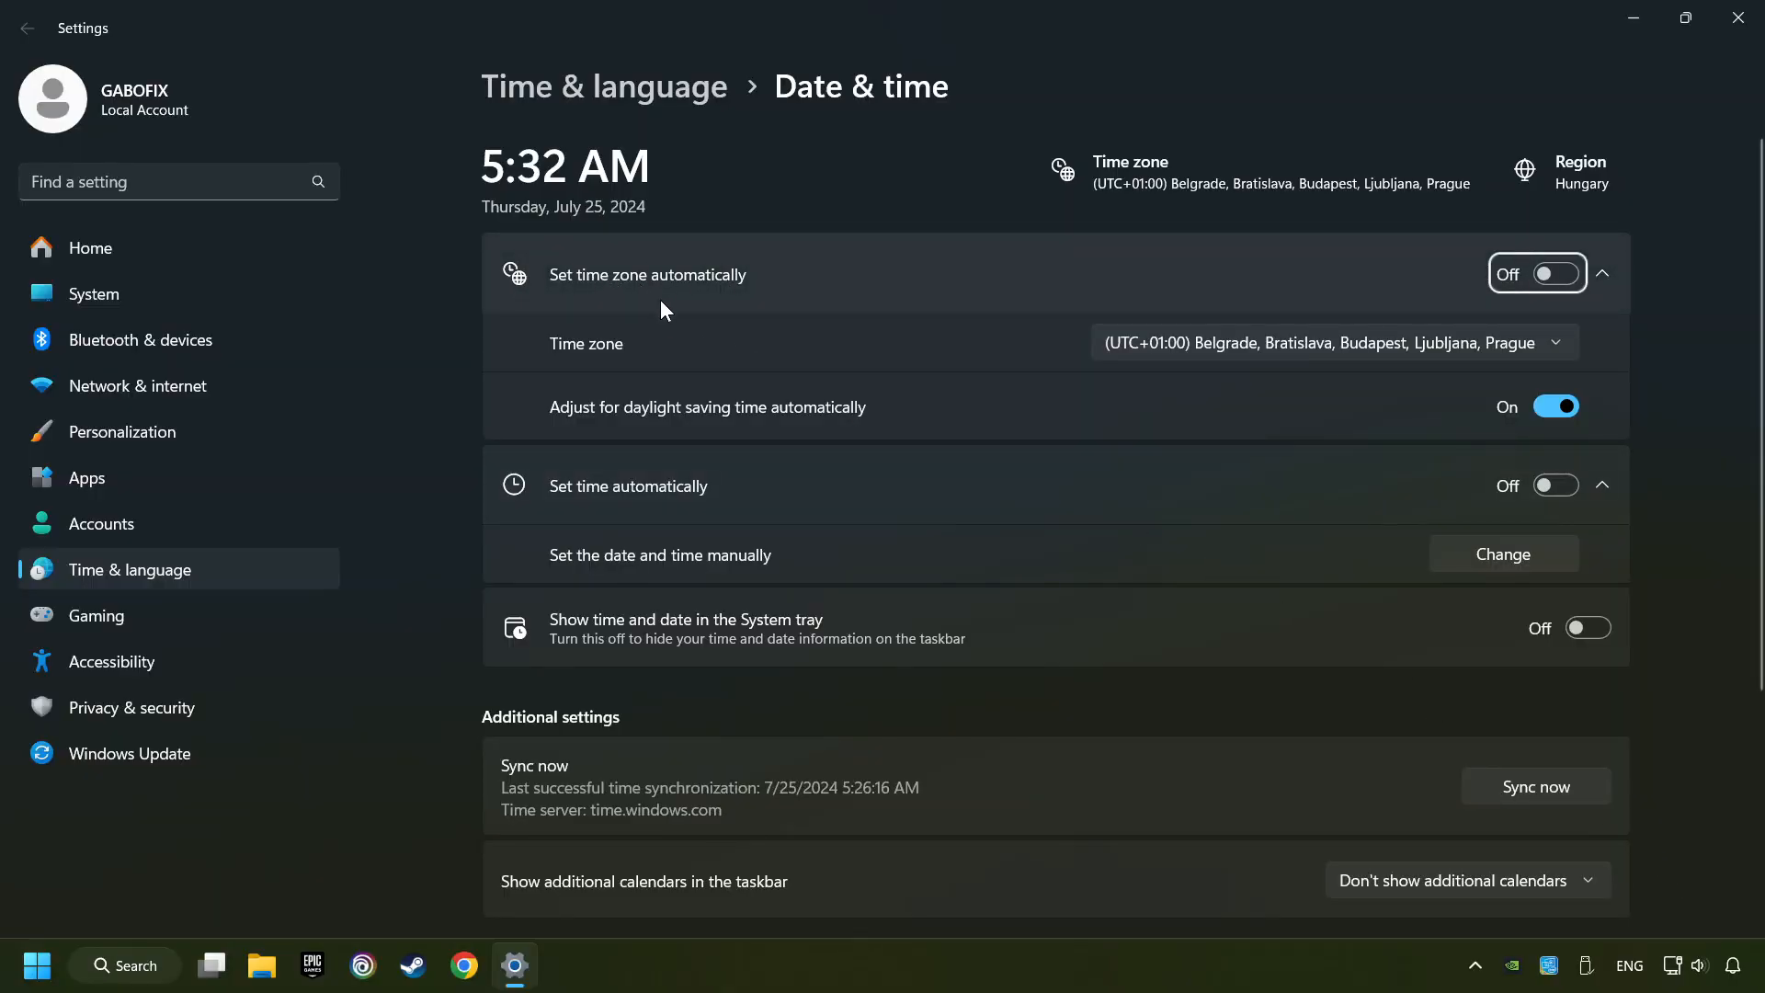
click(1556, 274)
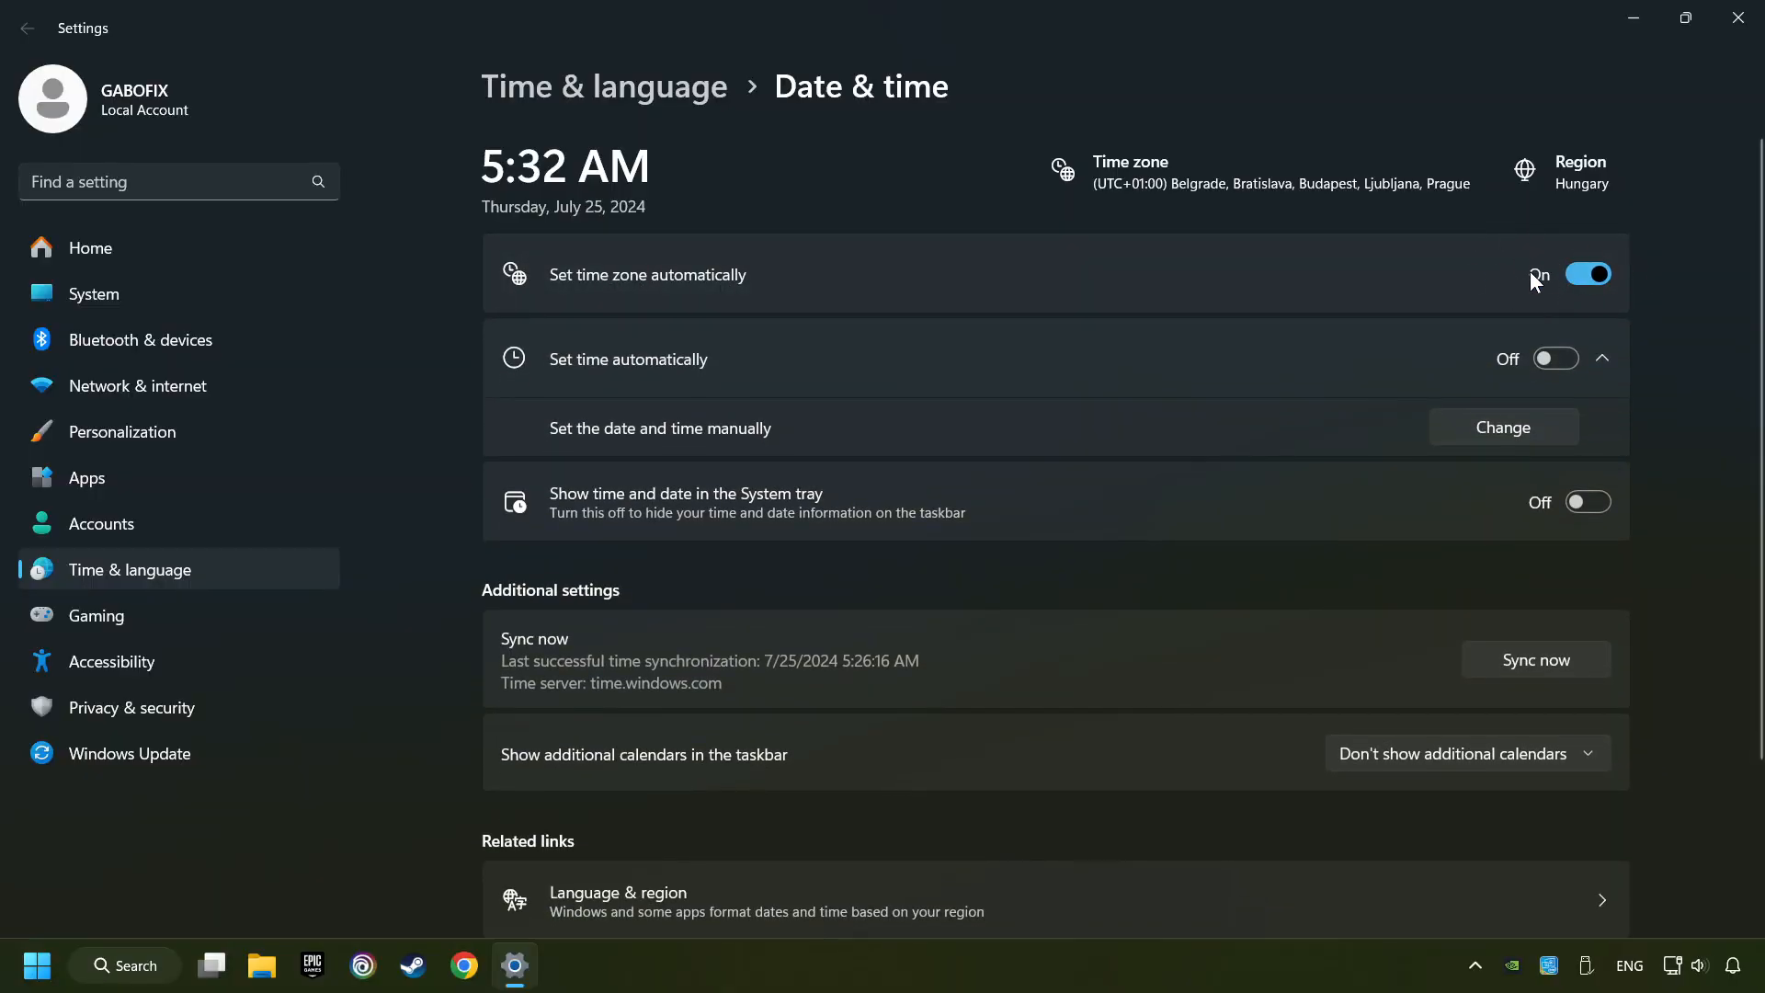
mouse_move(1412, 390)
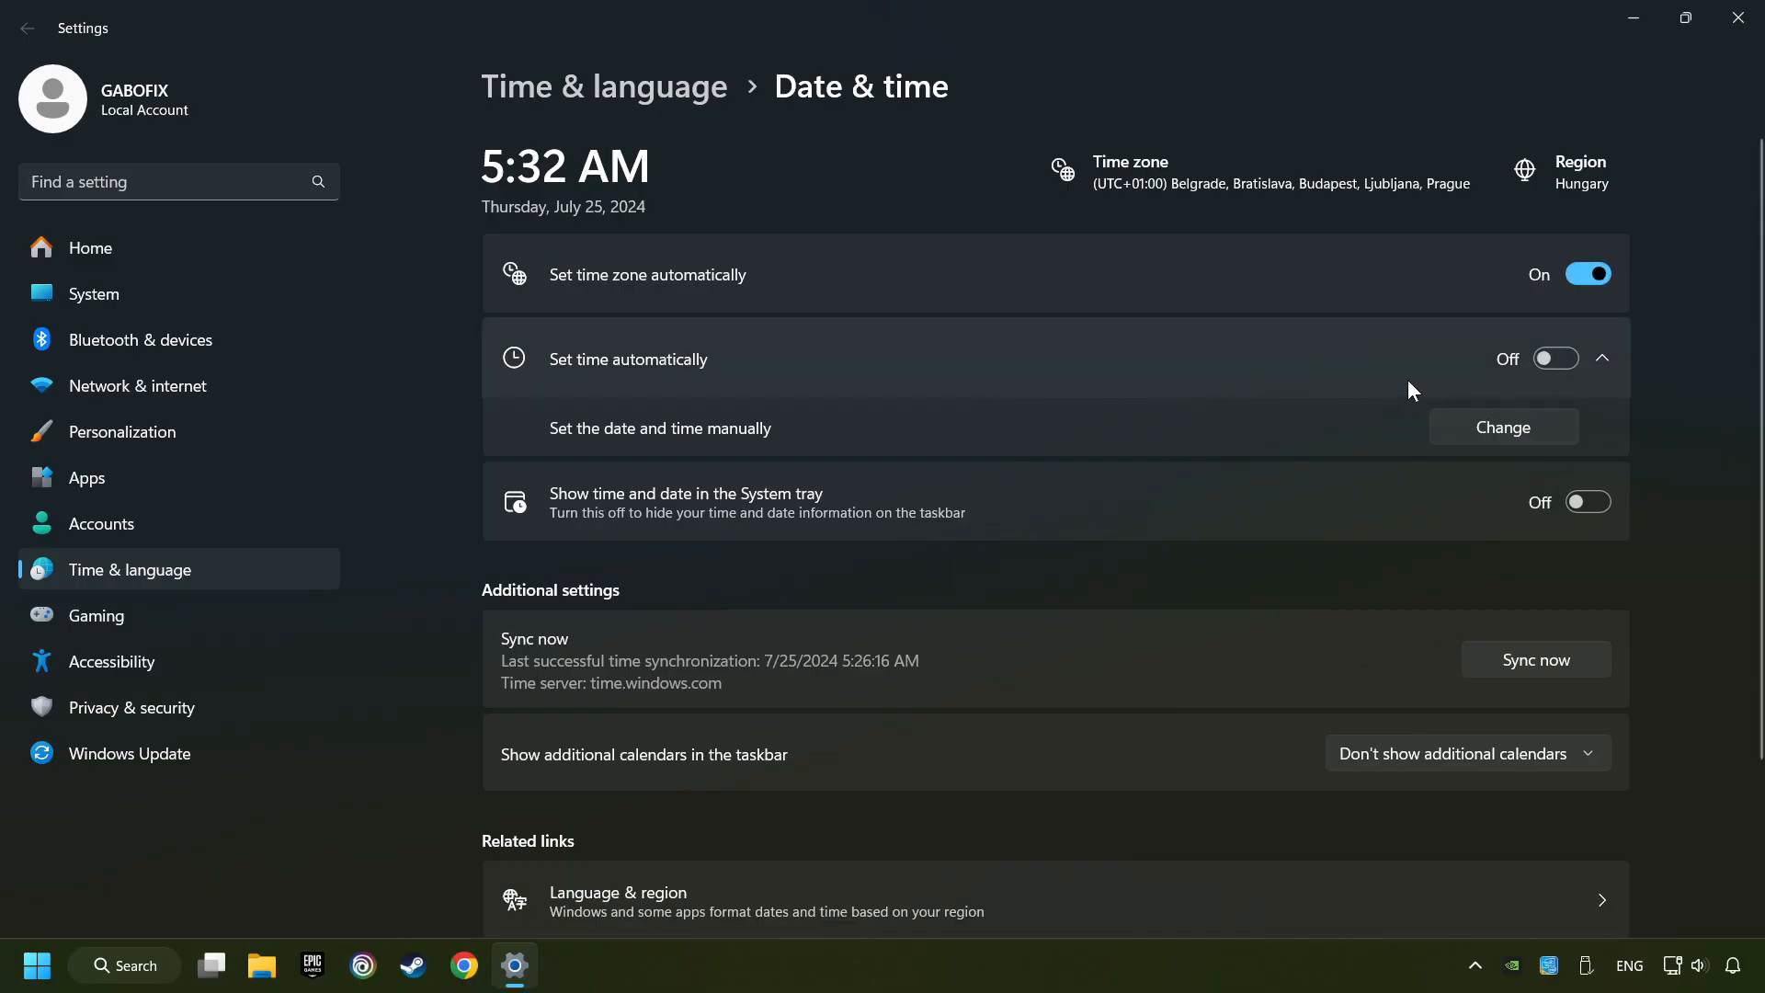
click(1555, 358)
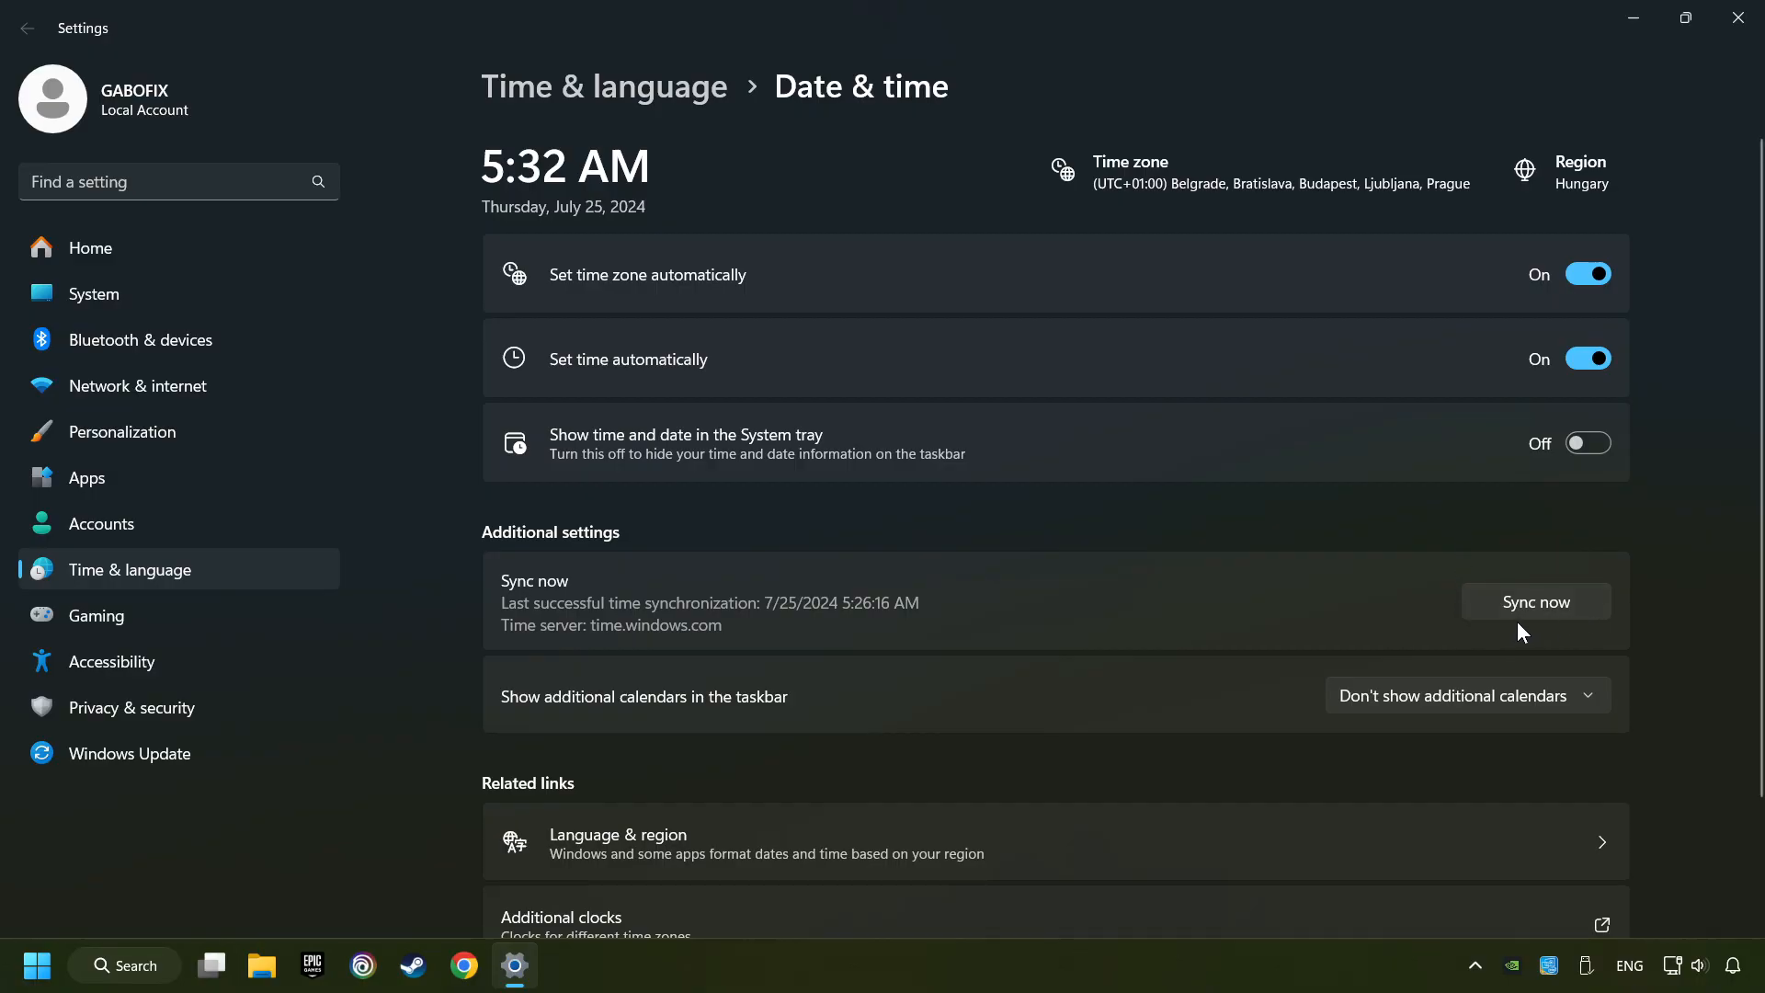
click(1534, 601)
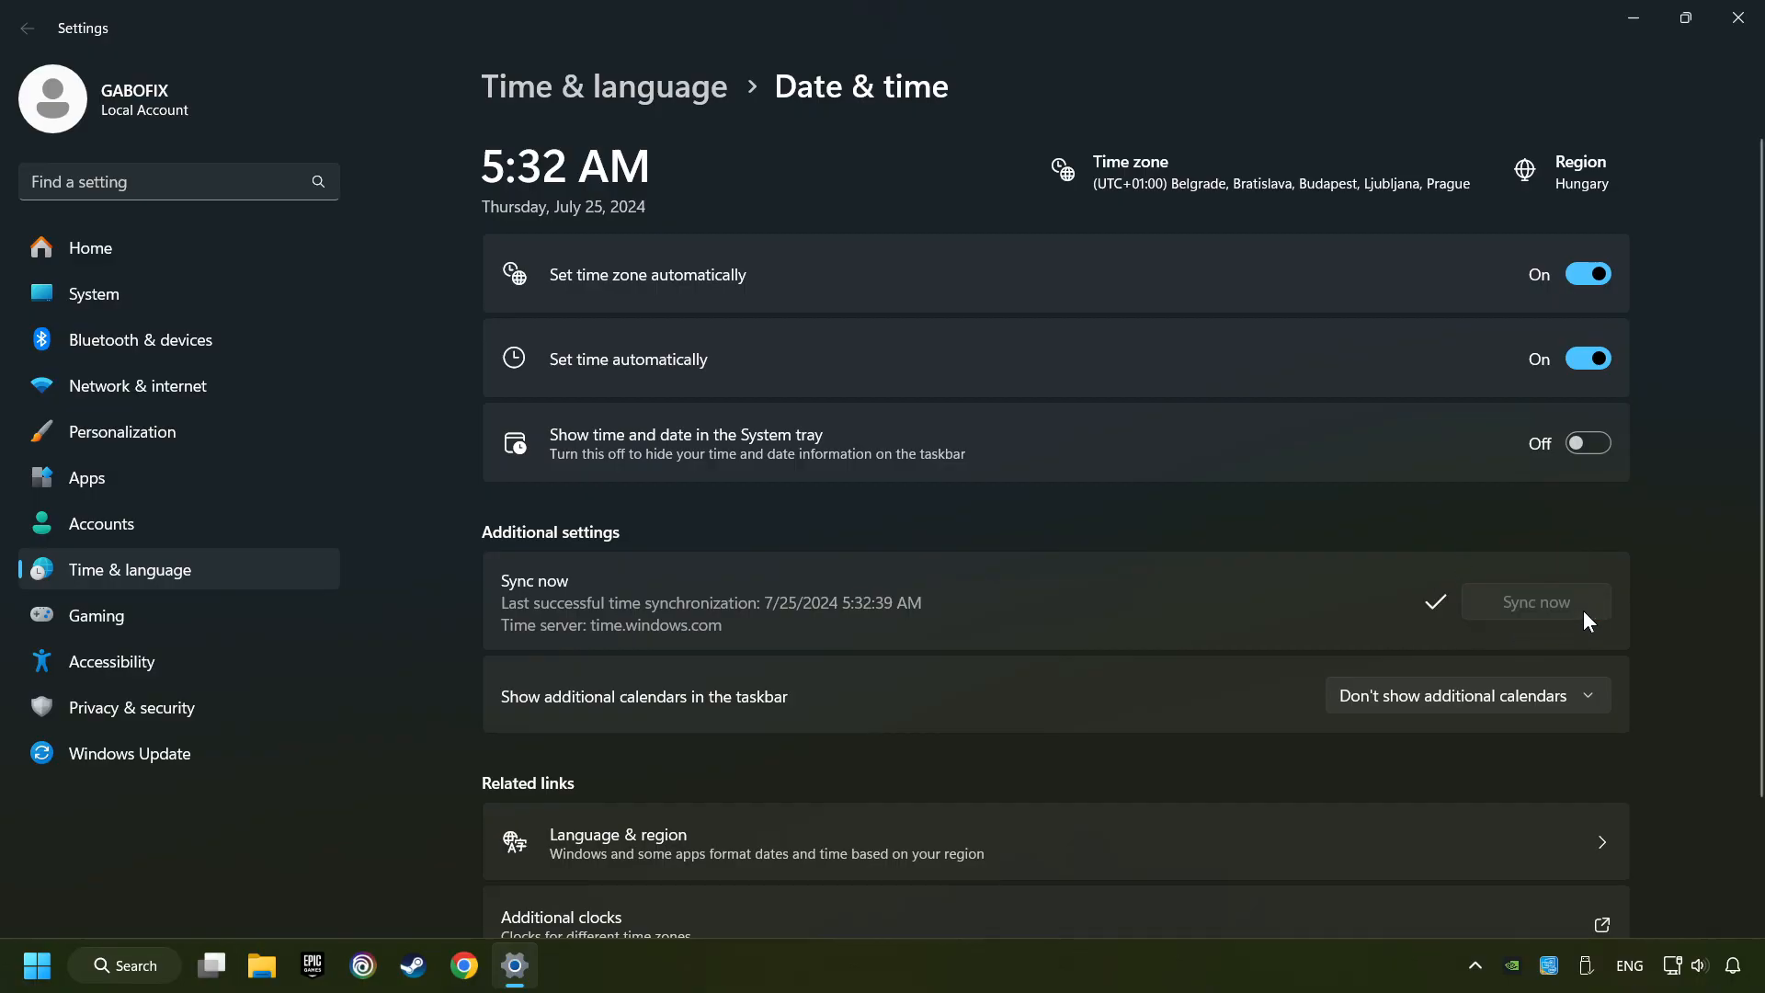
mouse_move(1737, 19)
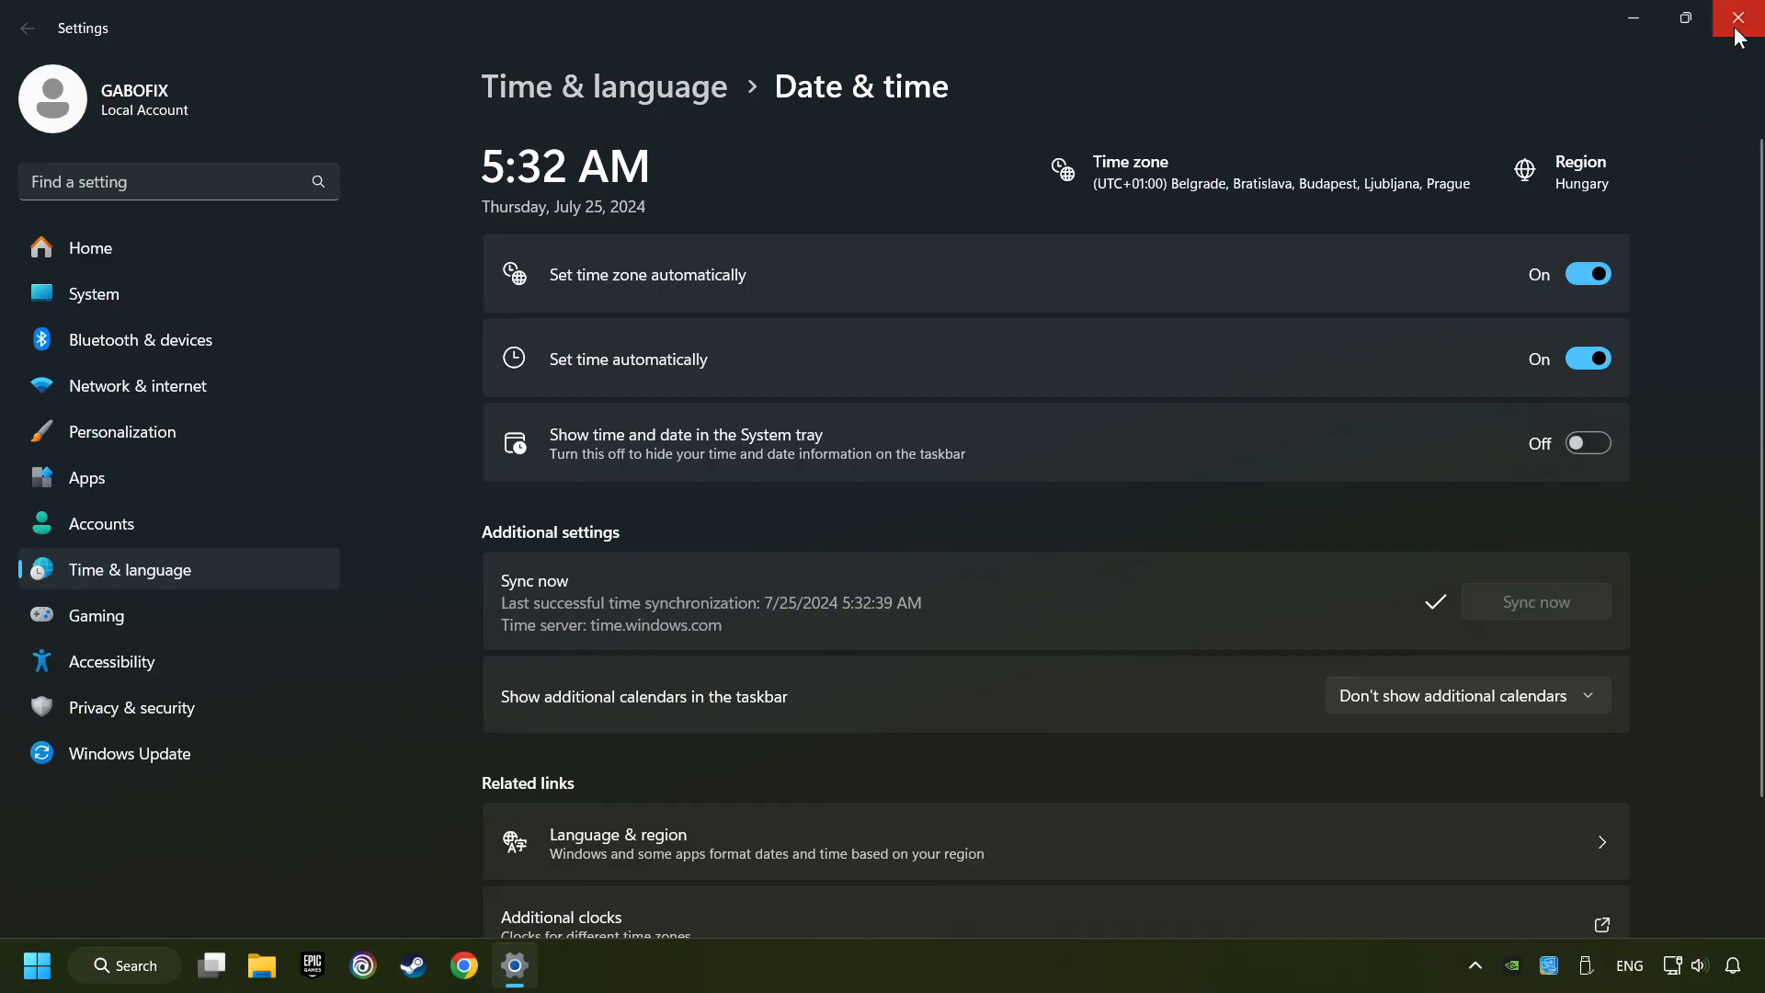
click(1743, 18)
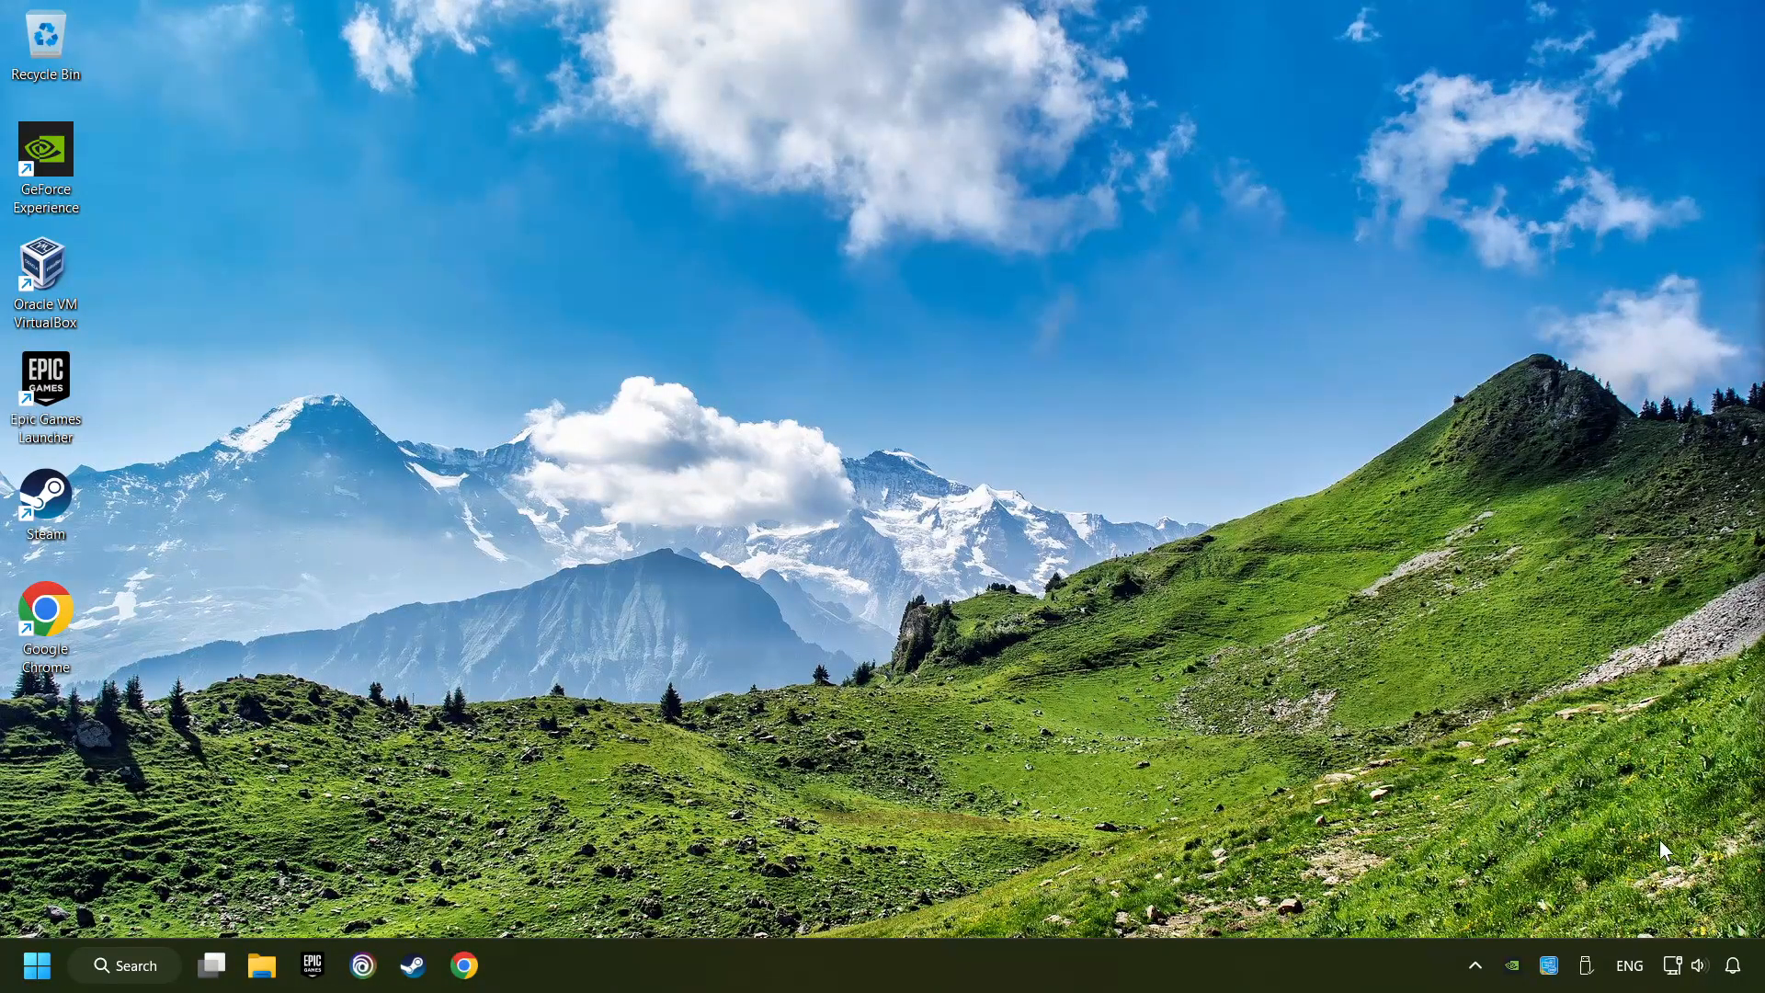
right_click(1673, 966)
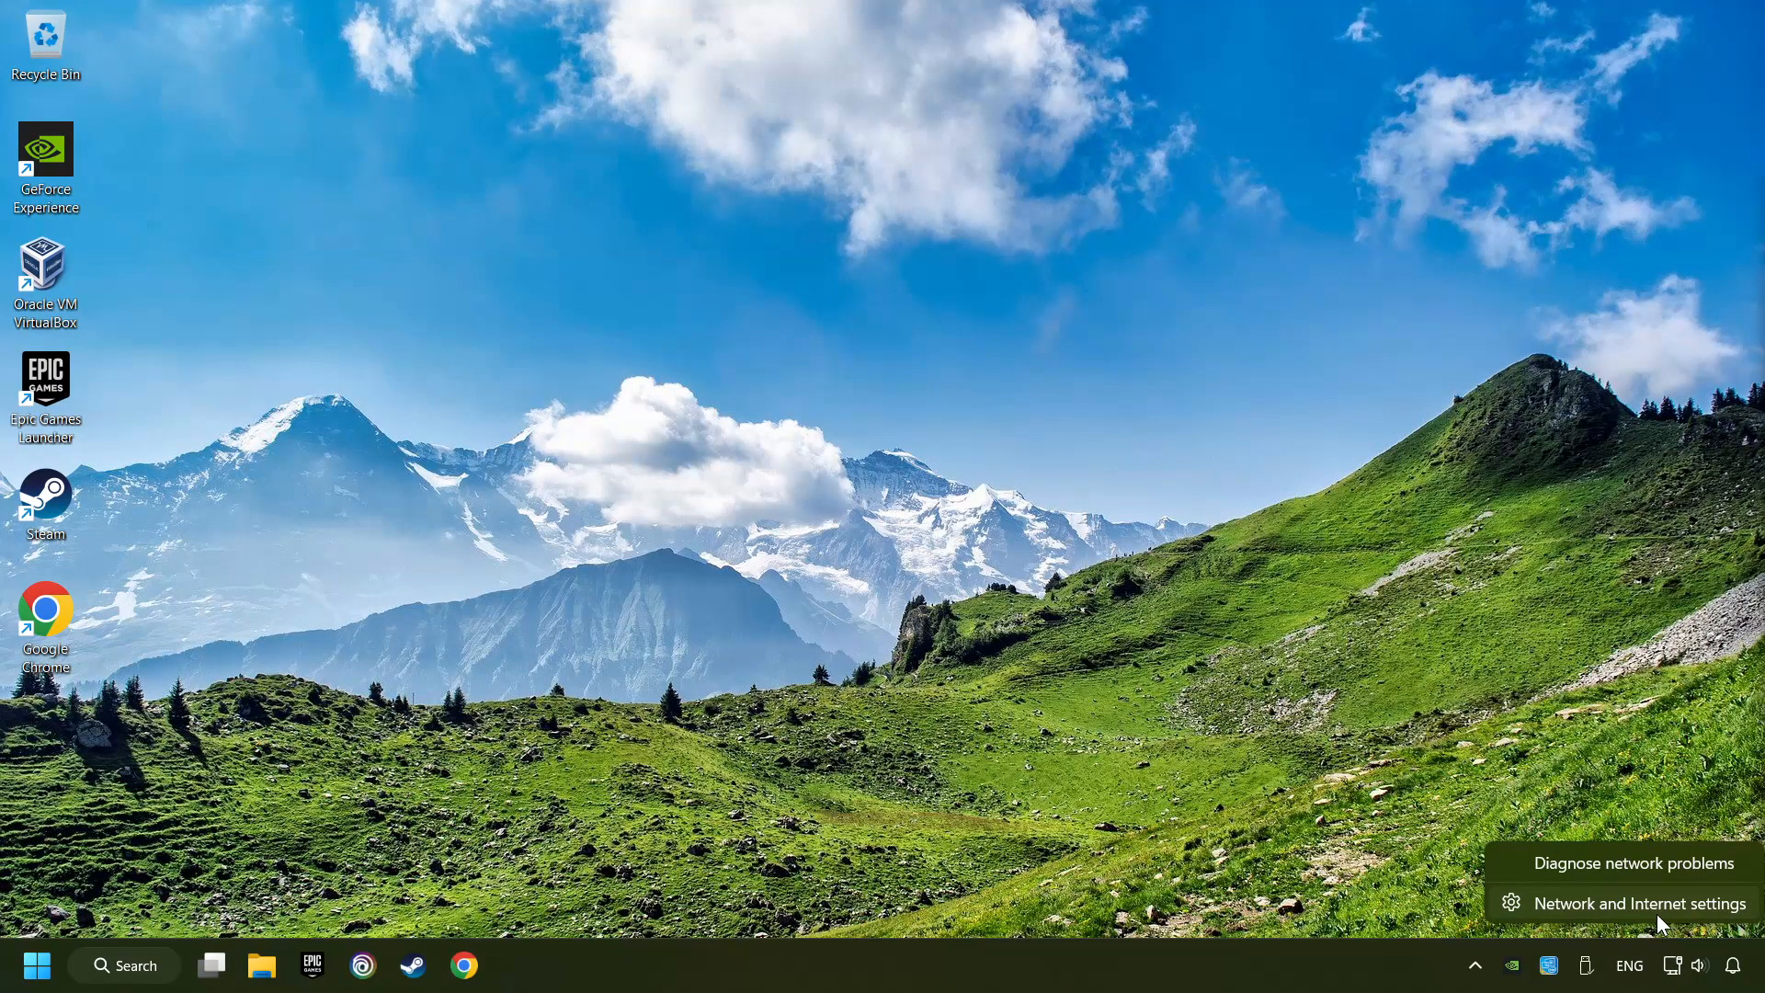
click(1644, 903)
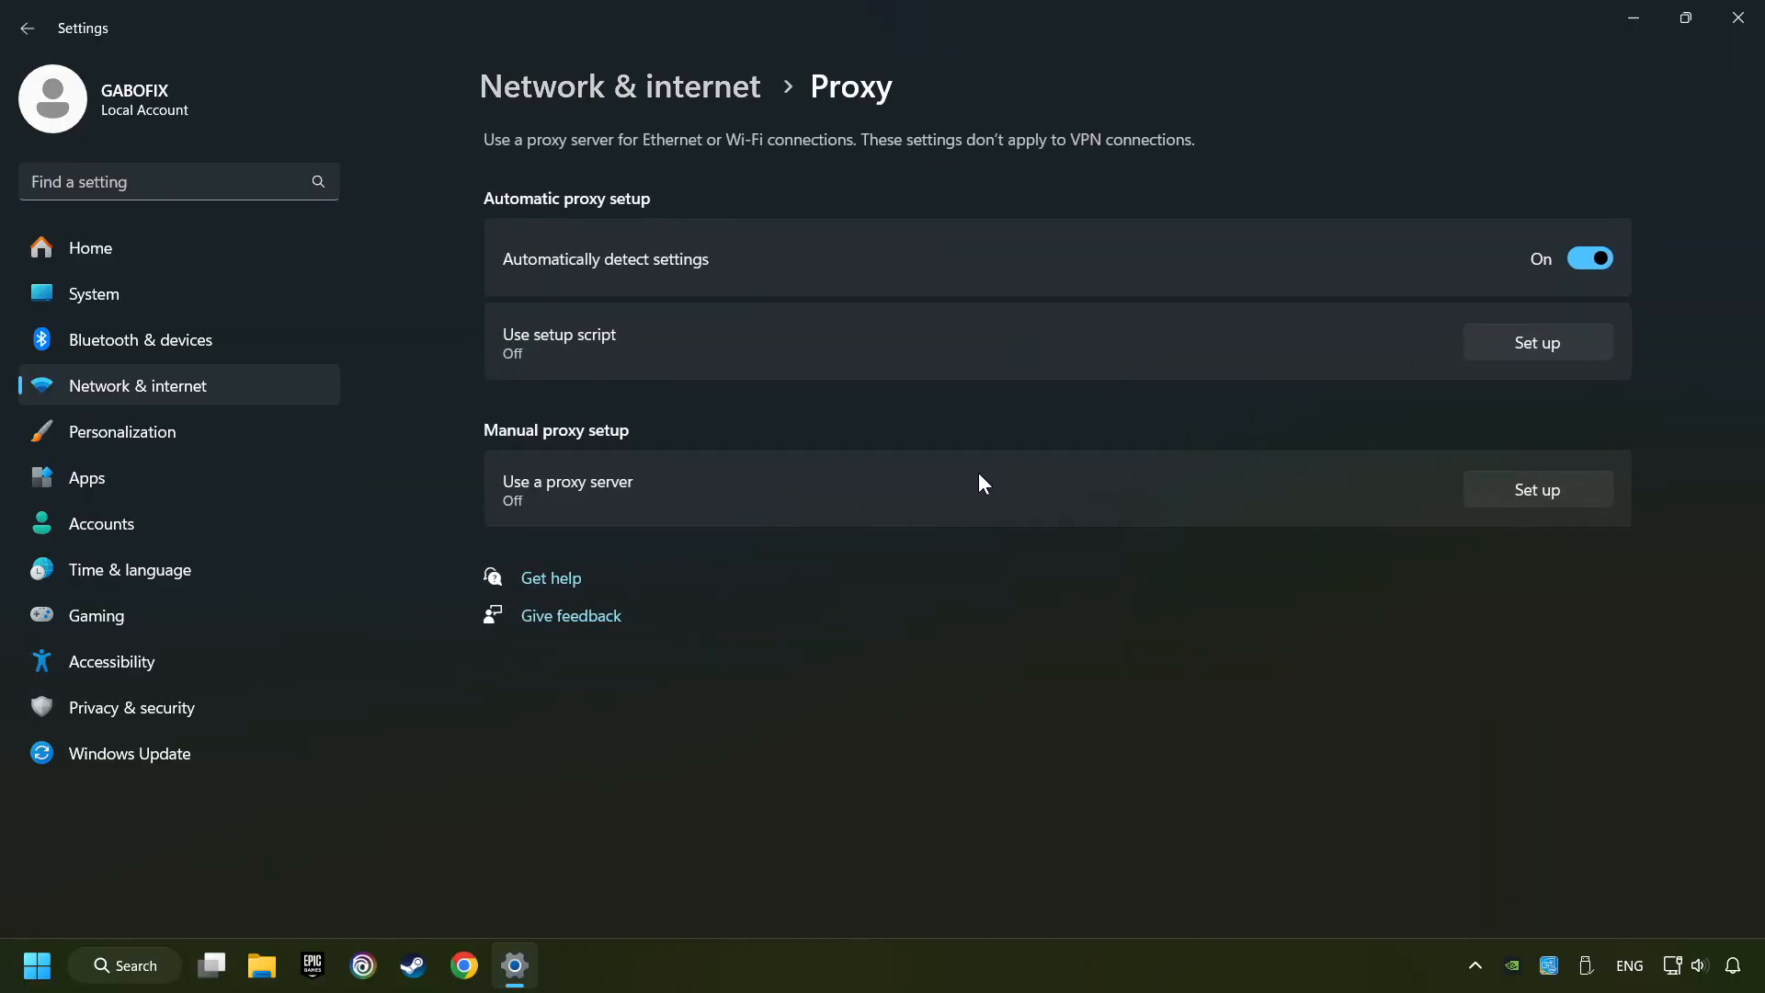
mouse_move(1518, 503)
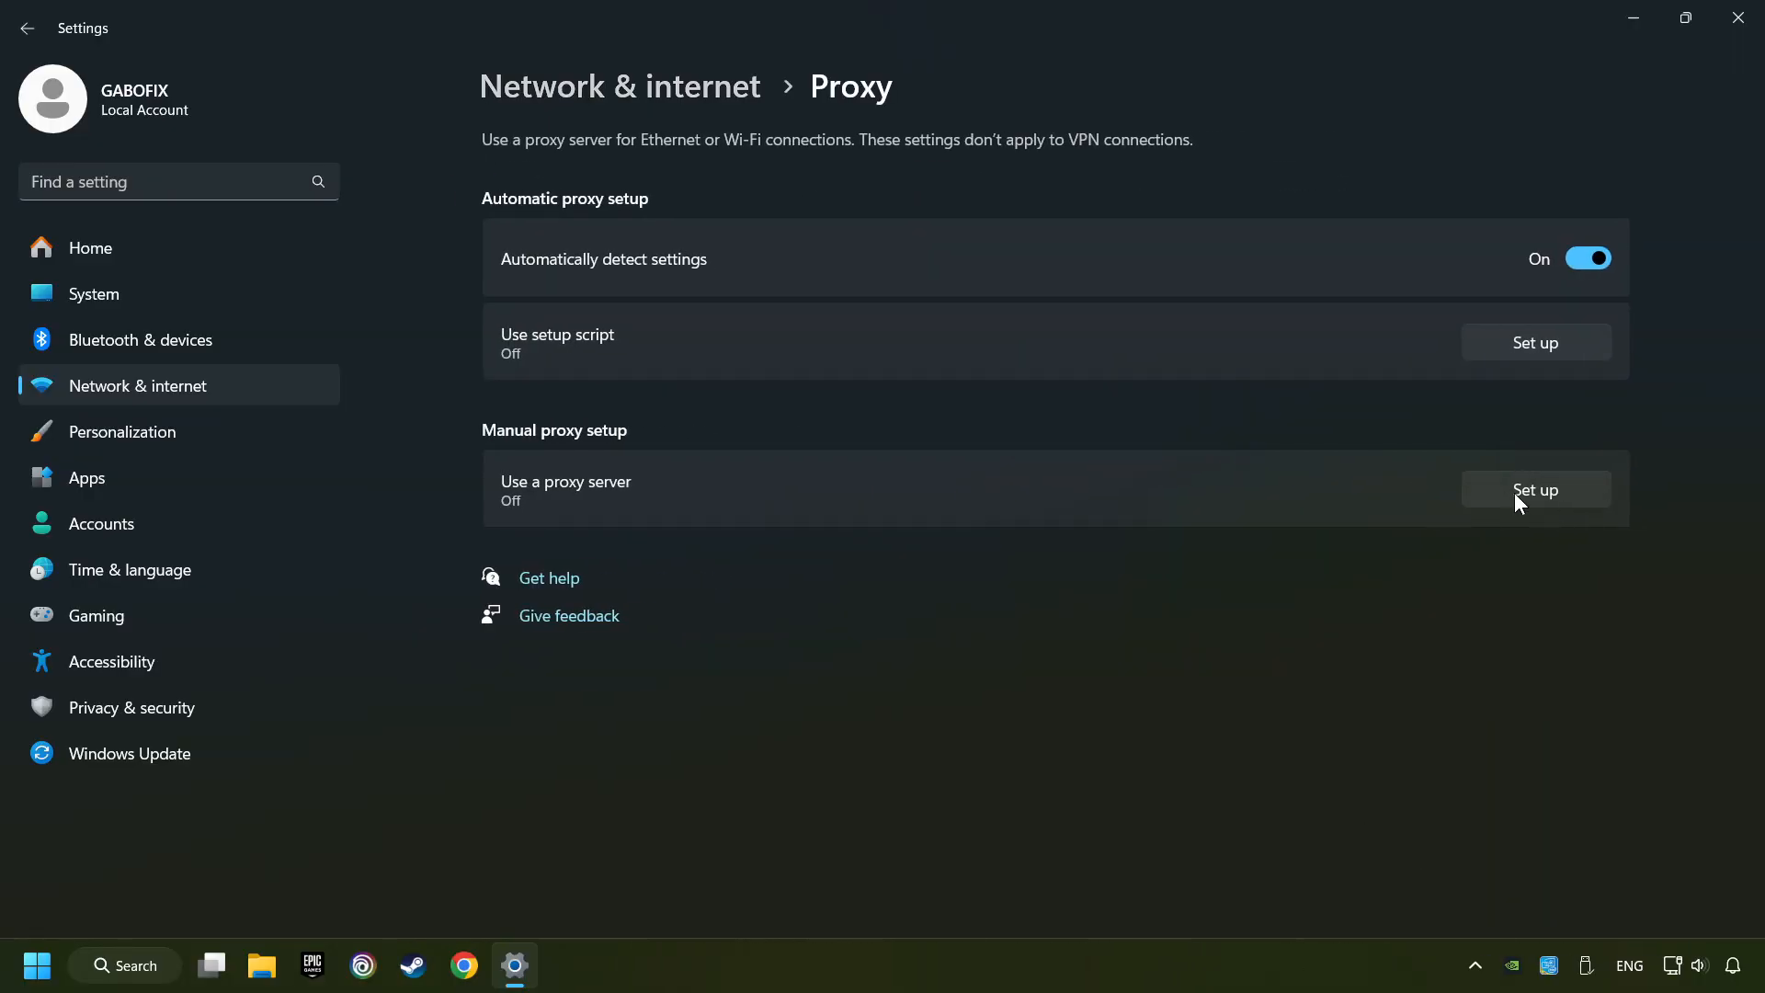
click(1533, 489)
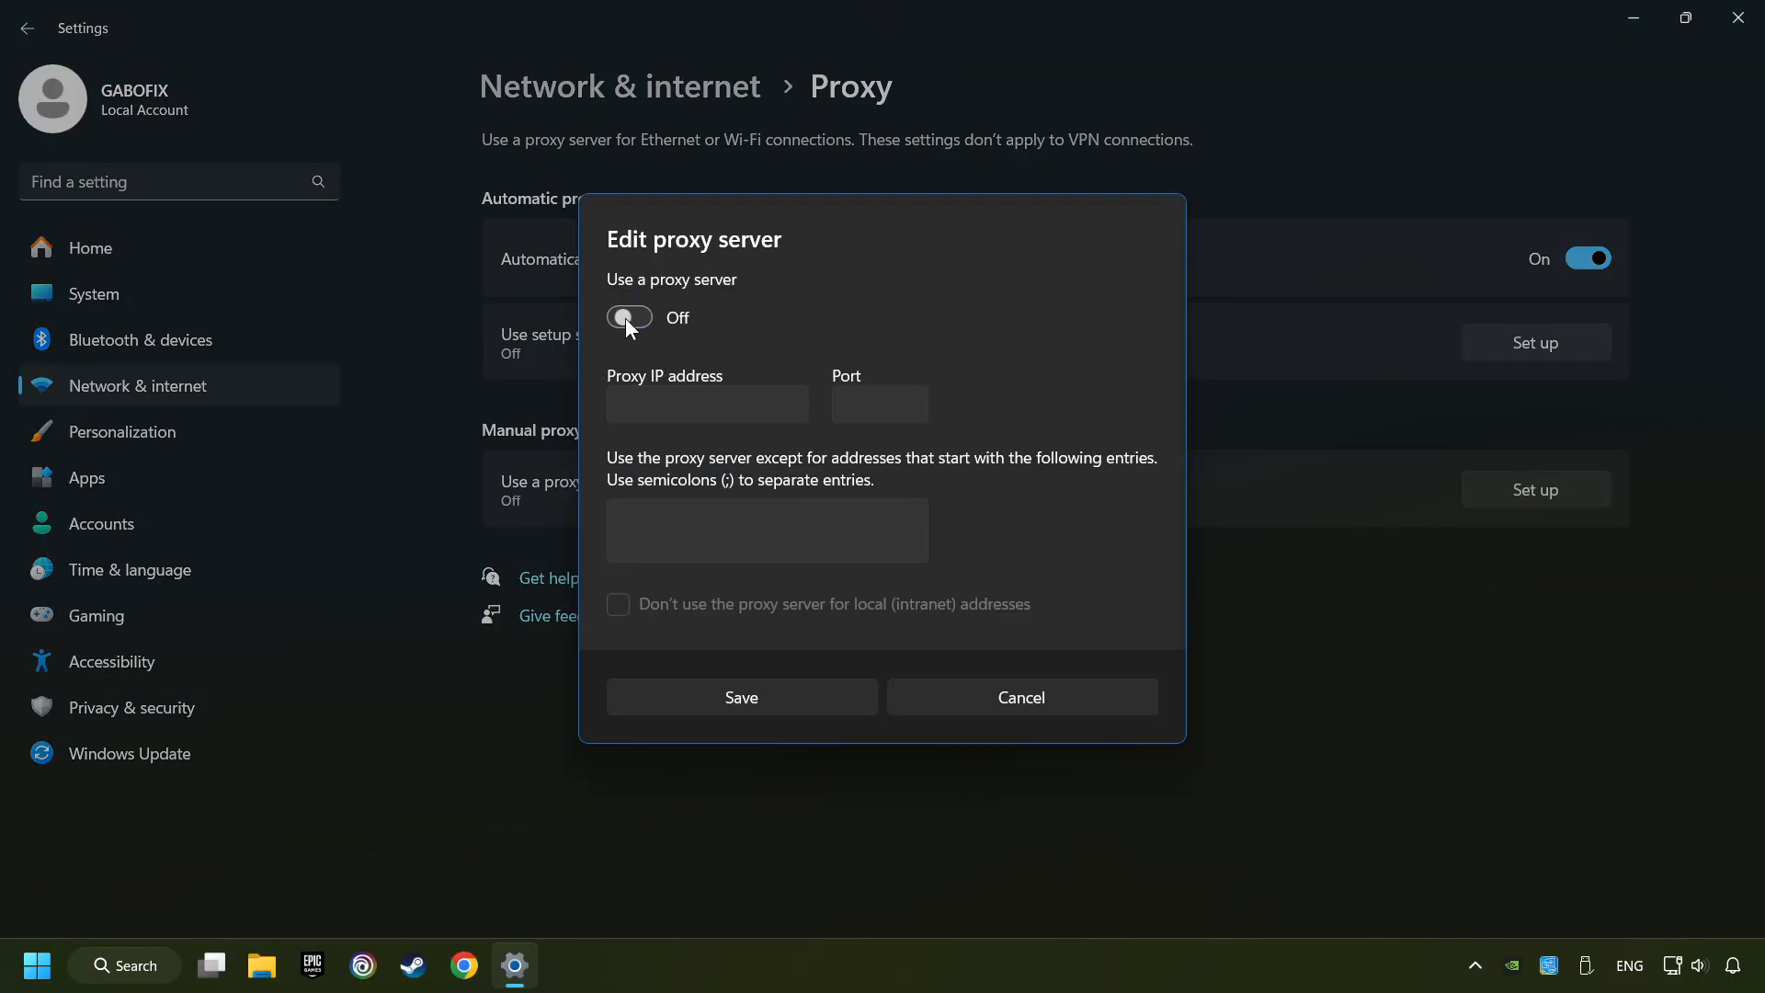
mouse_move(725, 546)
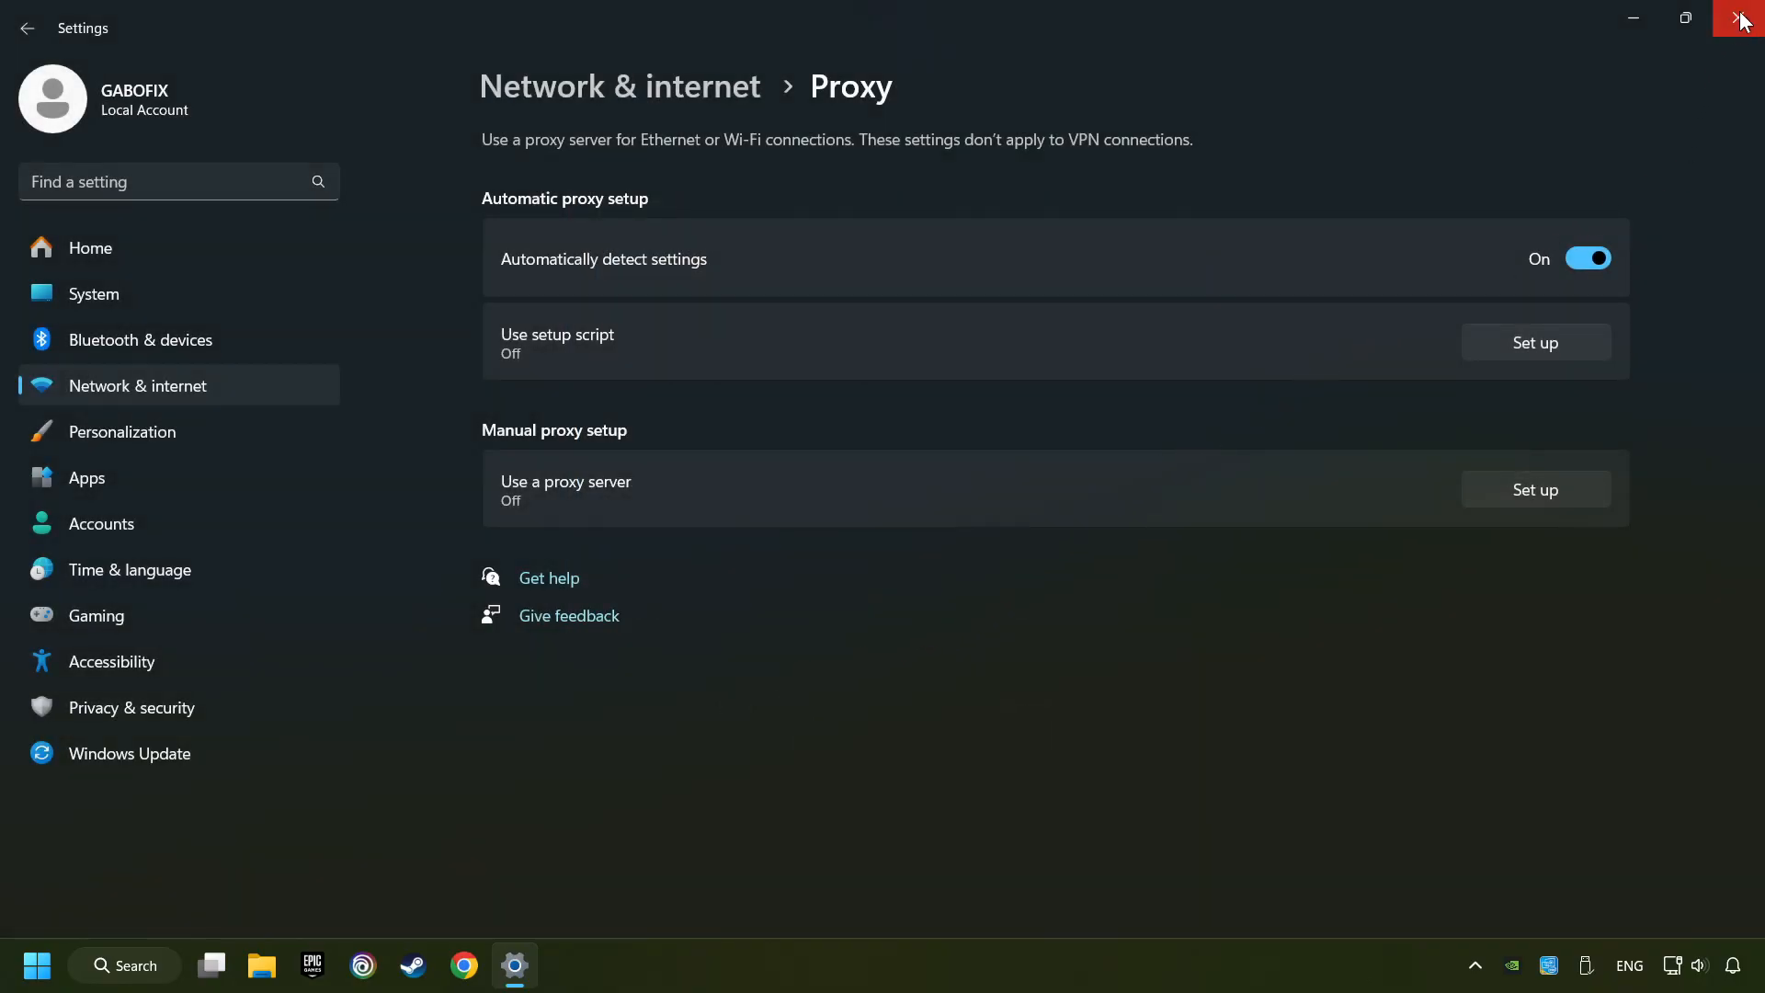
click(1742, 21)
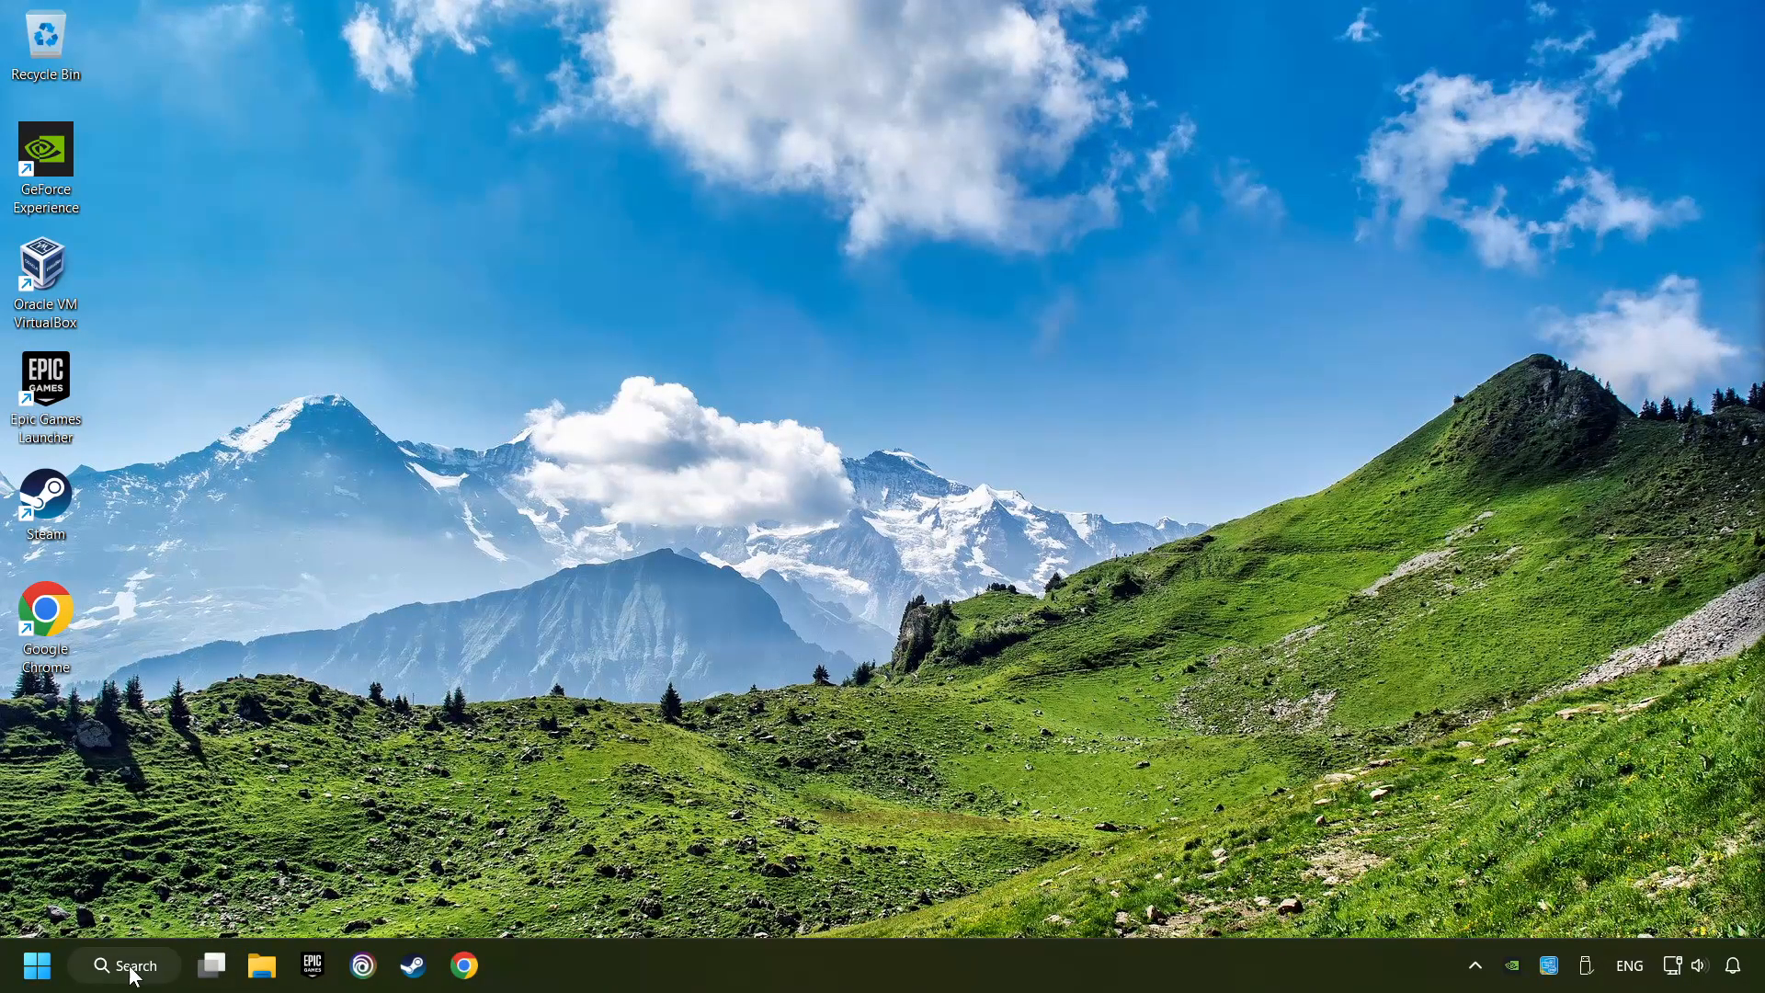
- Launch Command Prompt as administrator from the Start search for 'cmd'
text(cmd)
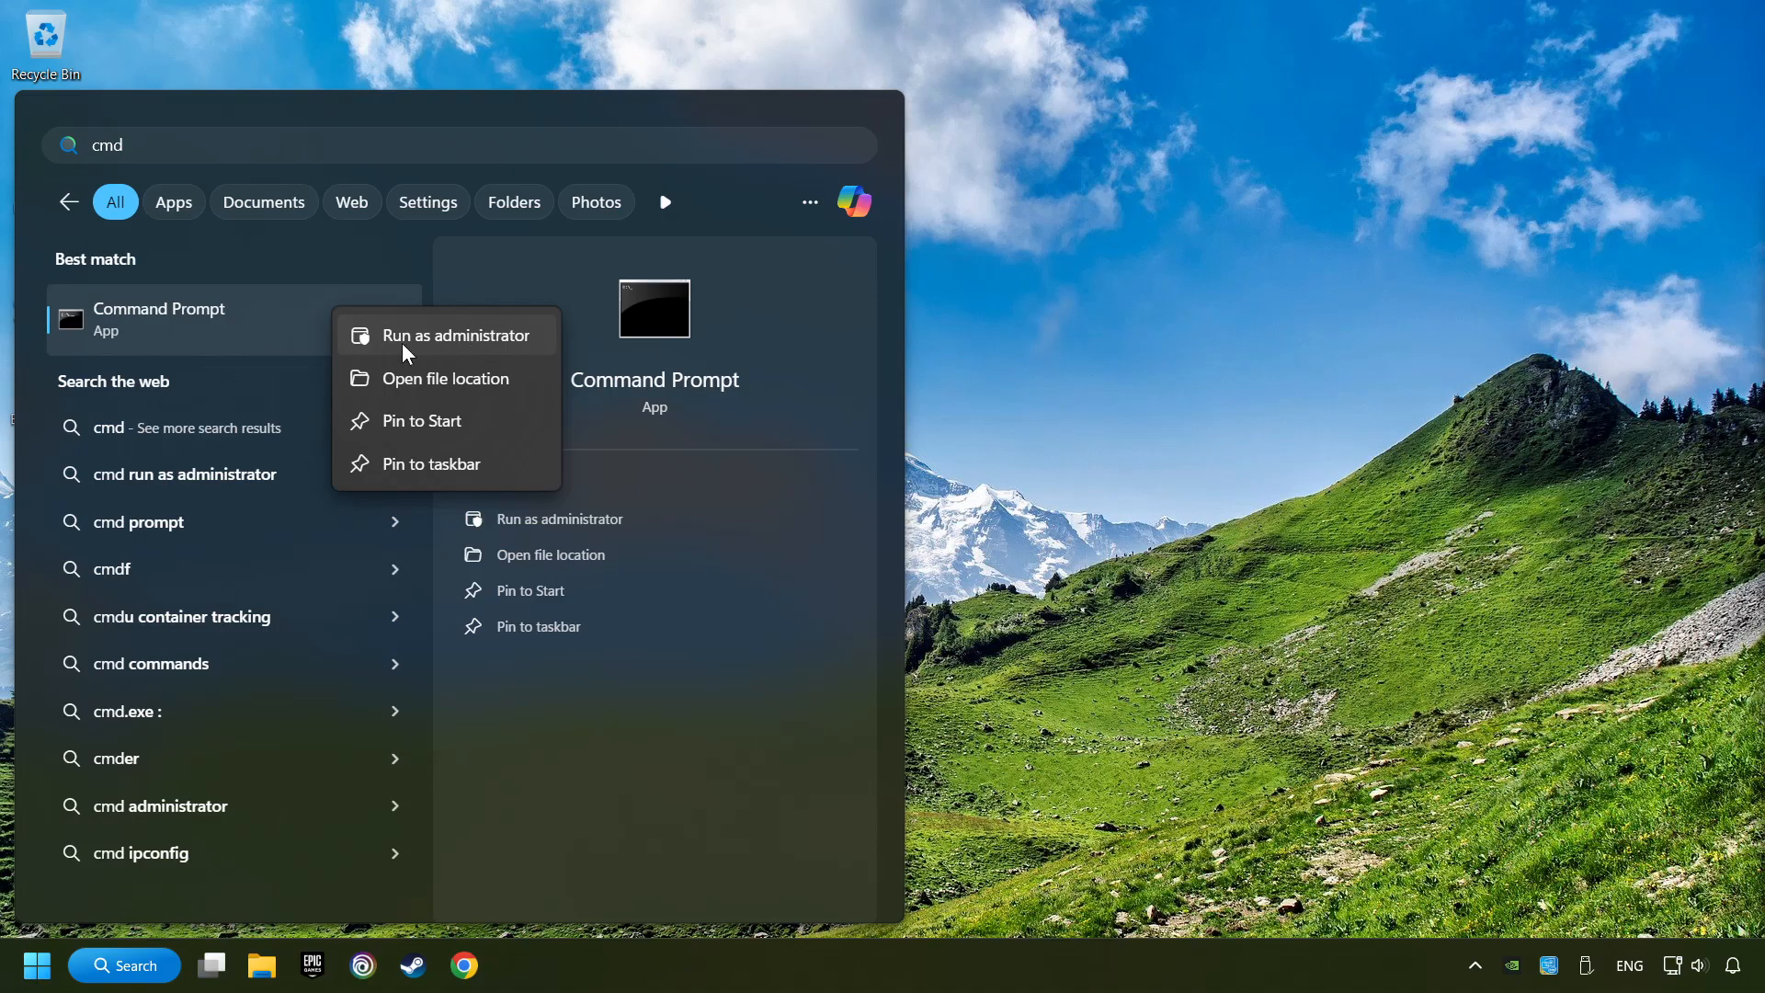
click(456, 335)
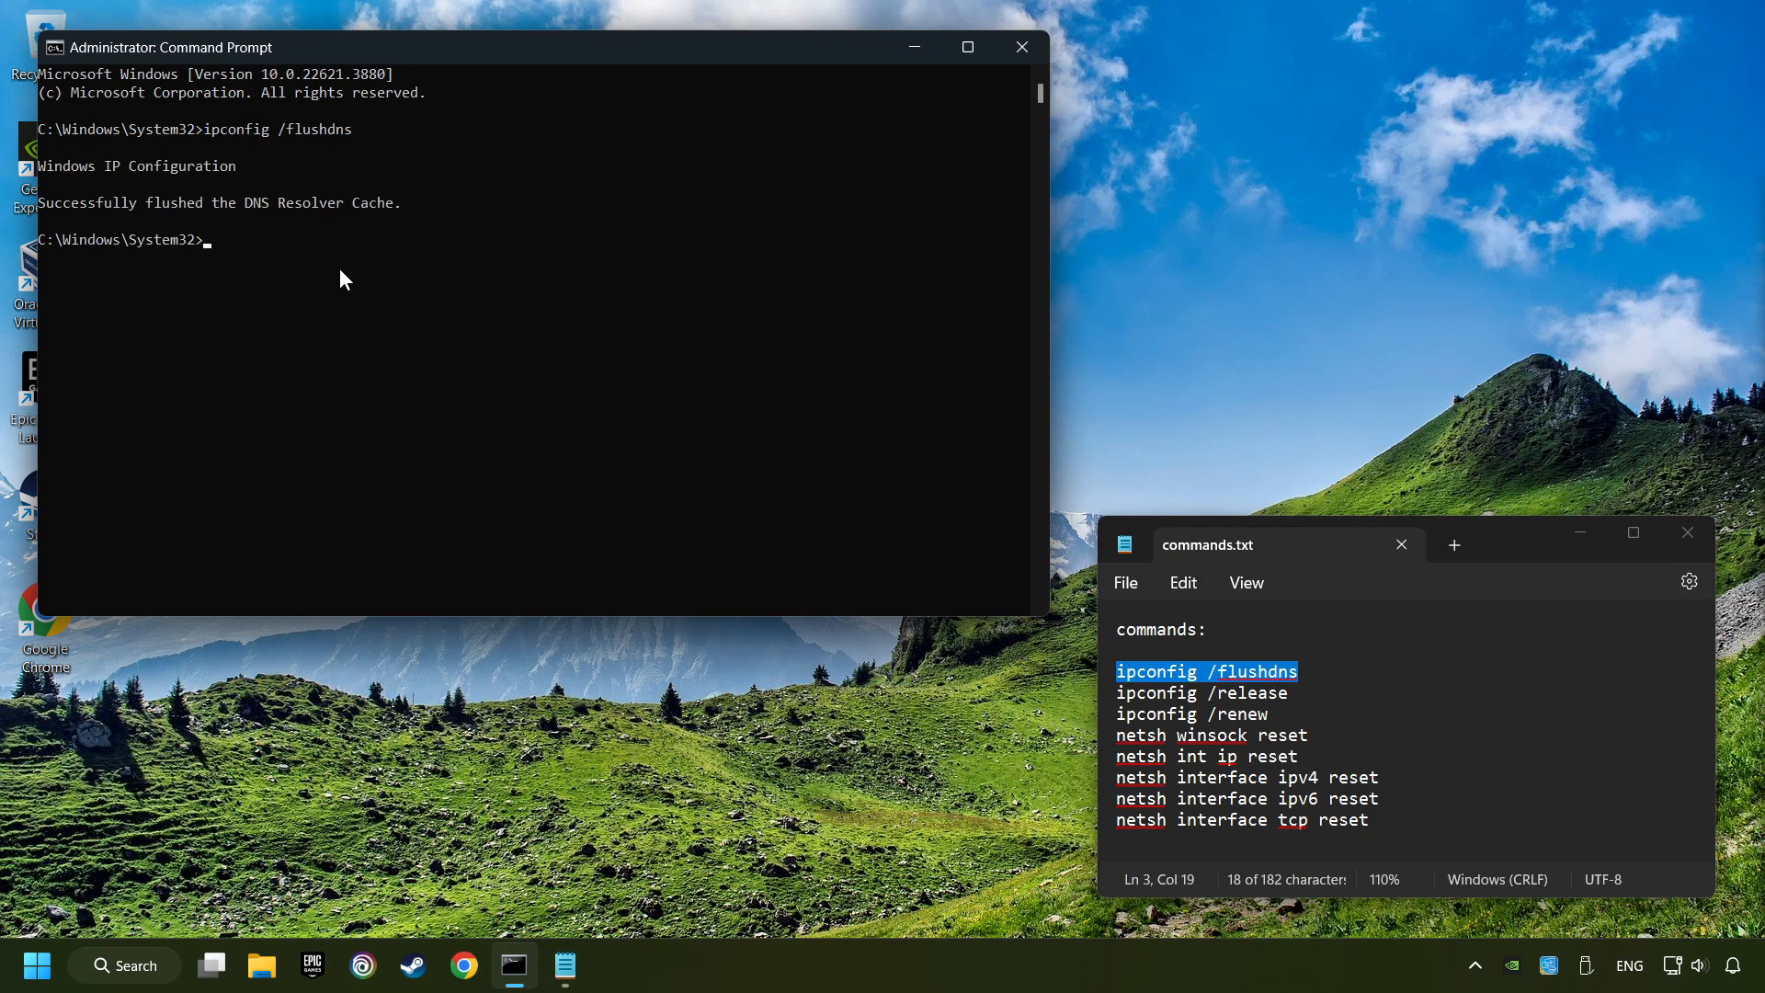
- Run ipconfig /renew and netsh winsock reset from the notes, then close the Command Prompt
double_click(1200, 693)
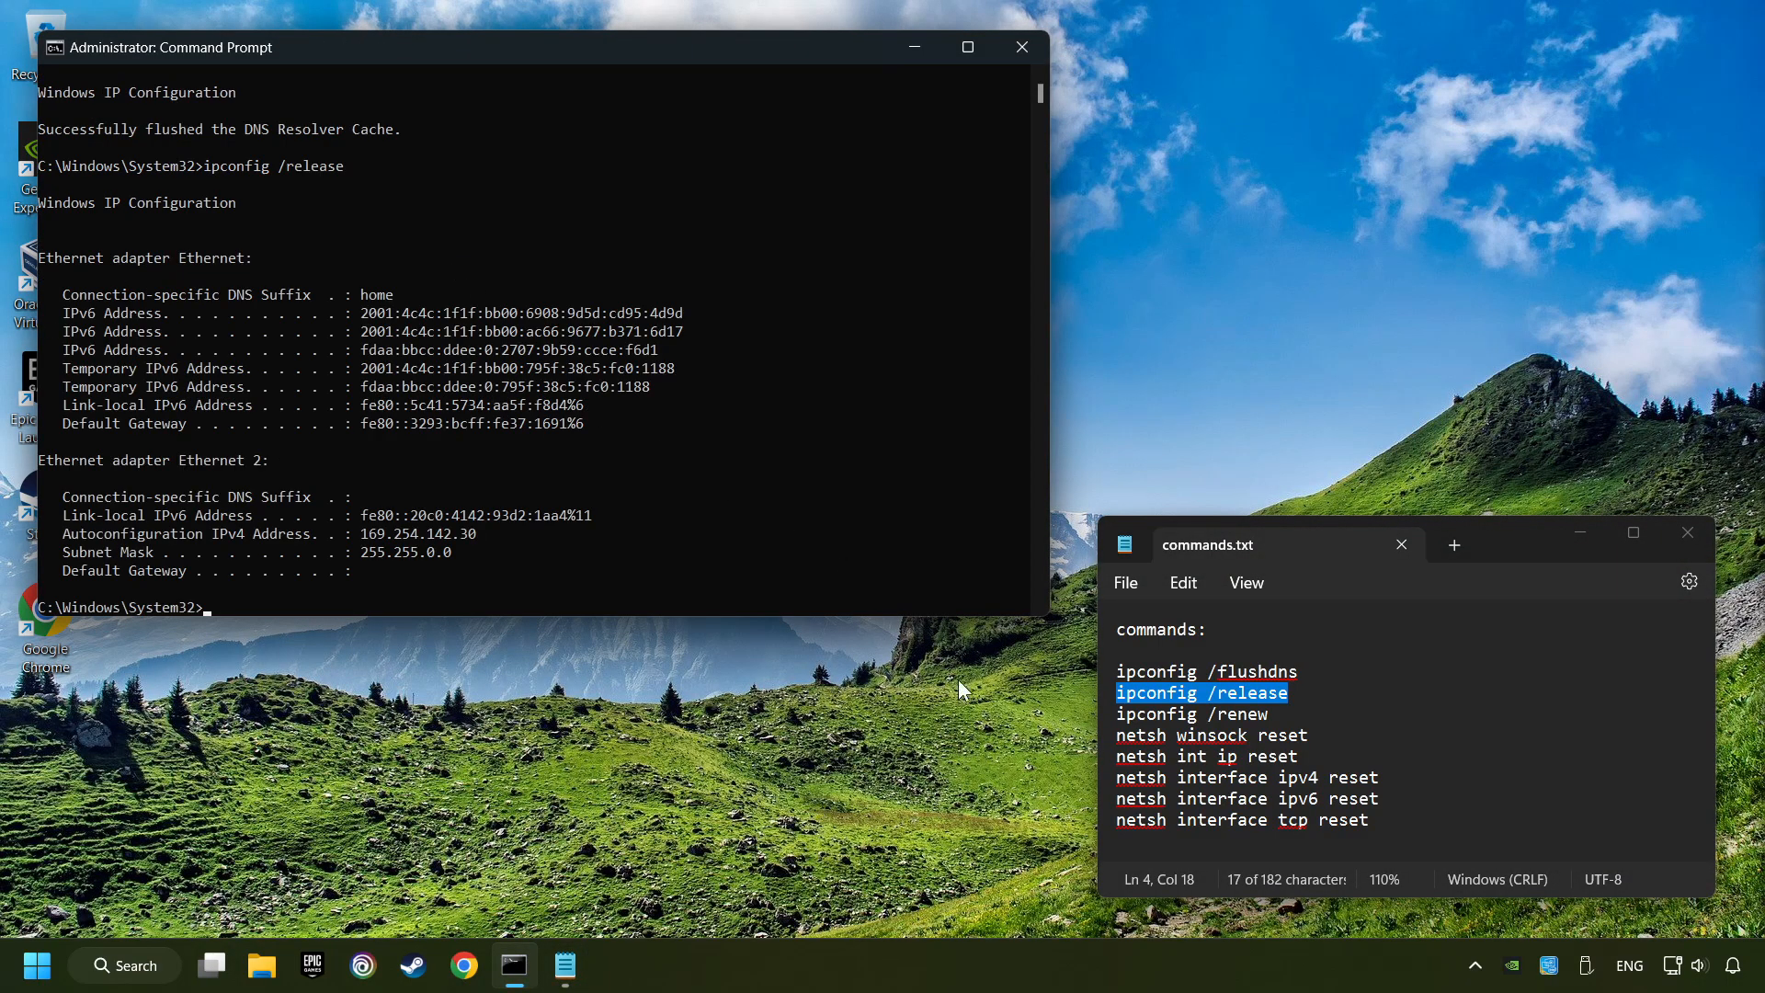
text(ipconfig /renew)
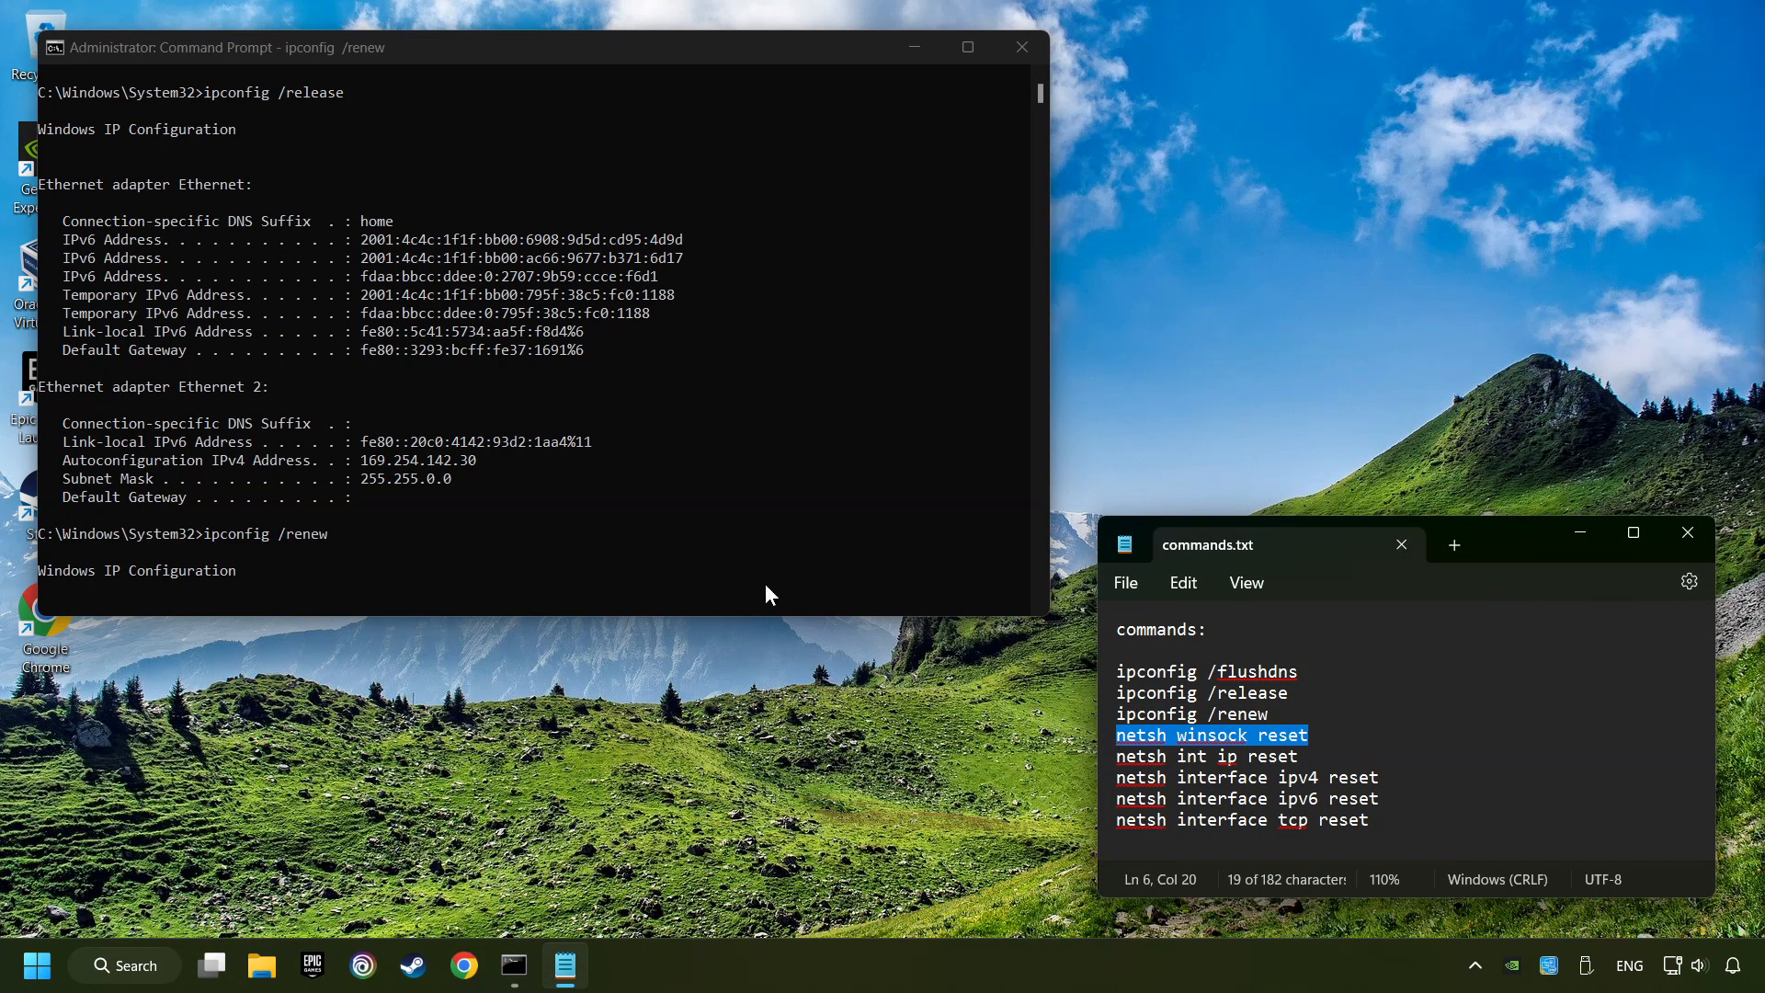
text(netsh winsock reset)
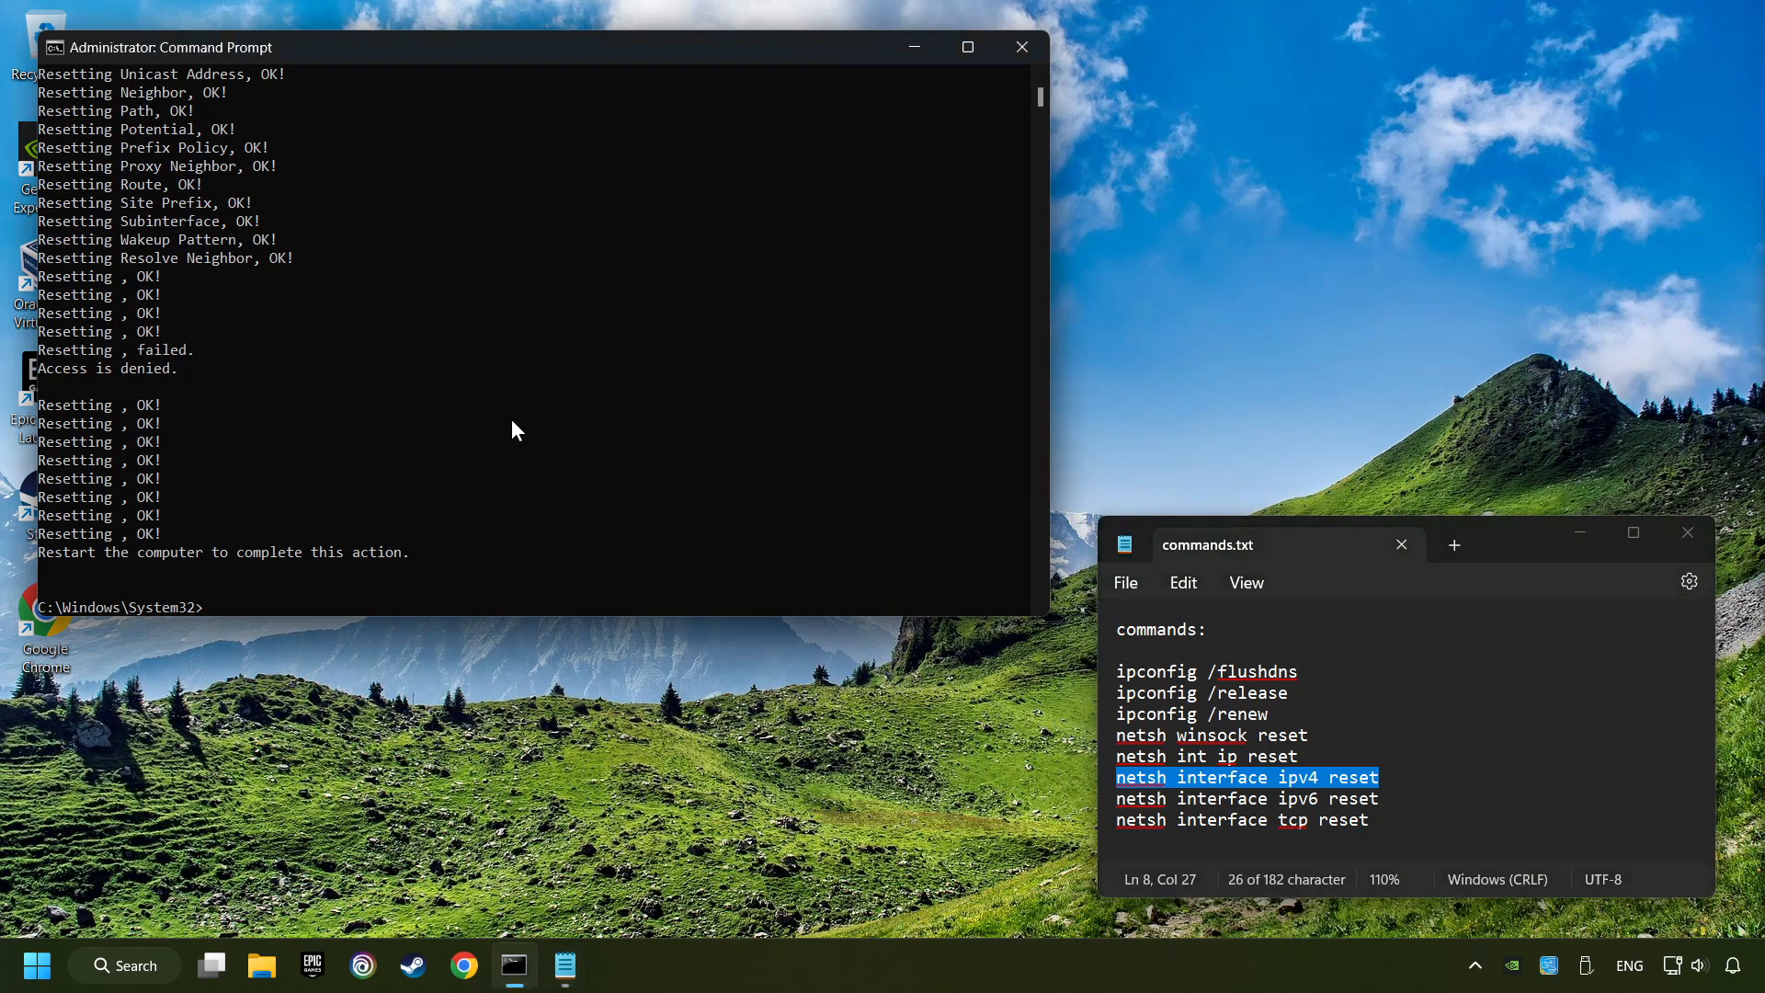
mouse_move(1417, 800)
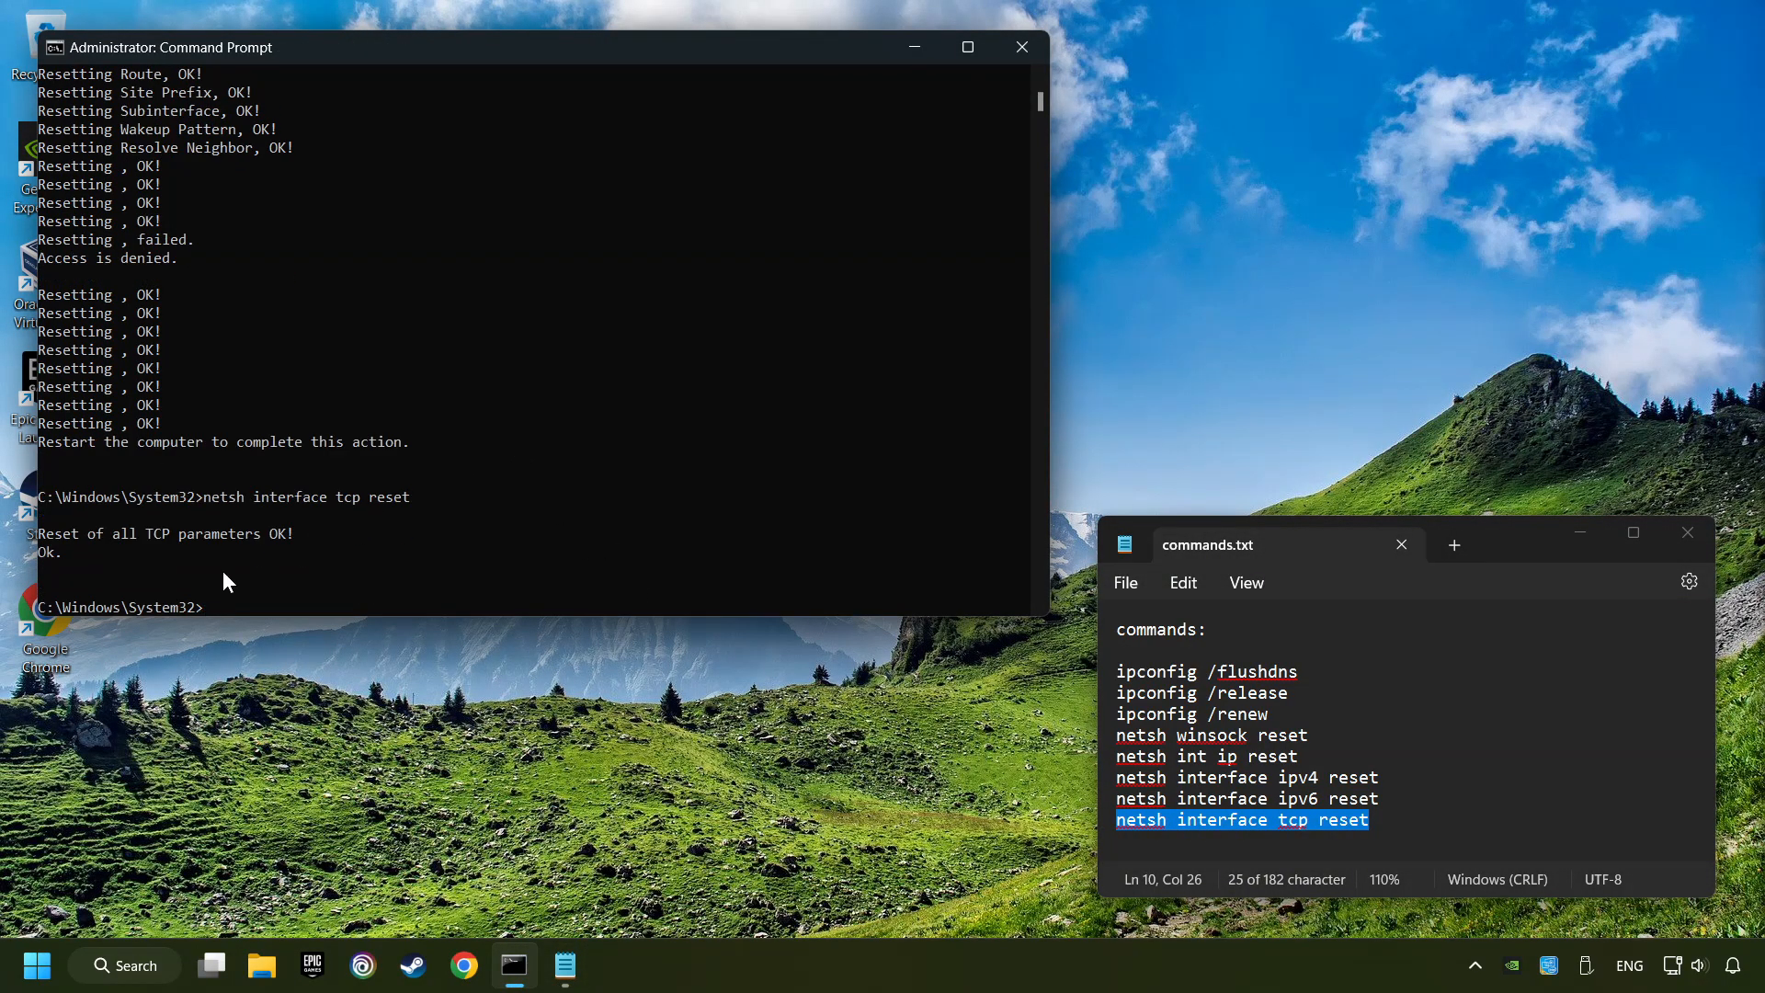
mouse_move(1020, 46)
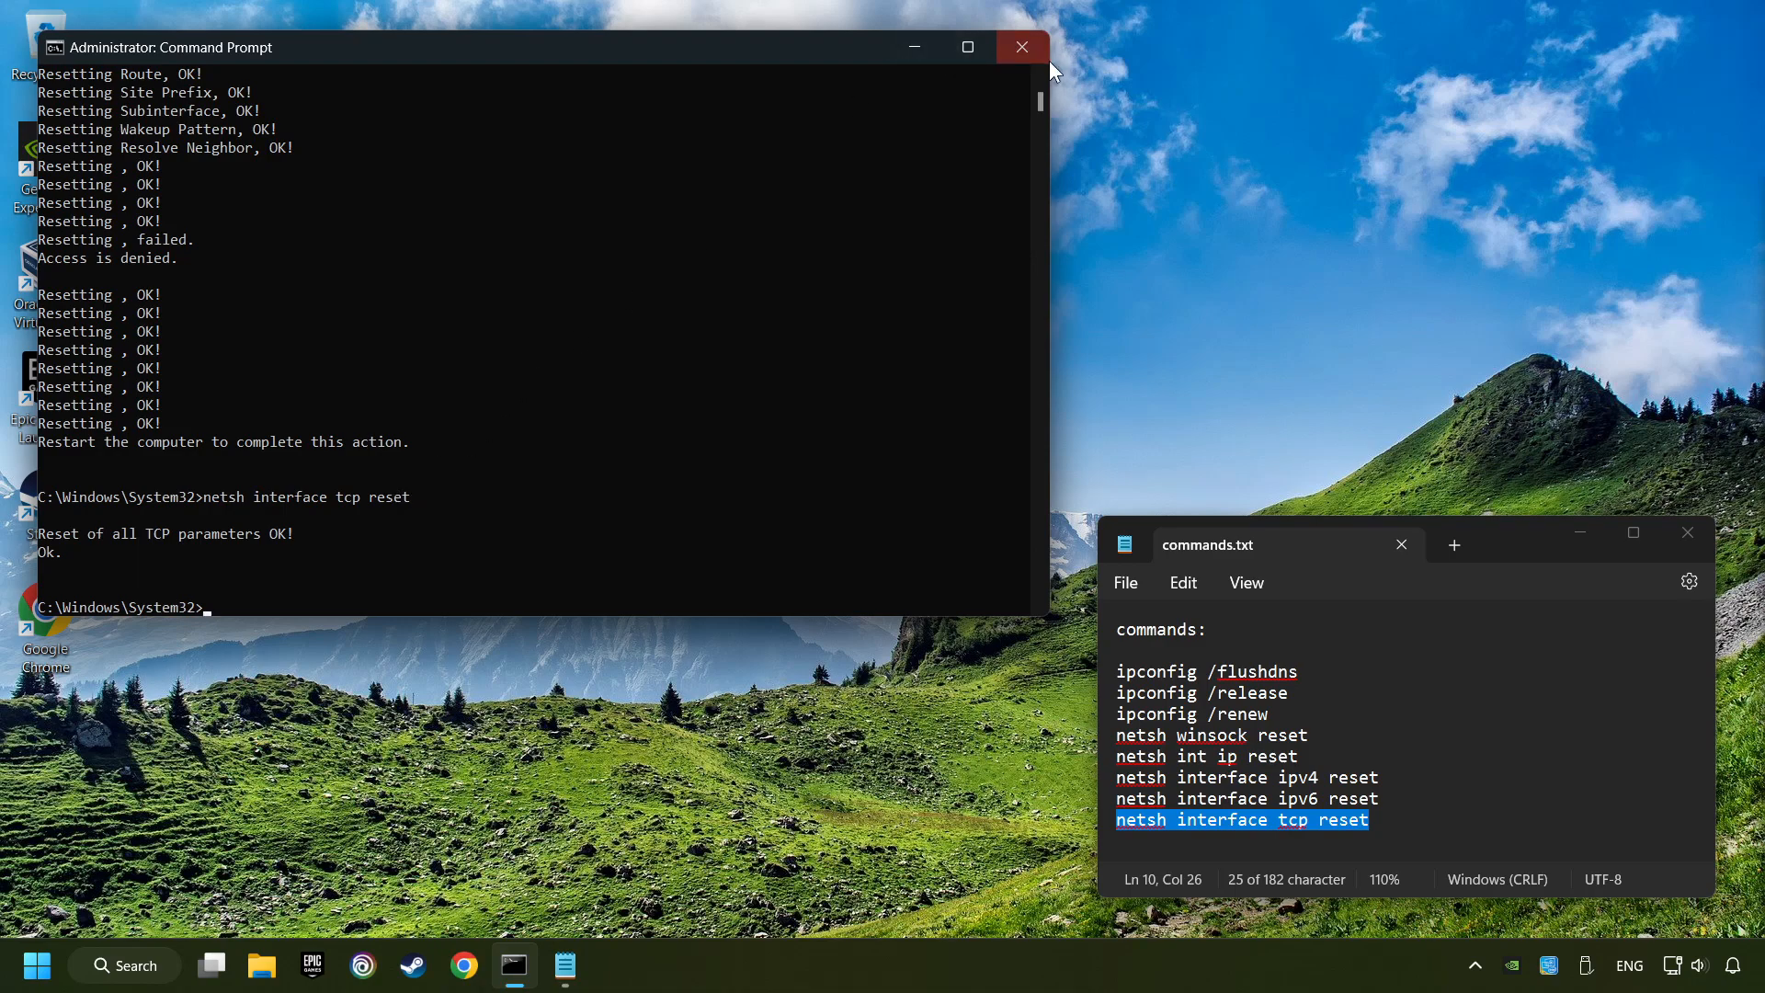
click(1020, 46)
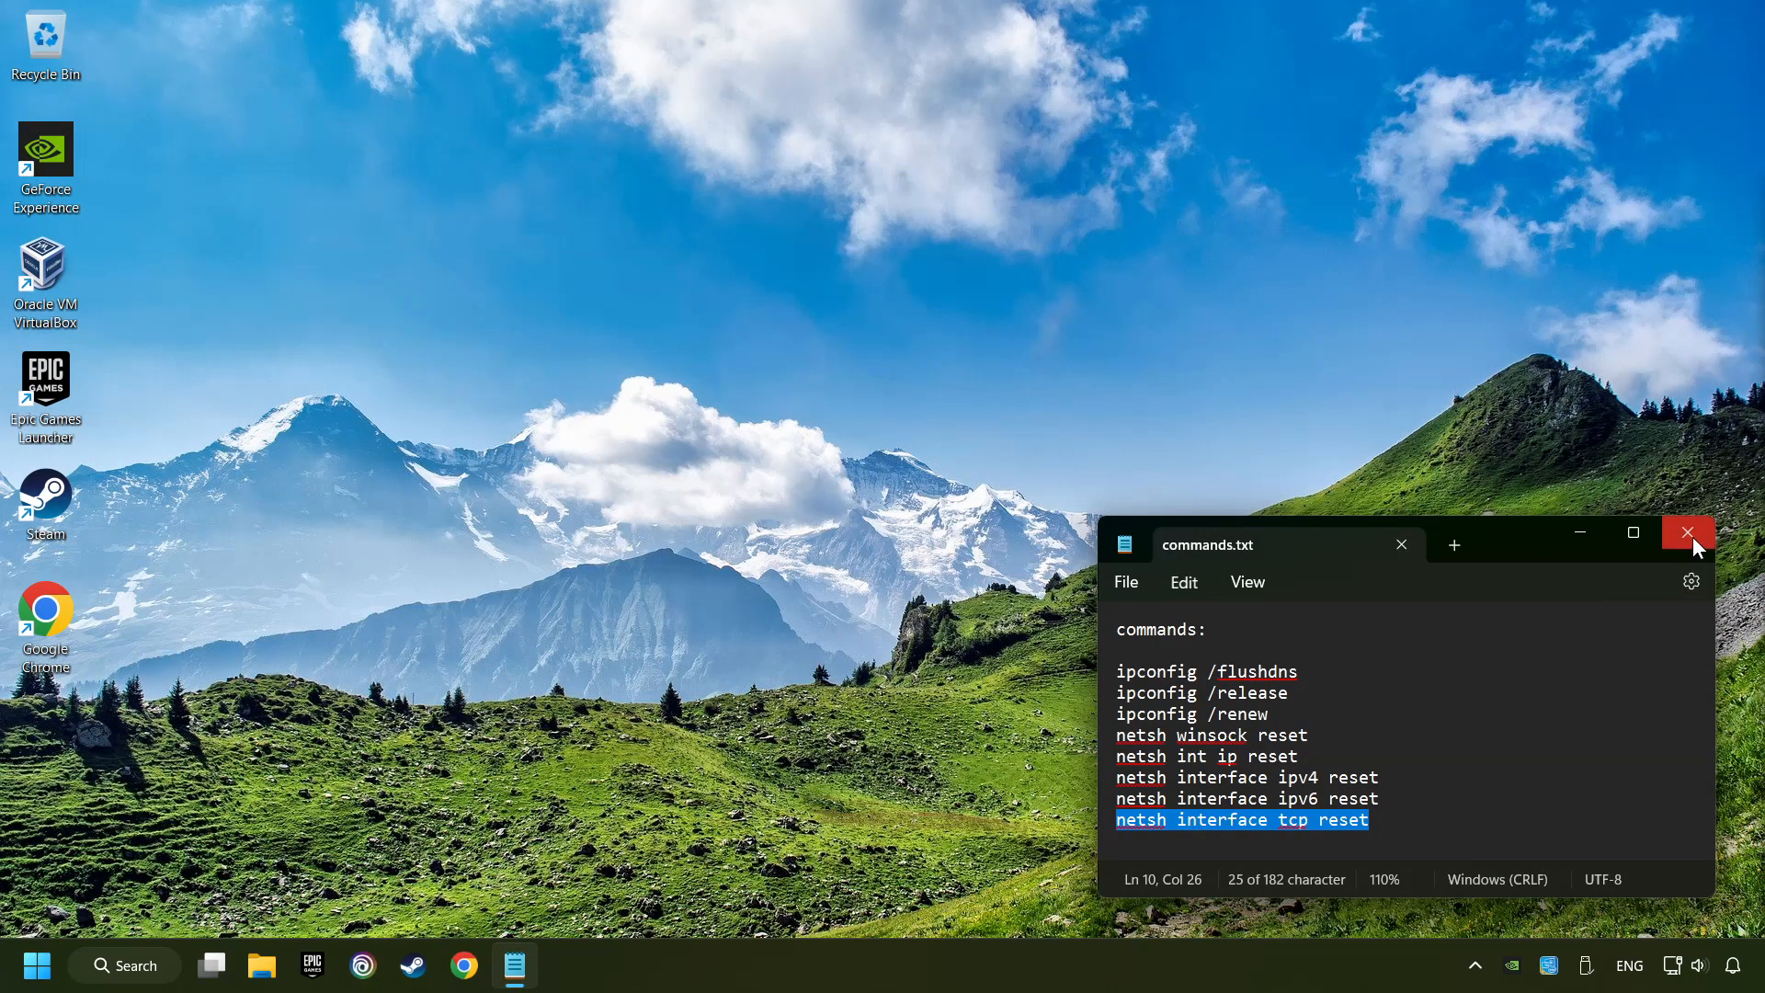
- Close the commands.txt notes and bring up the Start menu power options
click(37, 965)
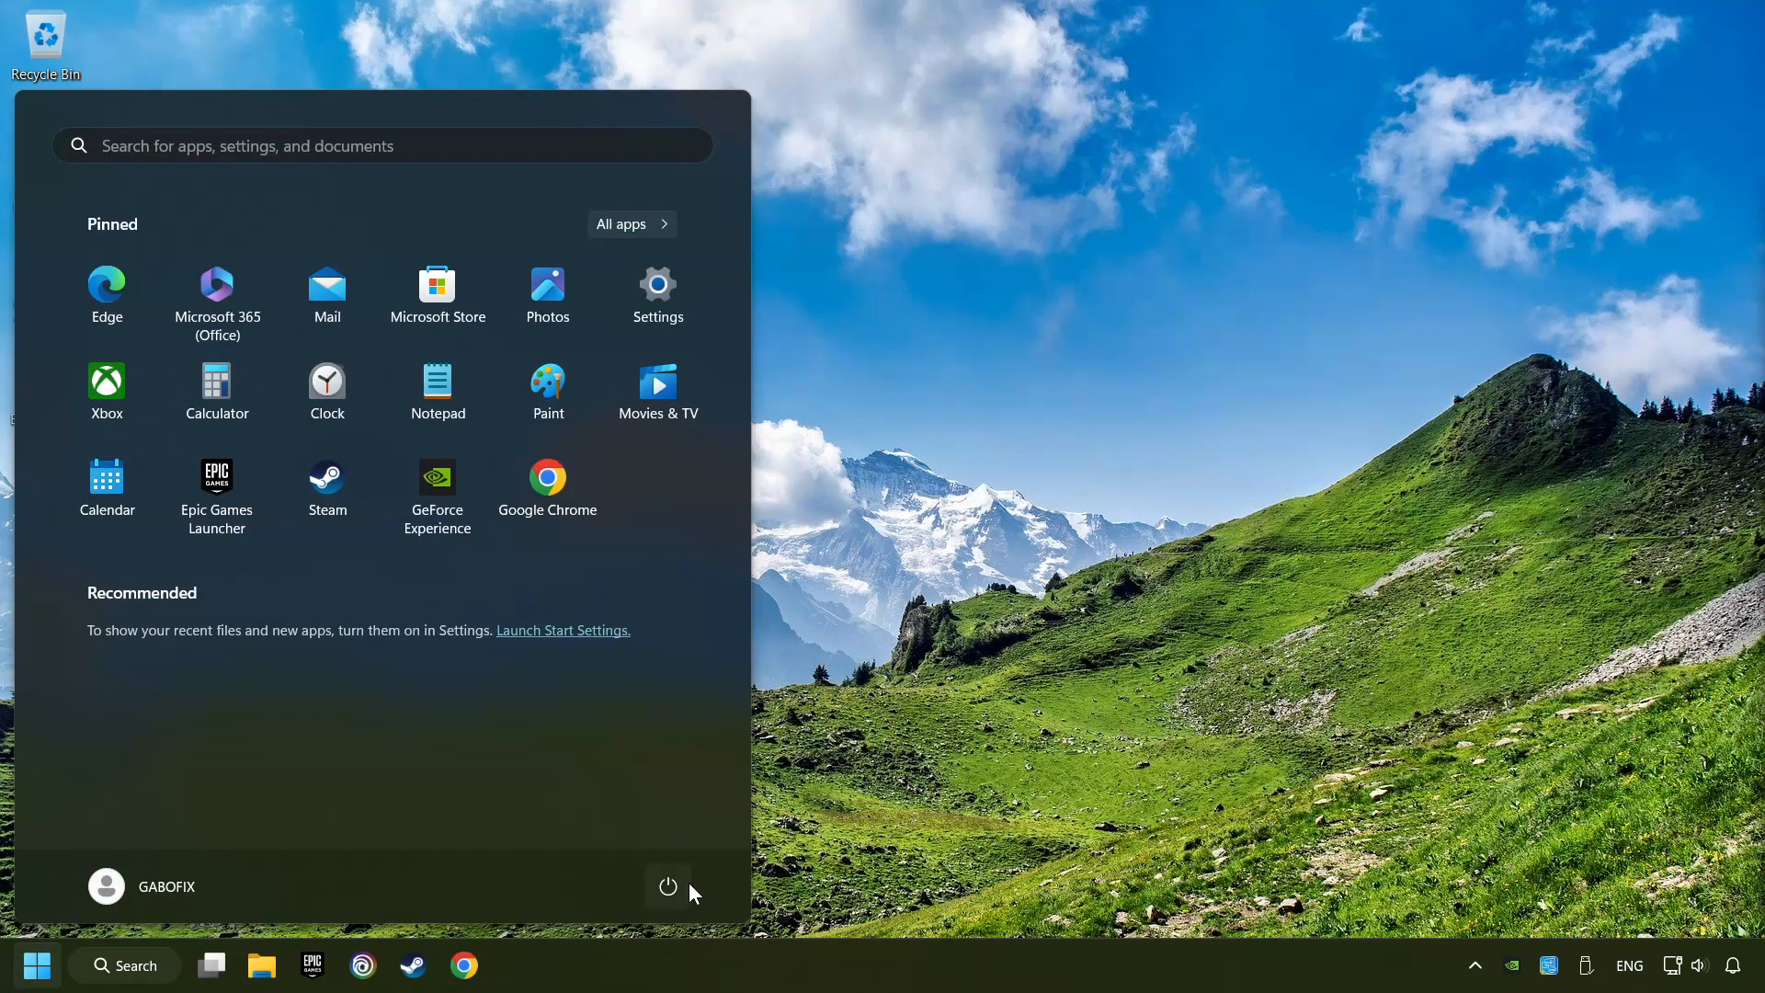
click(666, 887)
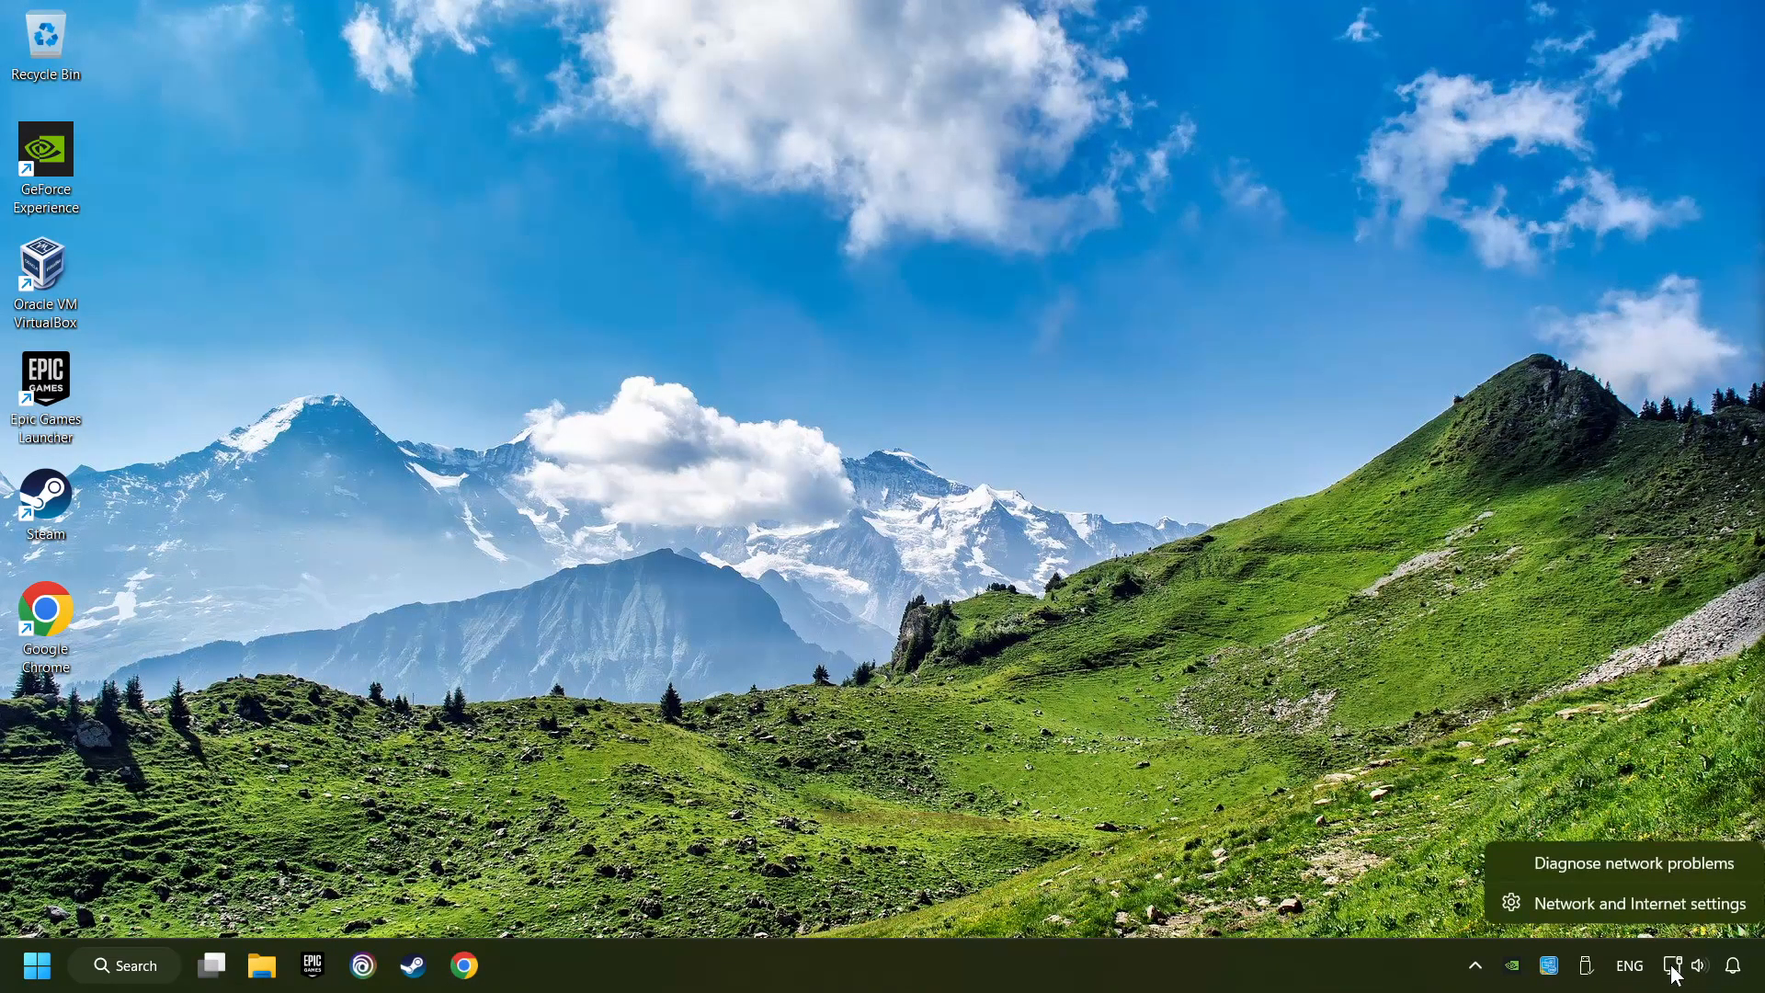
mouse_move(1642, 903)
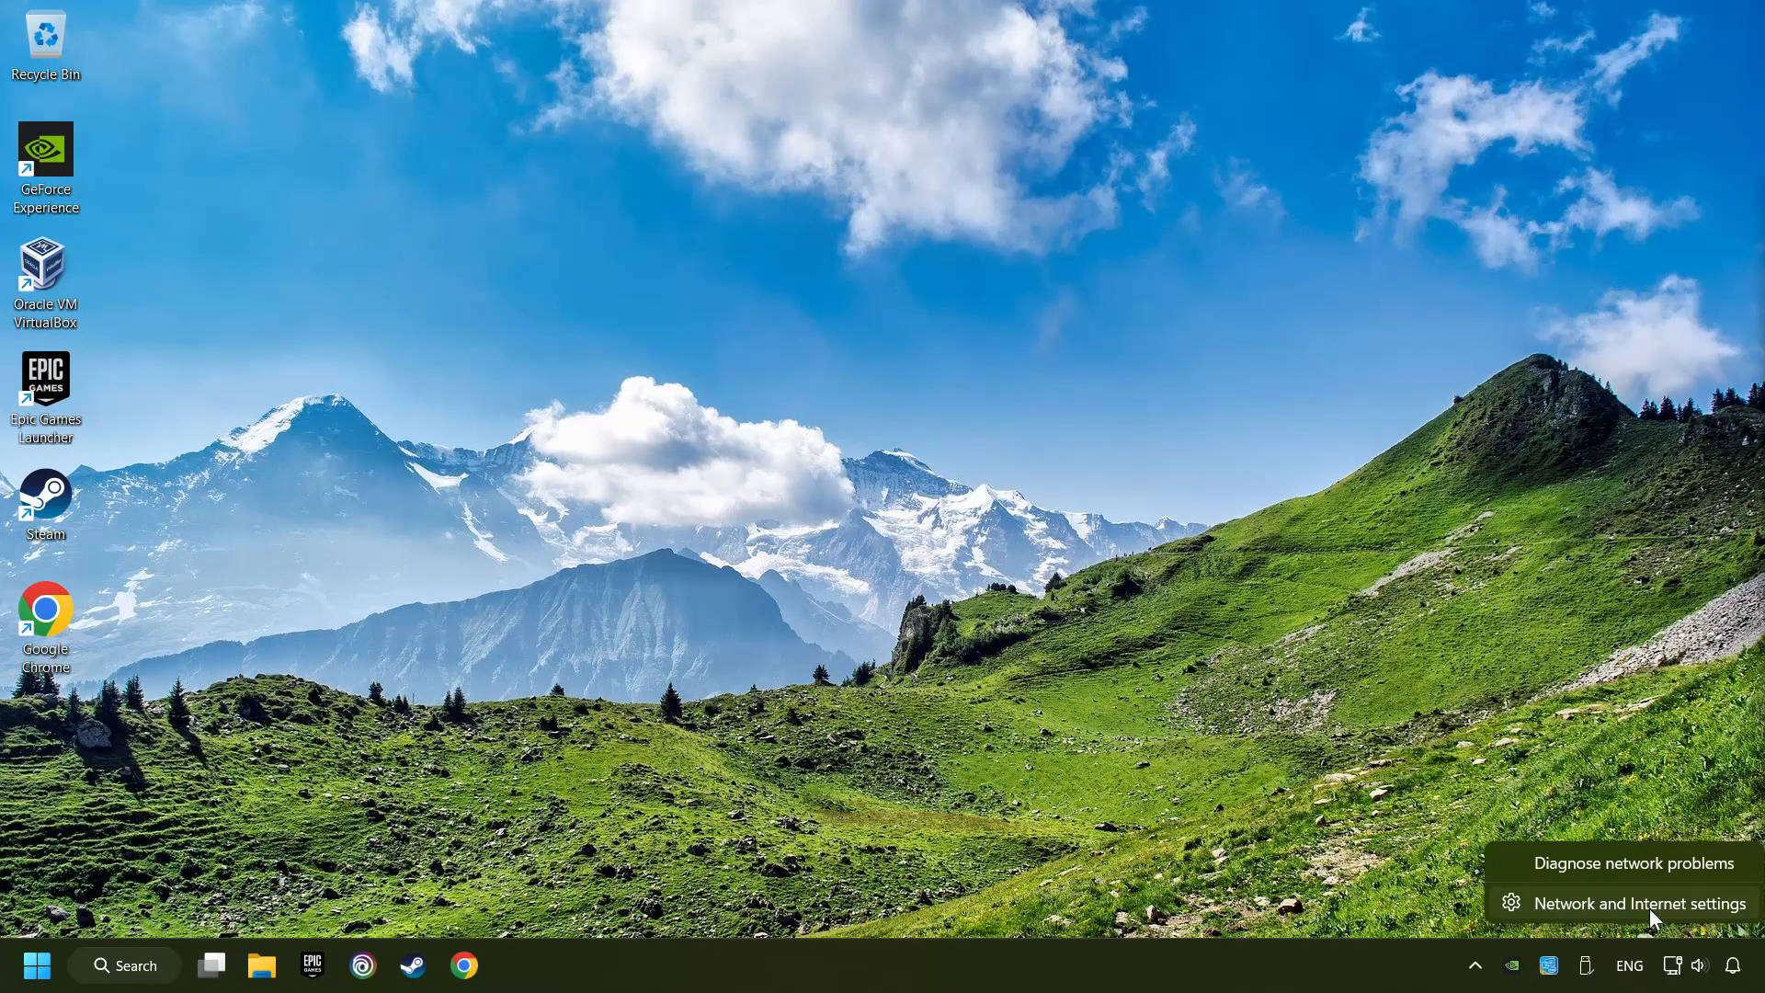
- Start the network reset of all adapters from Network & internet settings, then close Settings
click(1631, 905)
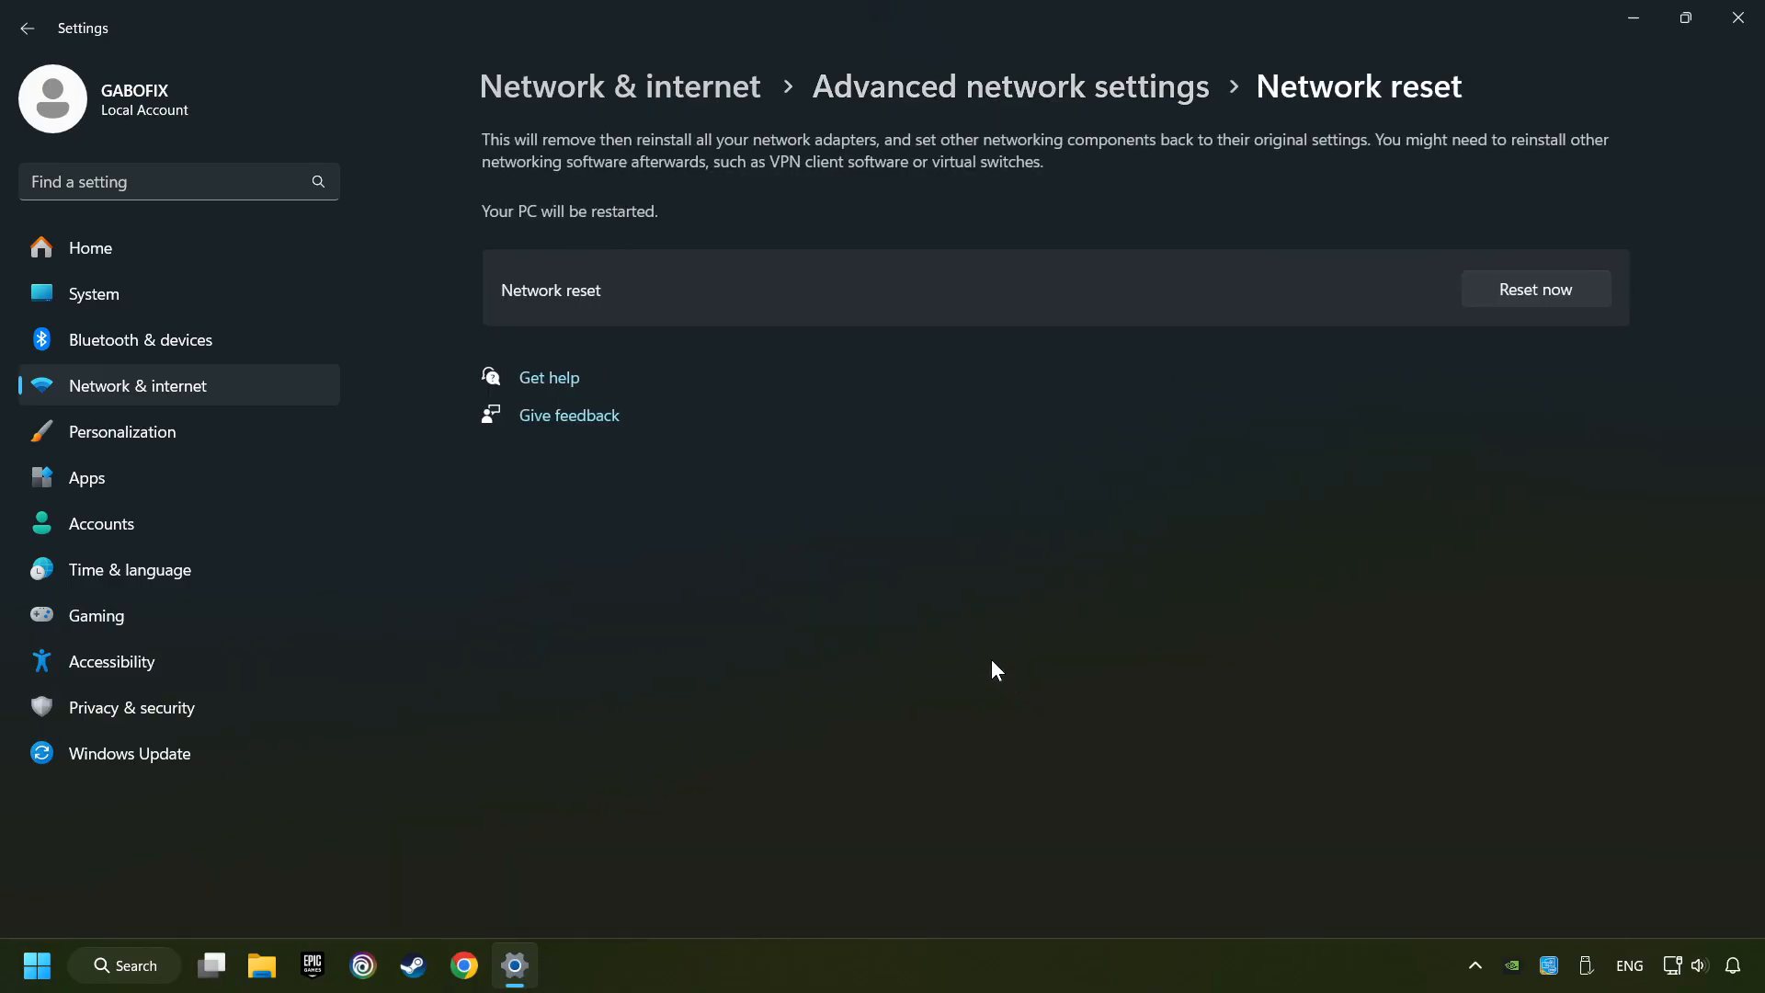
mouse_move(1583, 303)
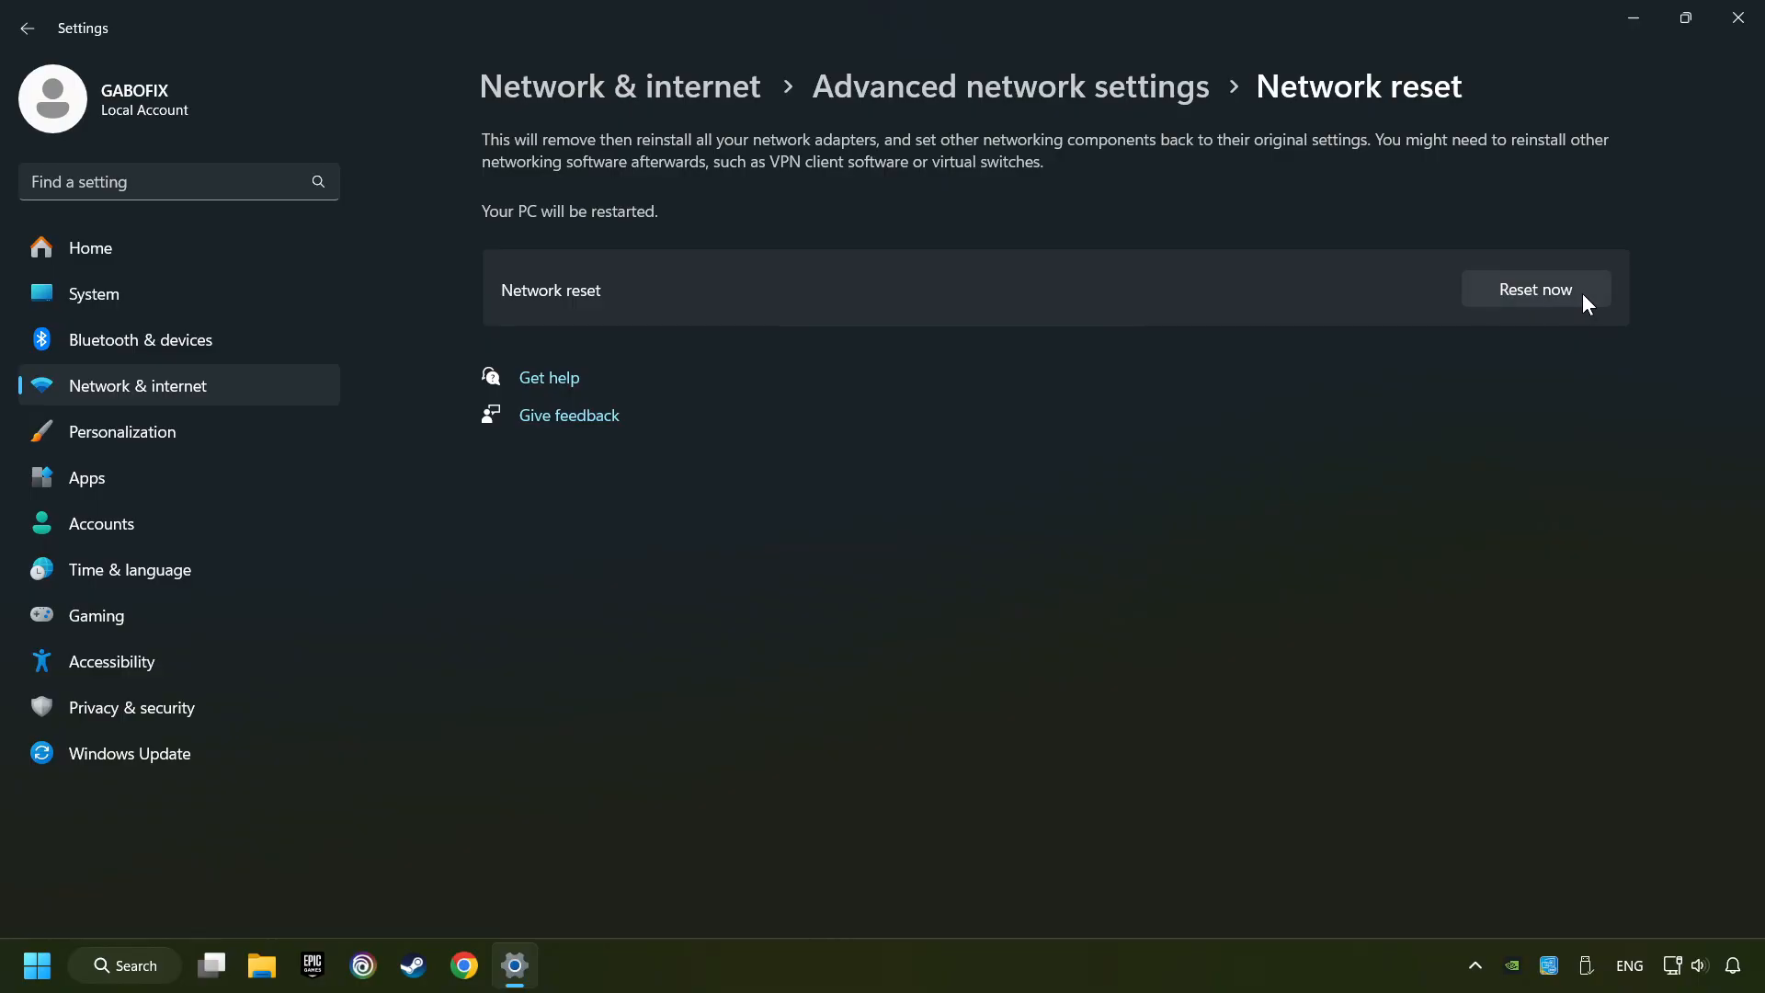
click(1533, 289)
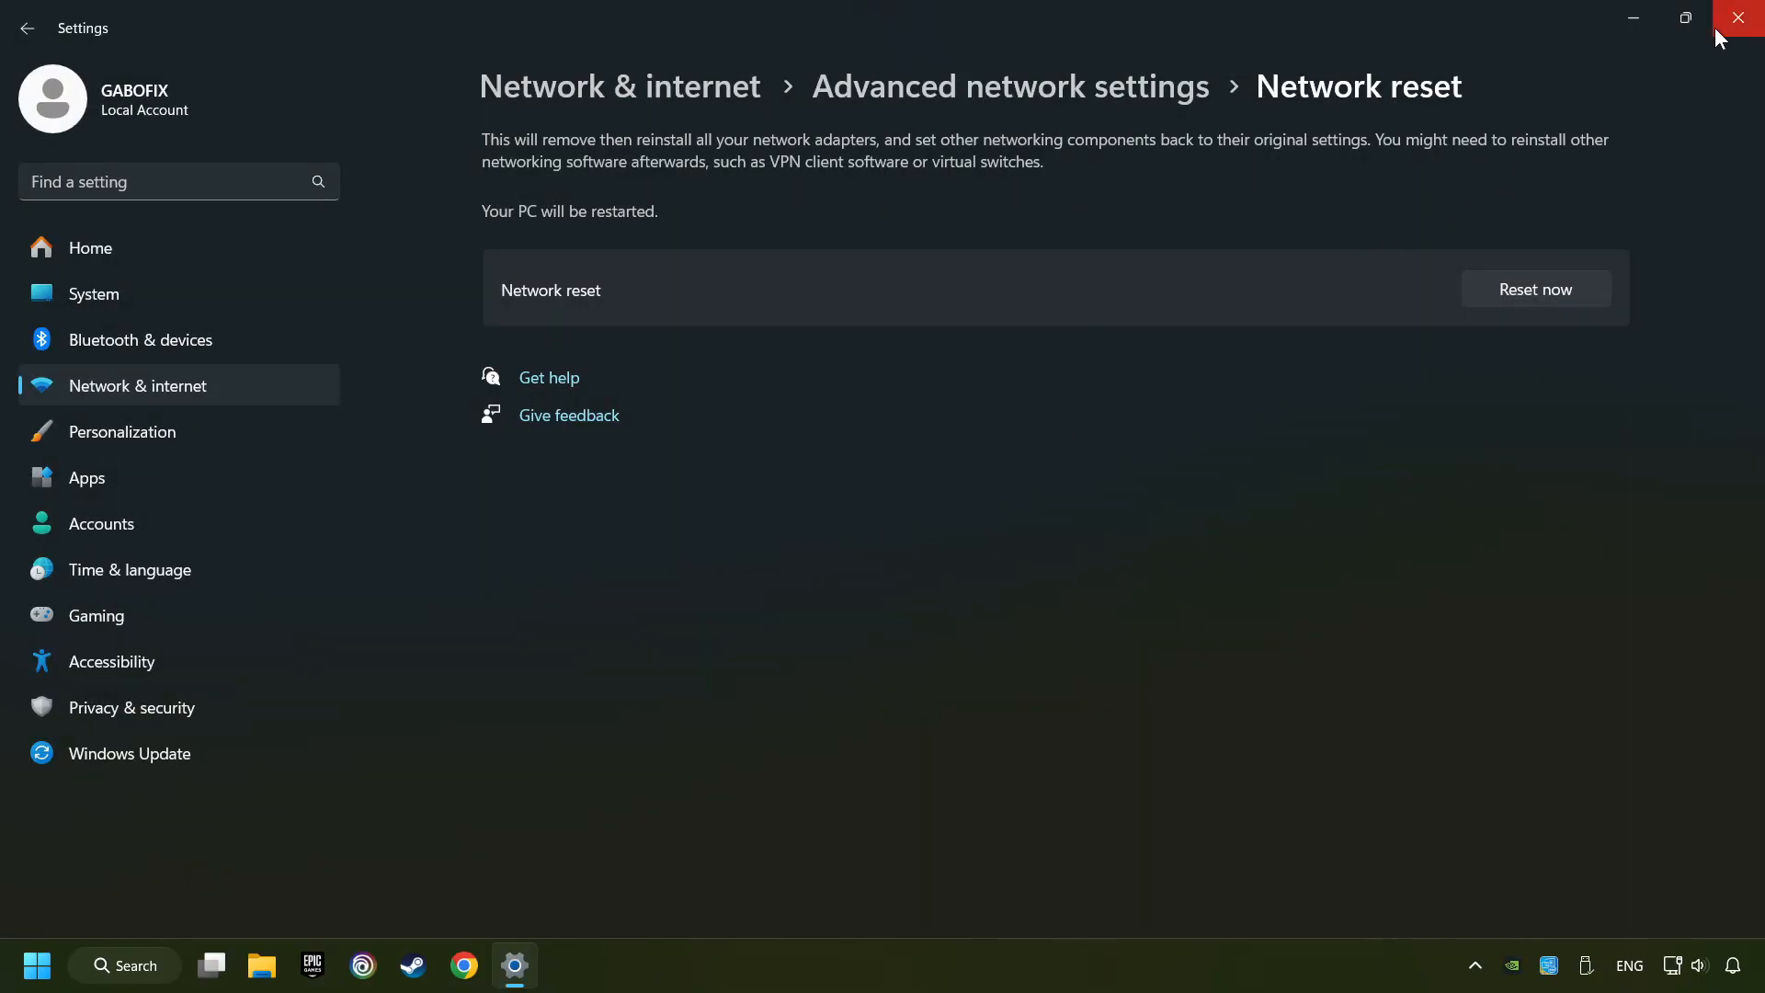
click(1743, 18)
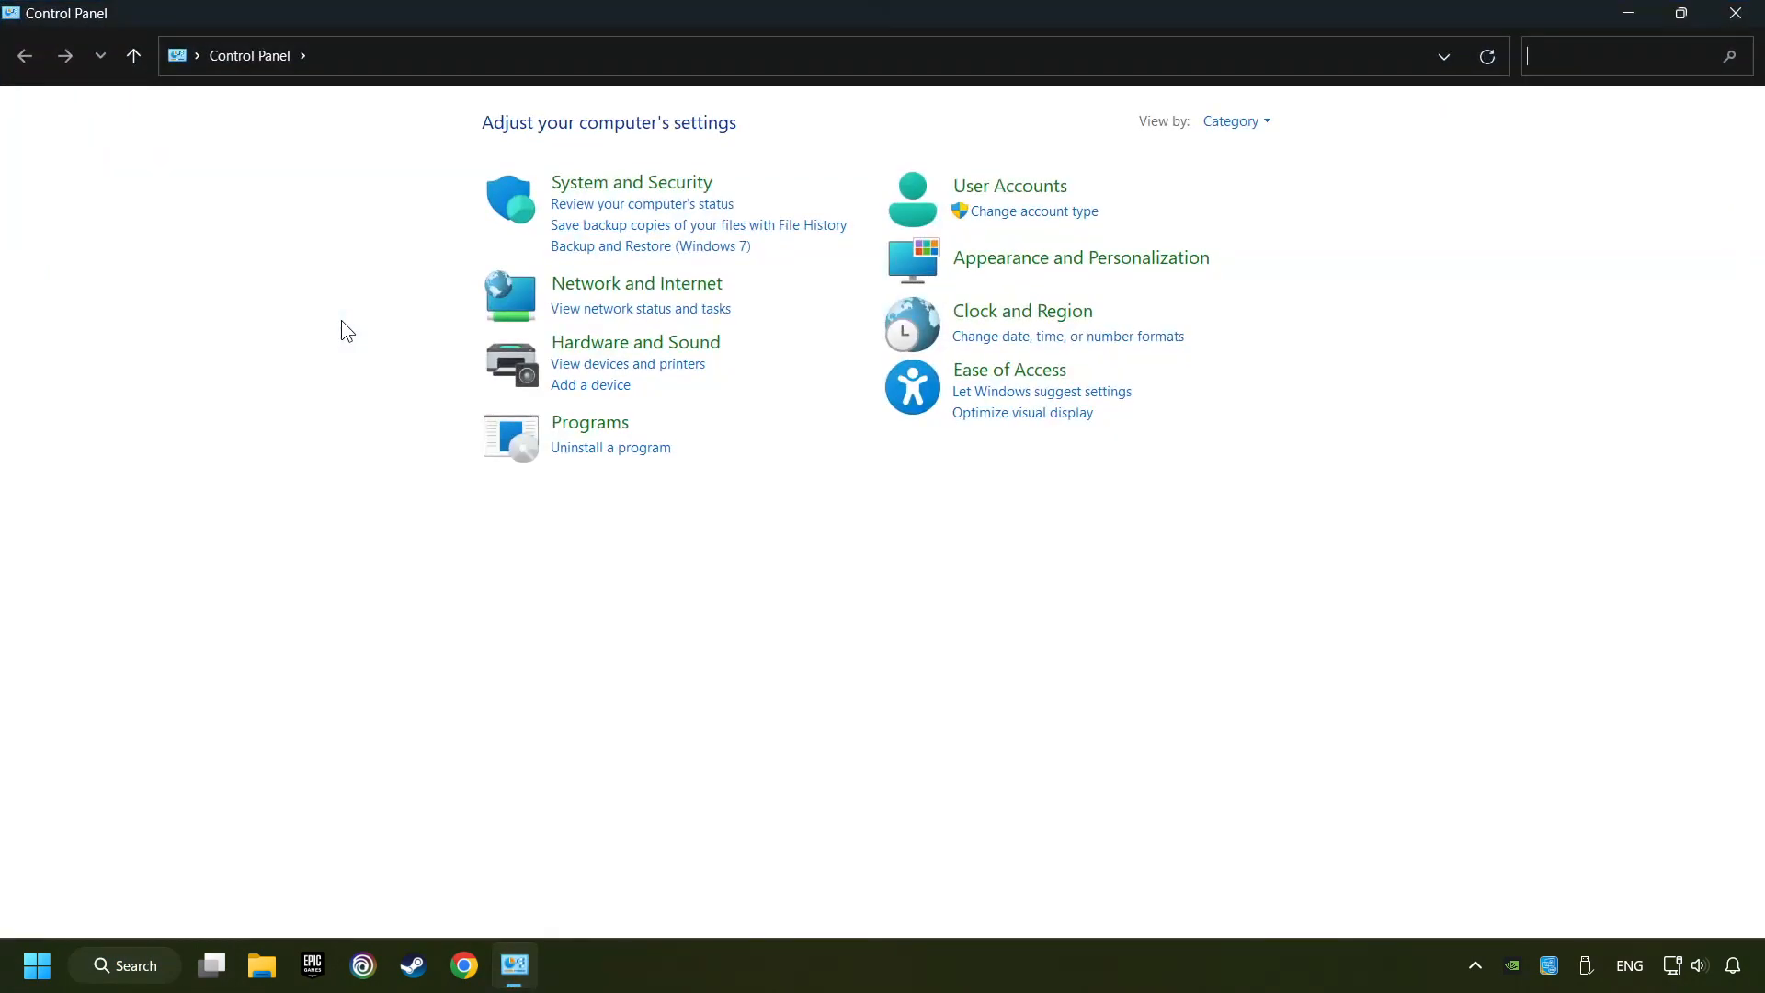
mouse_move(643, 291)
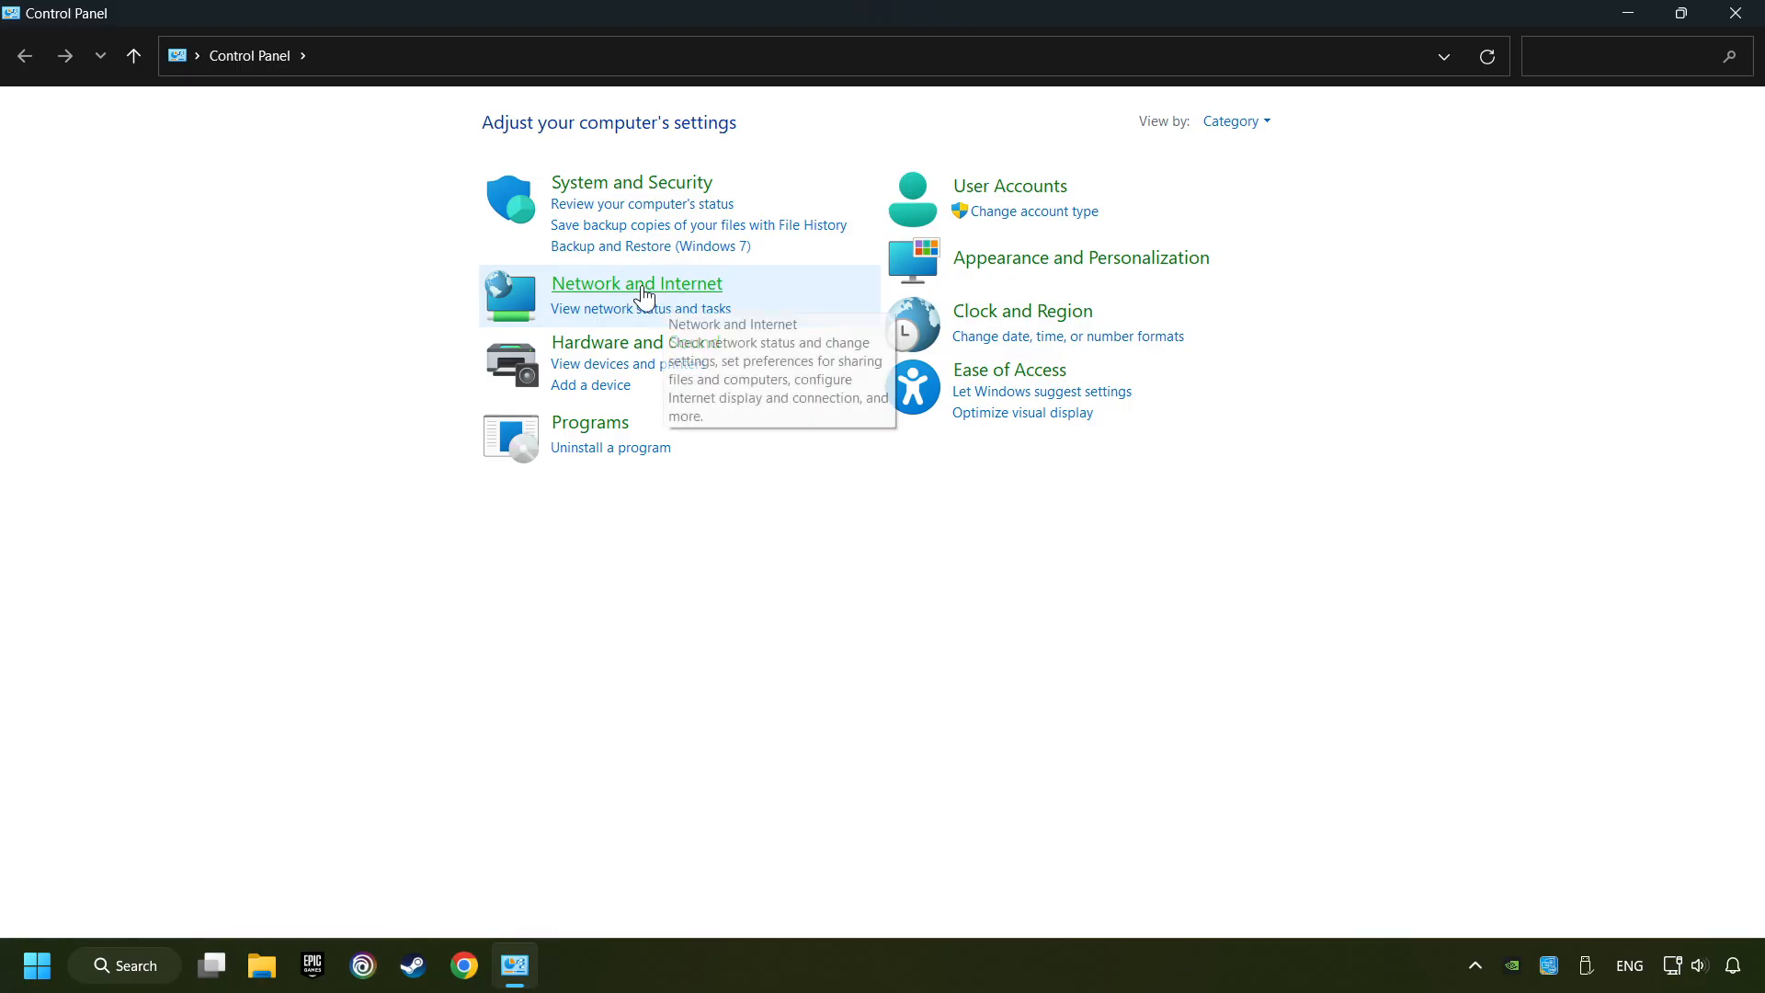
- Reach the Network Connections list via Network and Sharing Center's Change adapter settings
click(636, 283)
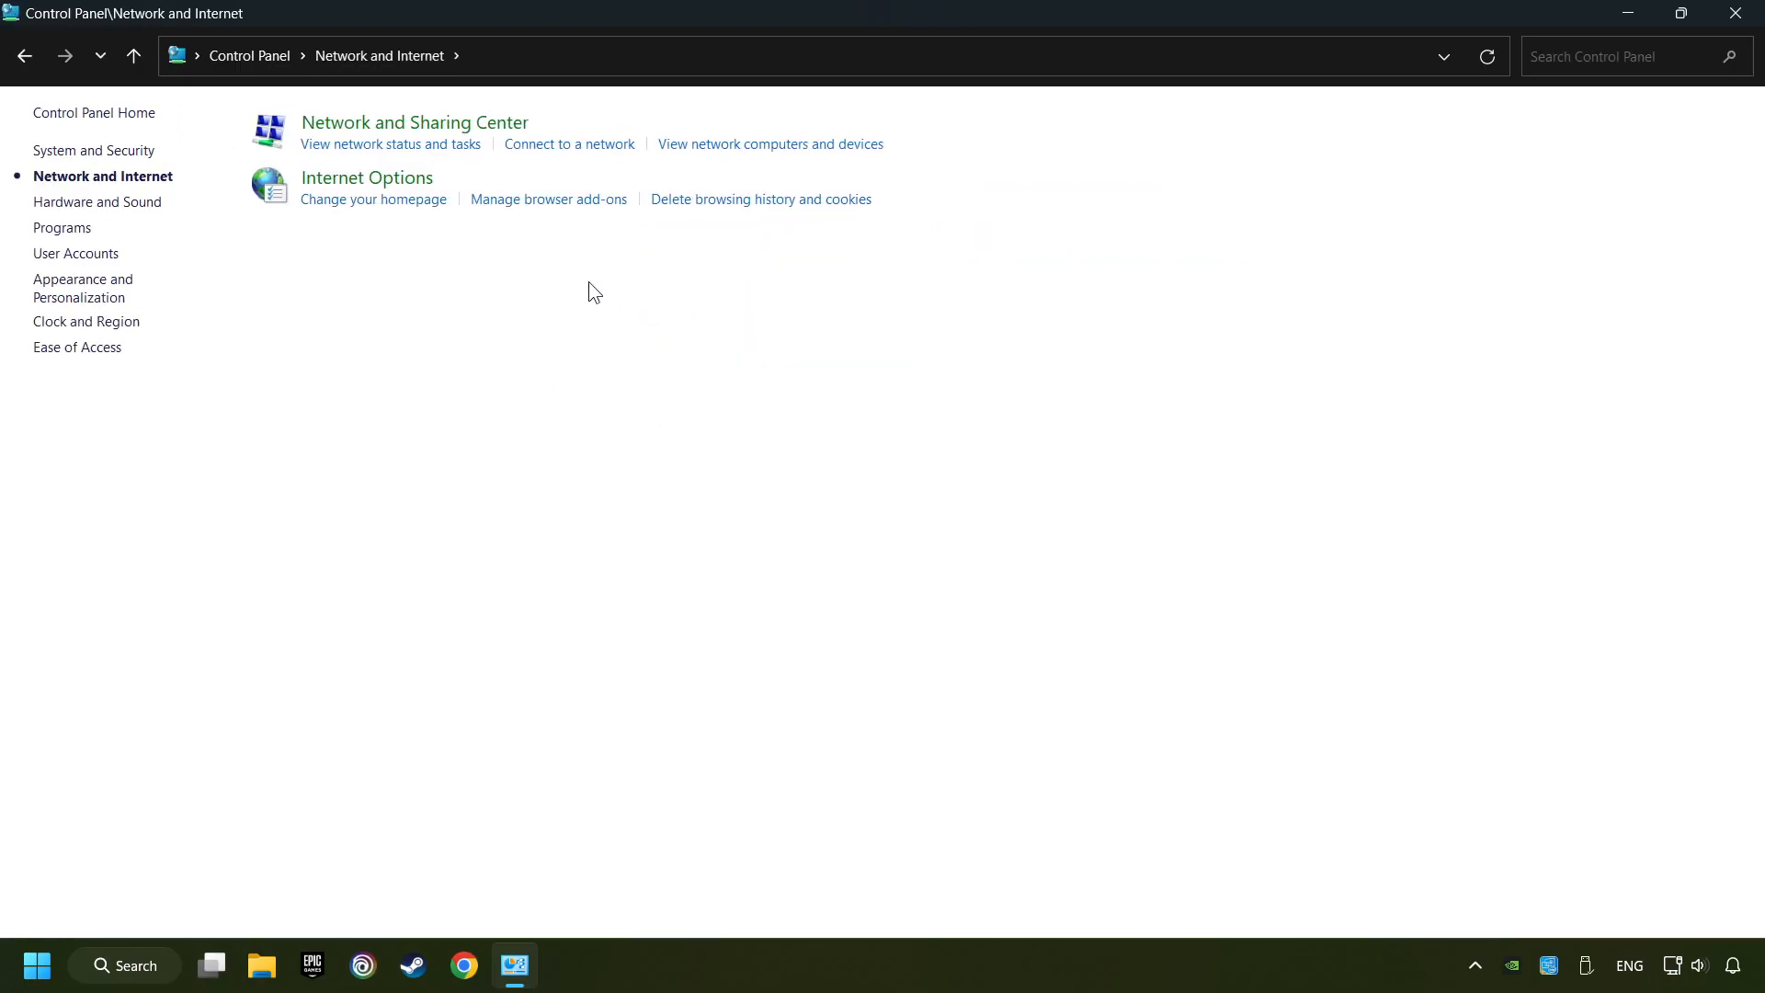
click(414, 123)
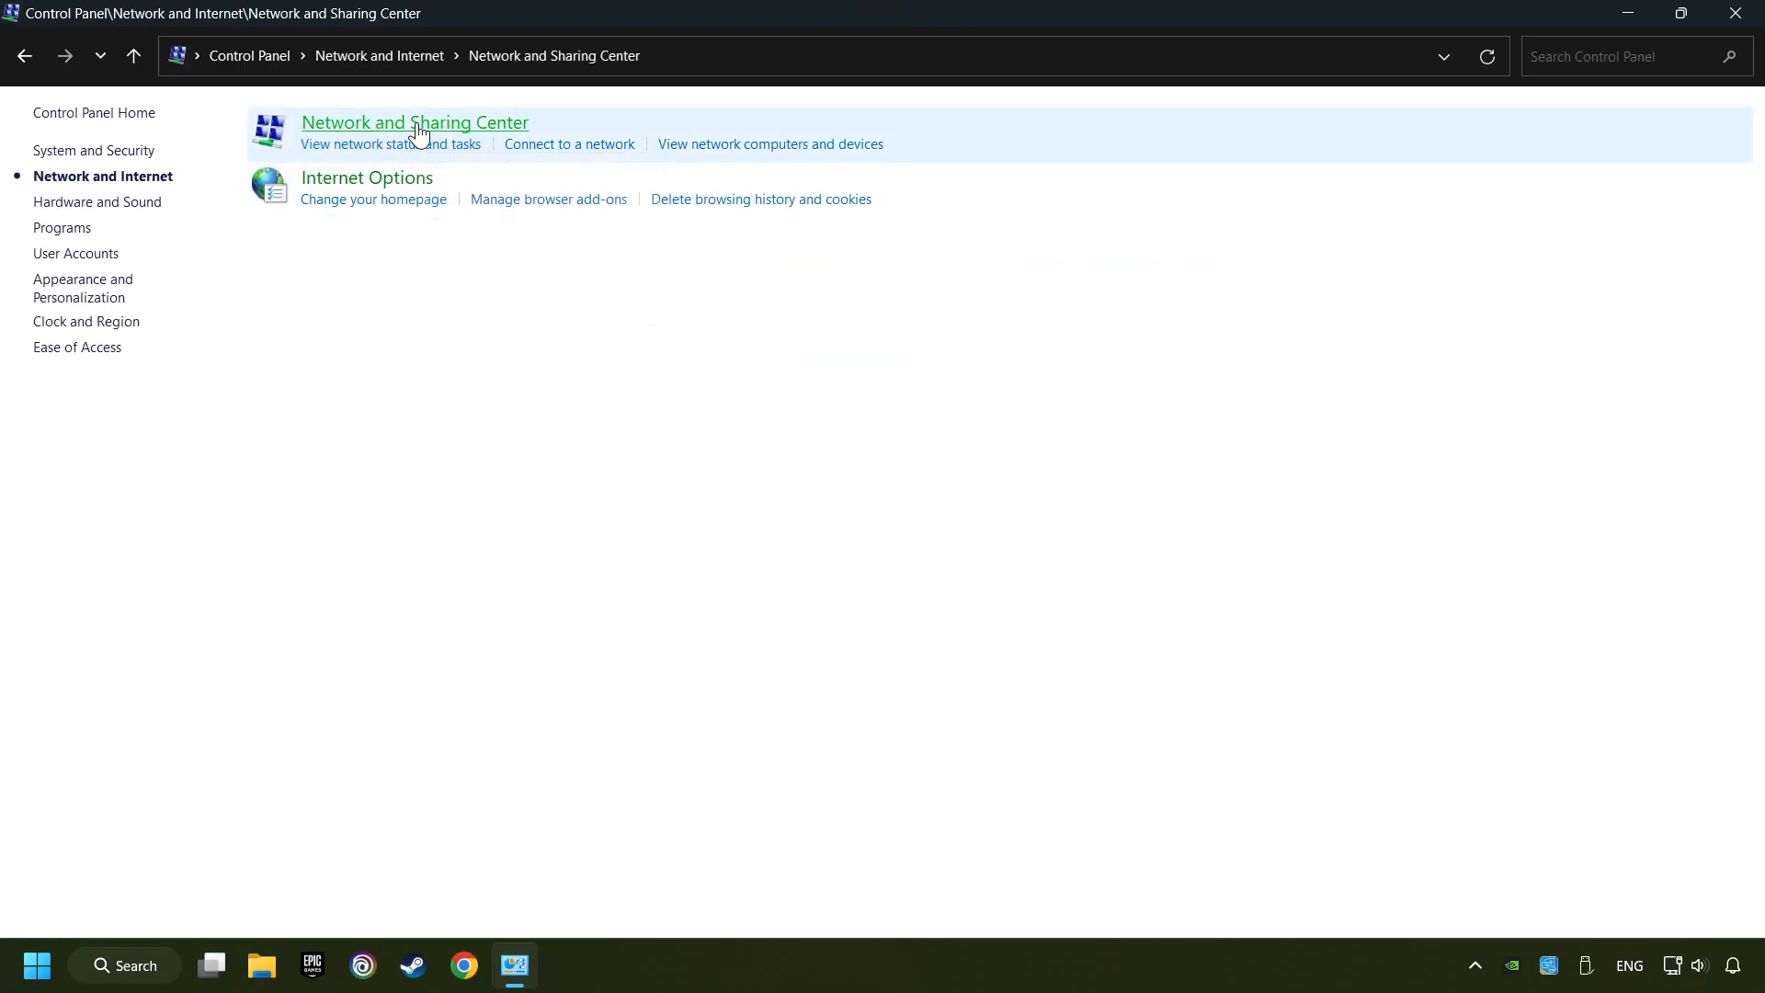
click(414, 123)
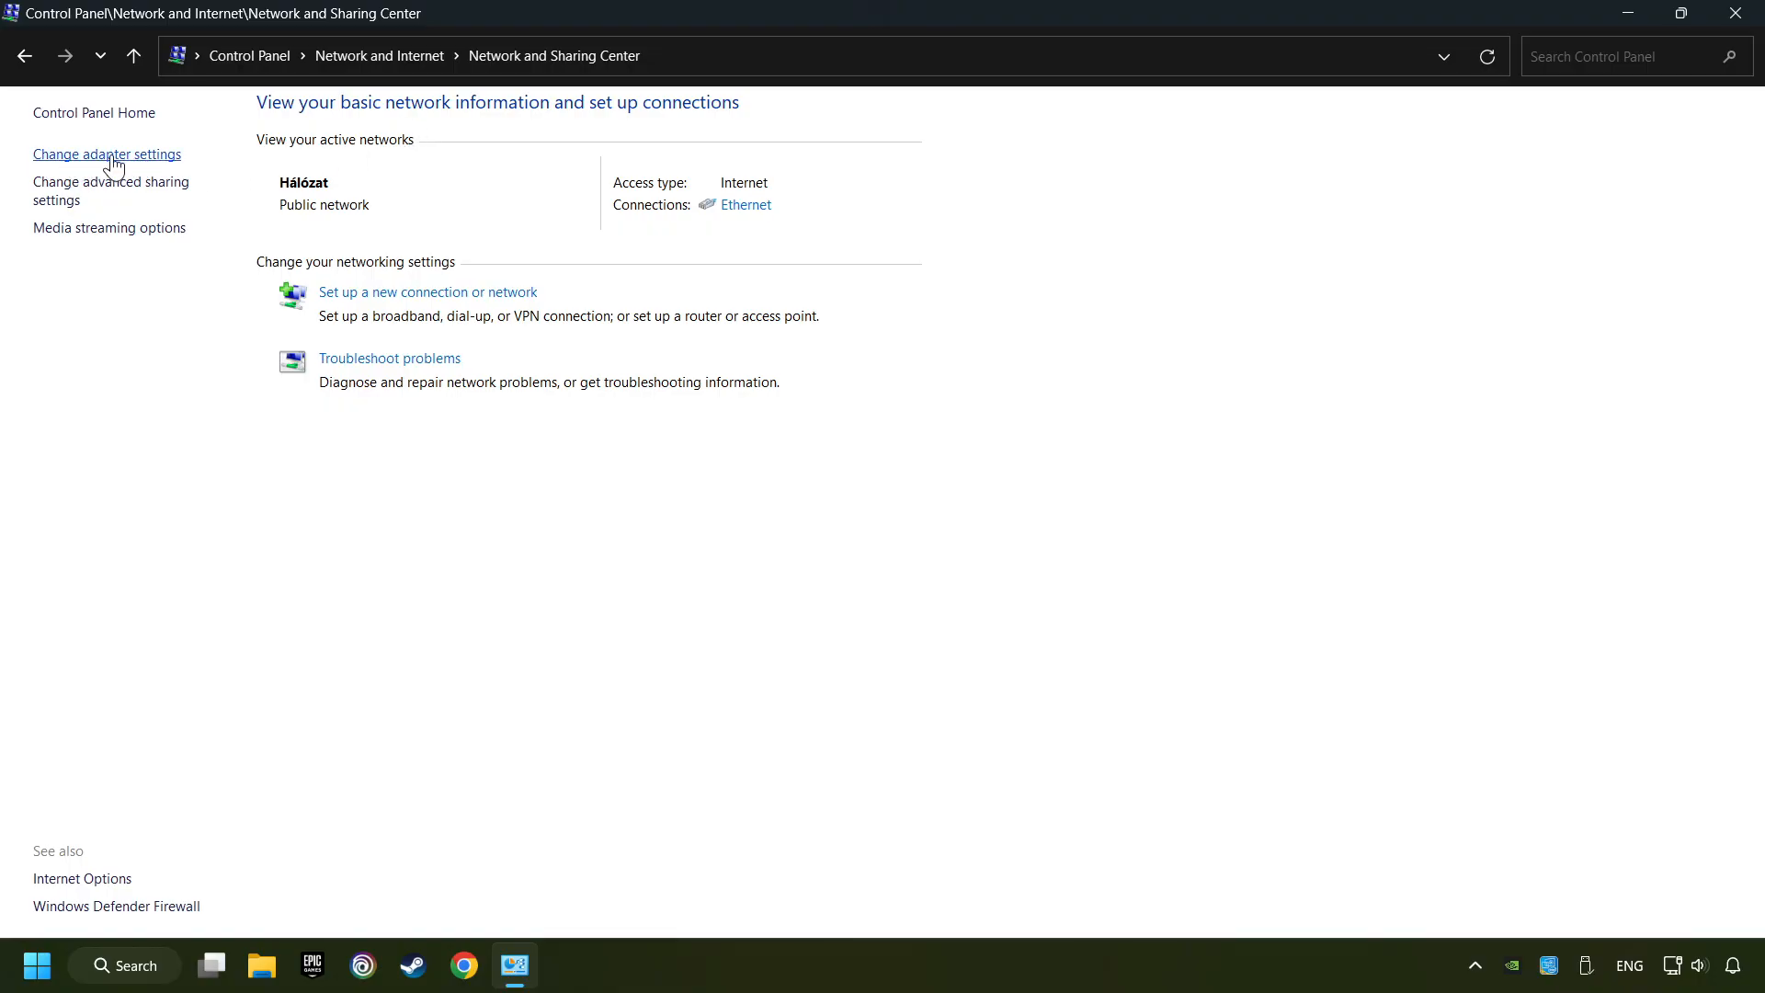
click(106, 154)
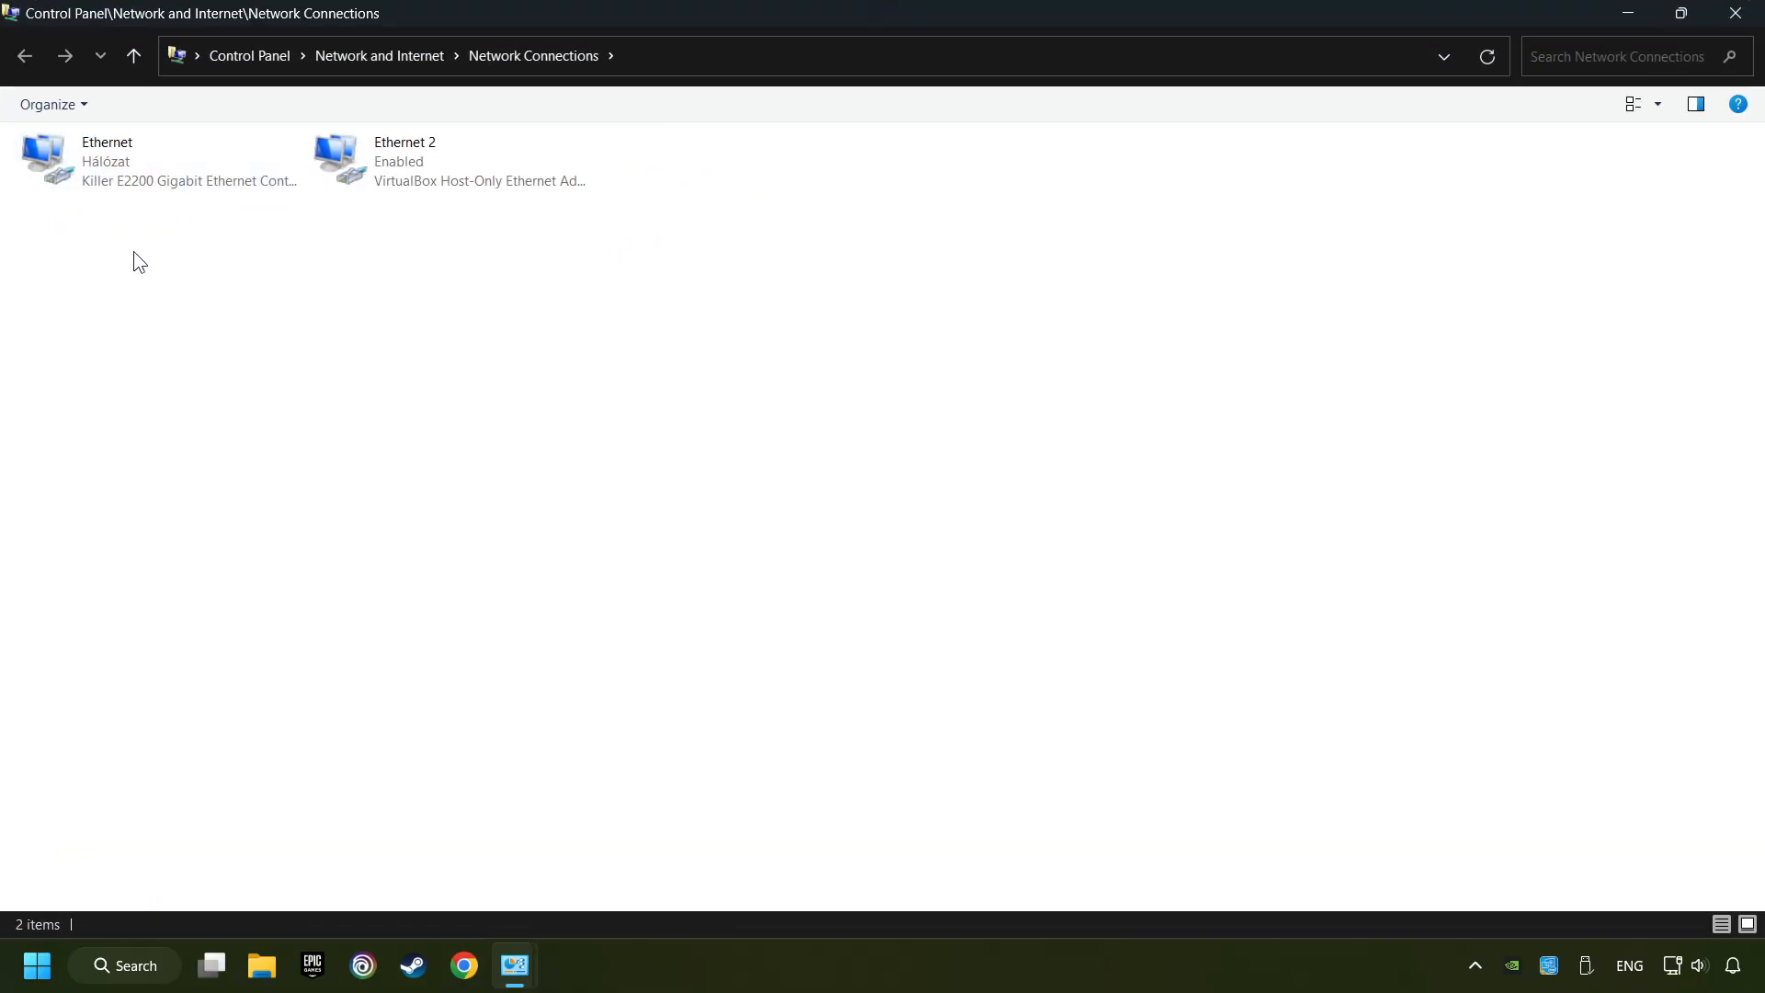
- Bring up the Ethernet connection's Internet Protocol Version 4 (TCP/IPv4) properties dialog
click(158, 162)
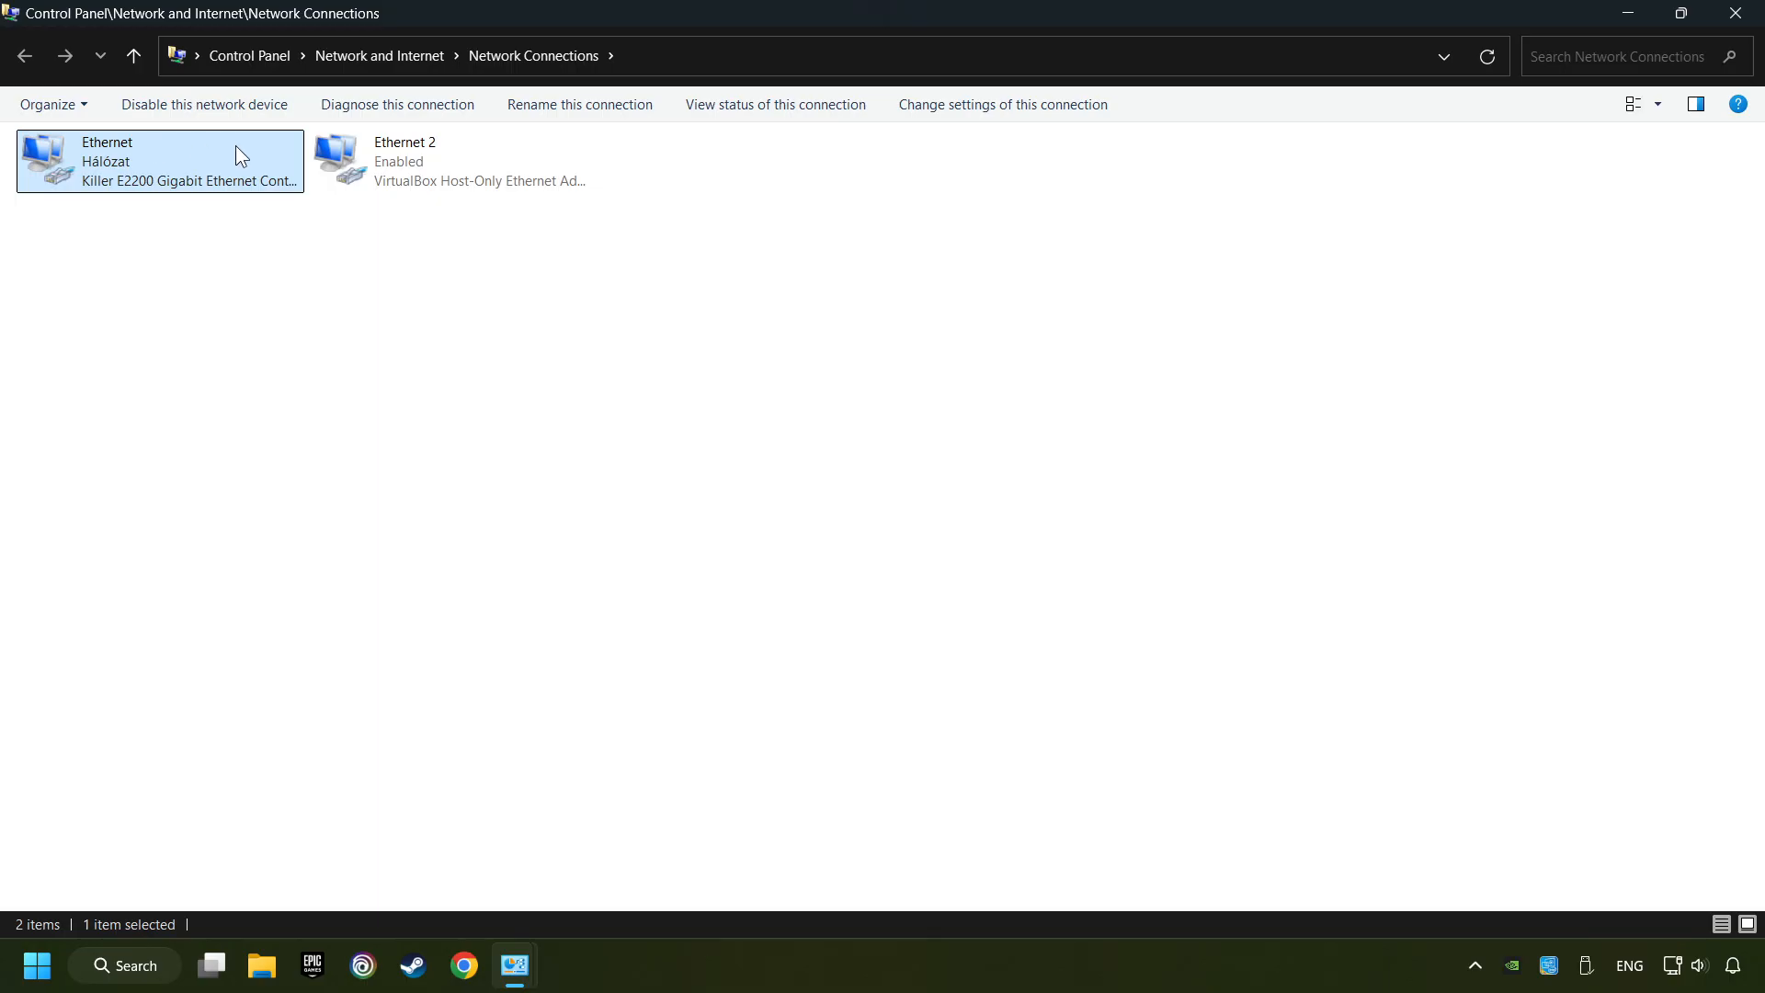
right_click(158, 162)
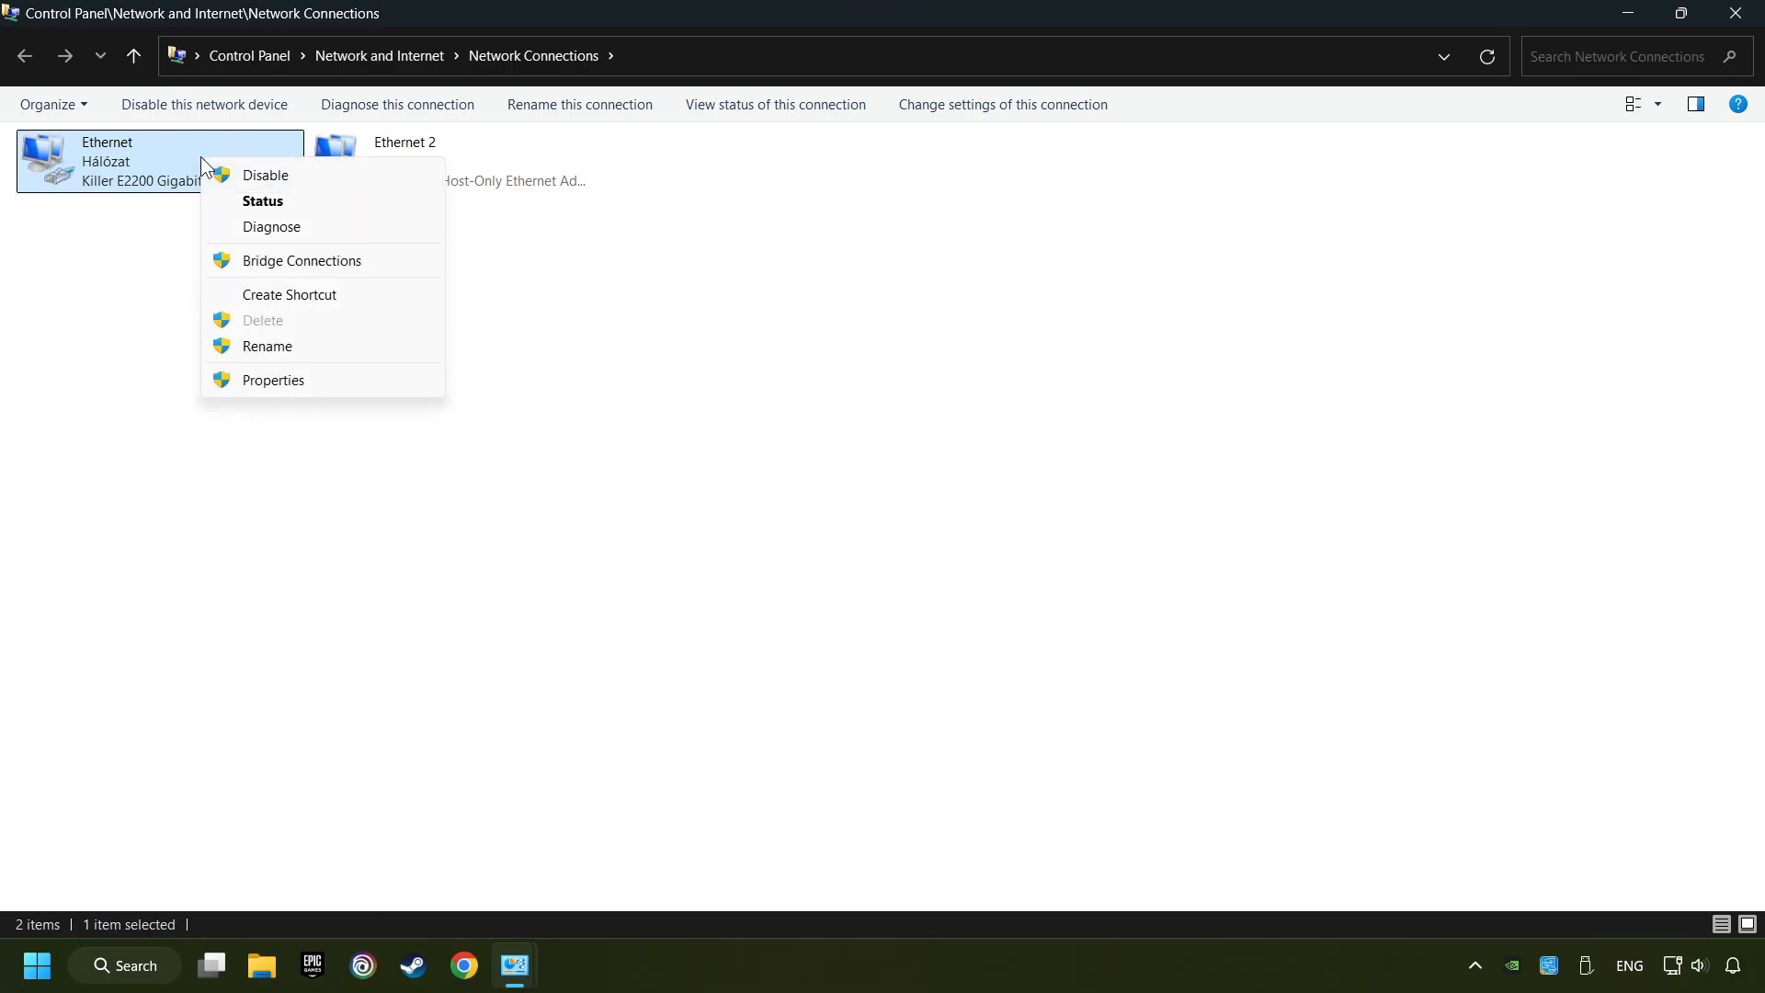
mouse_move(342, 388)
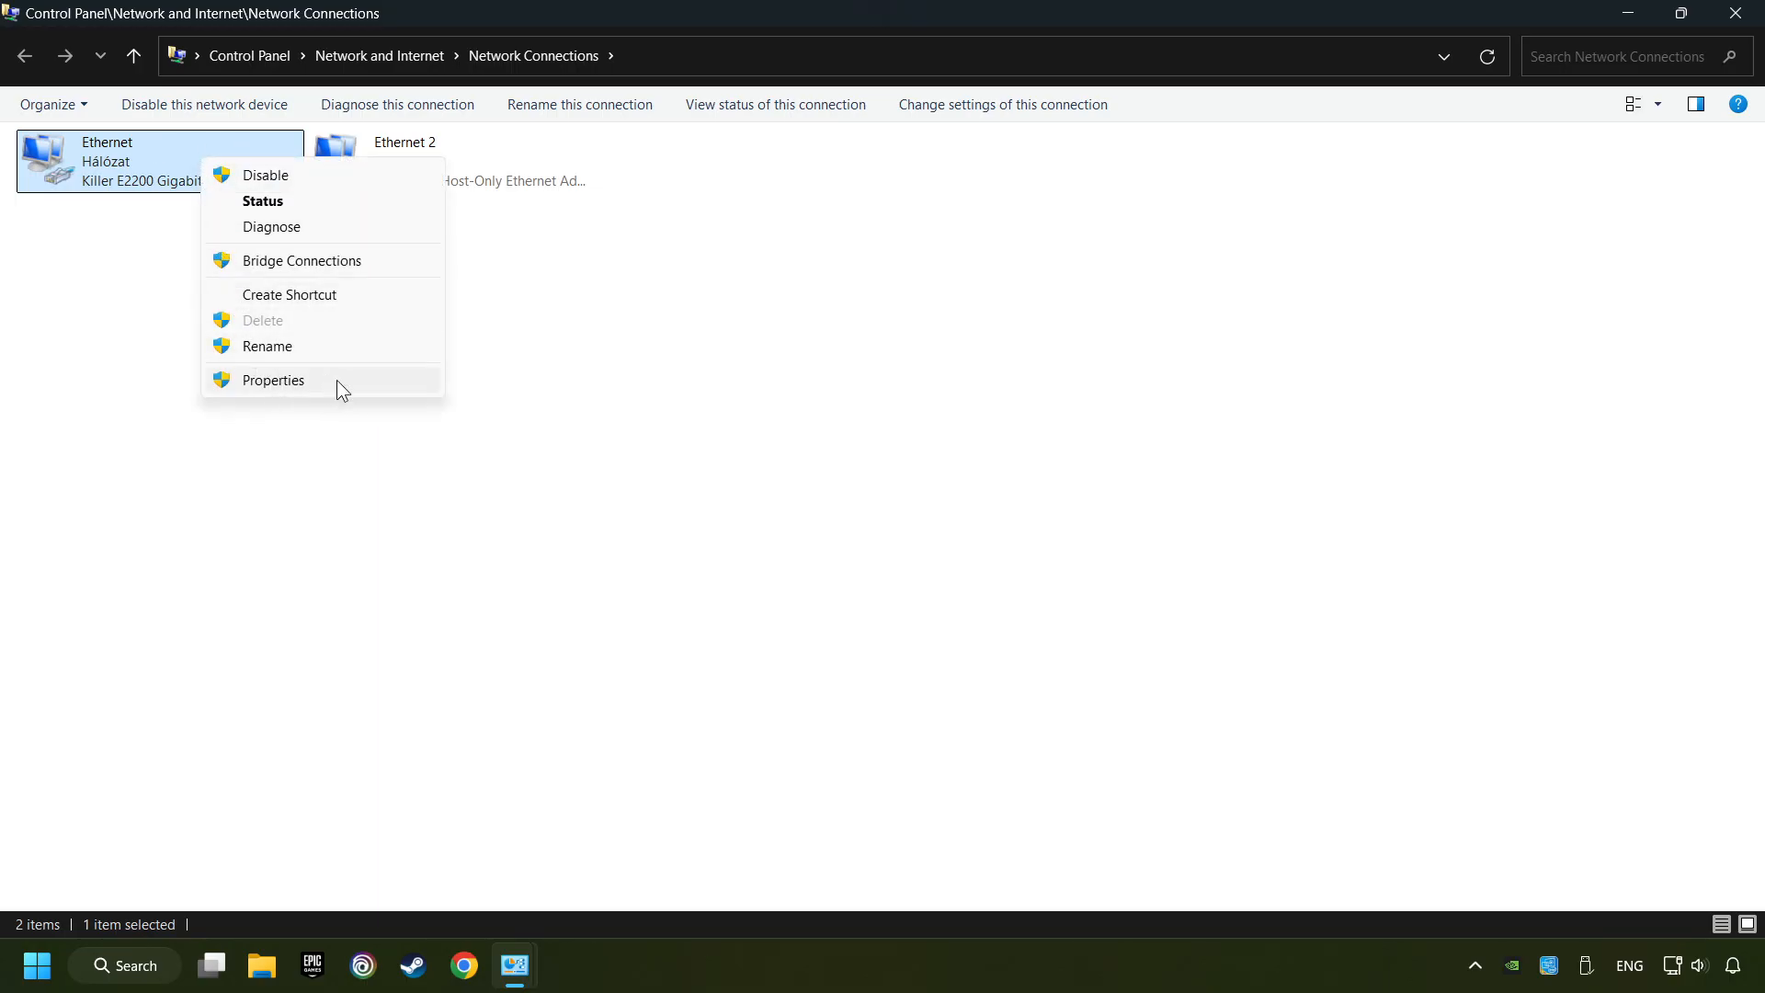
click(272, 379)
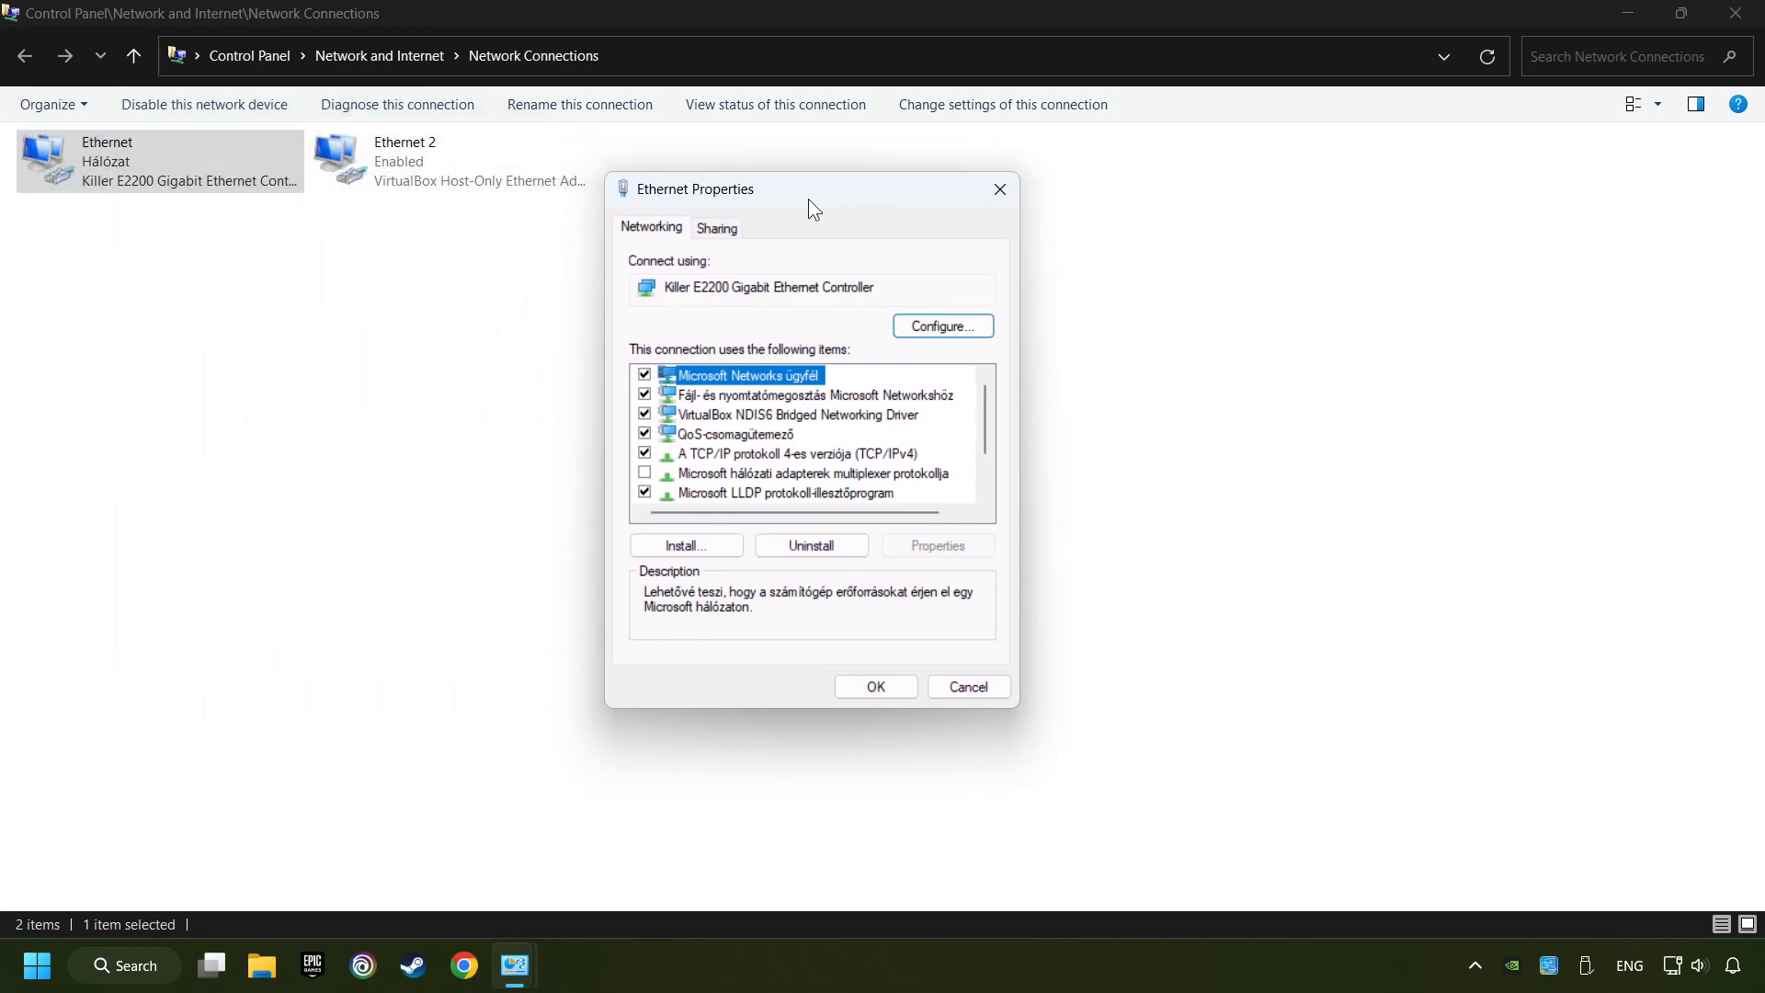
click(803, 454)
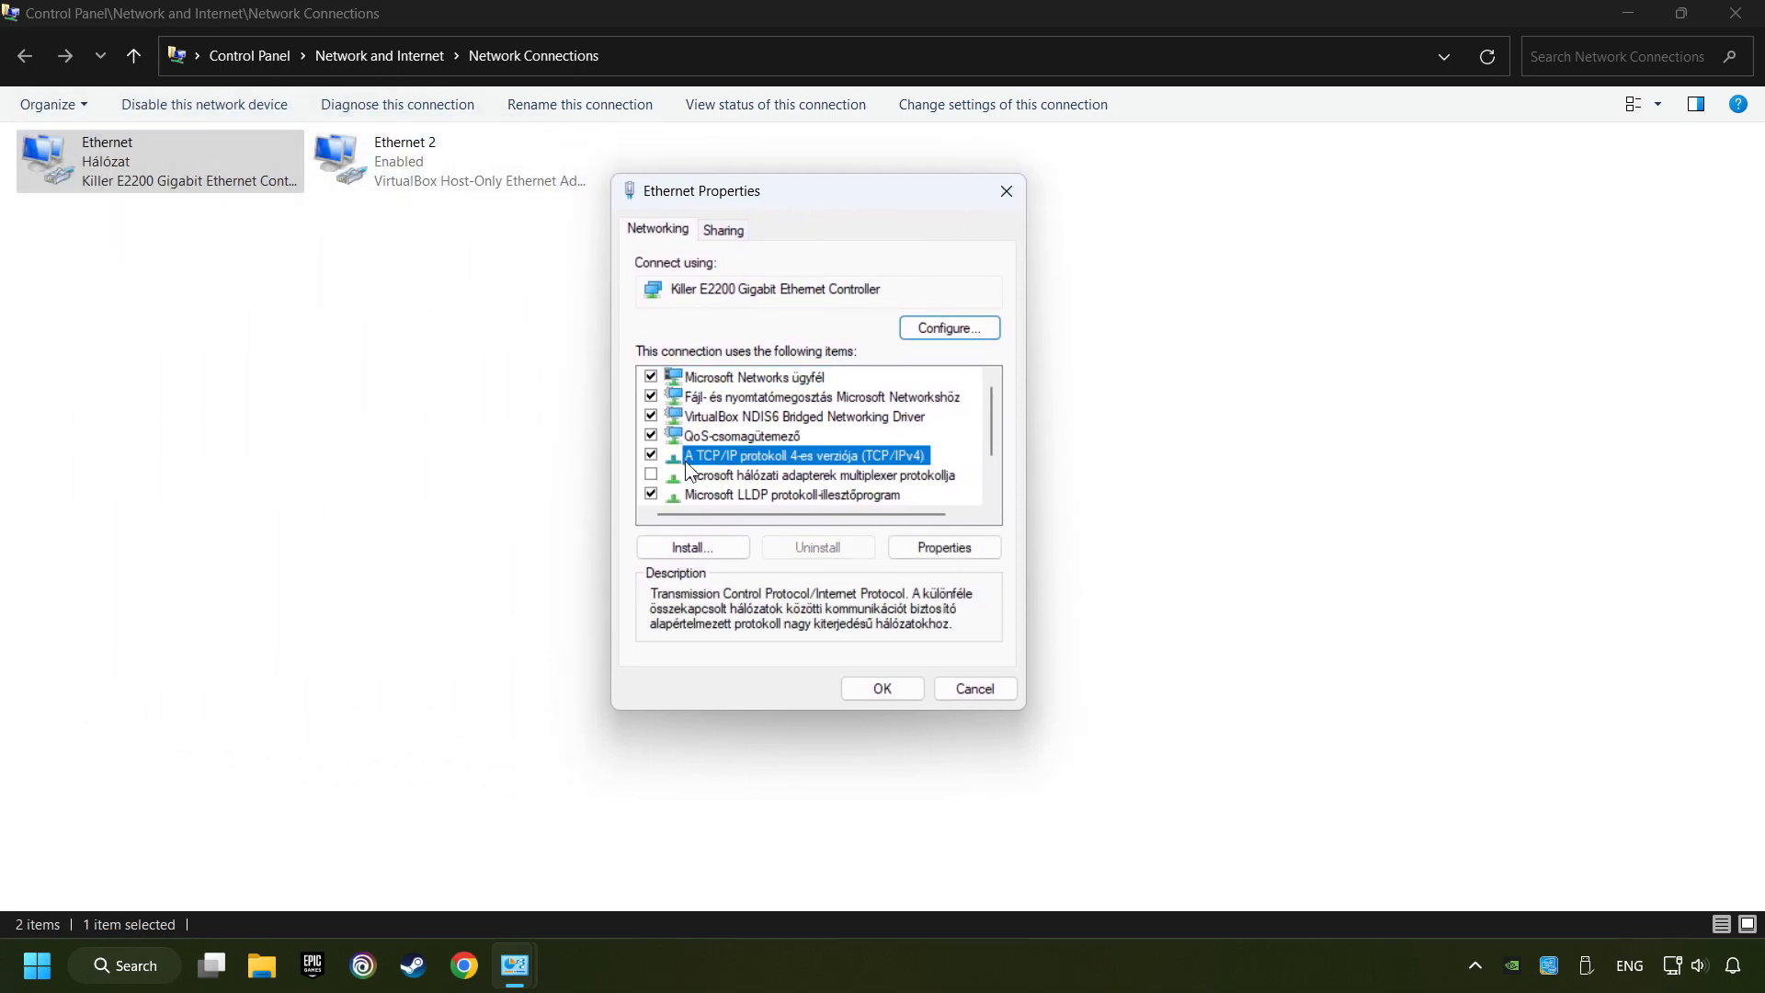
mouse_move(869, 471)
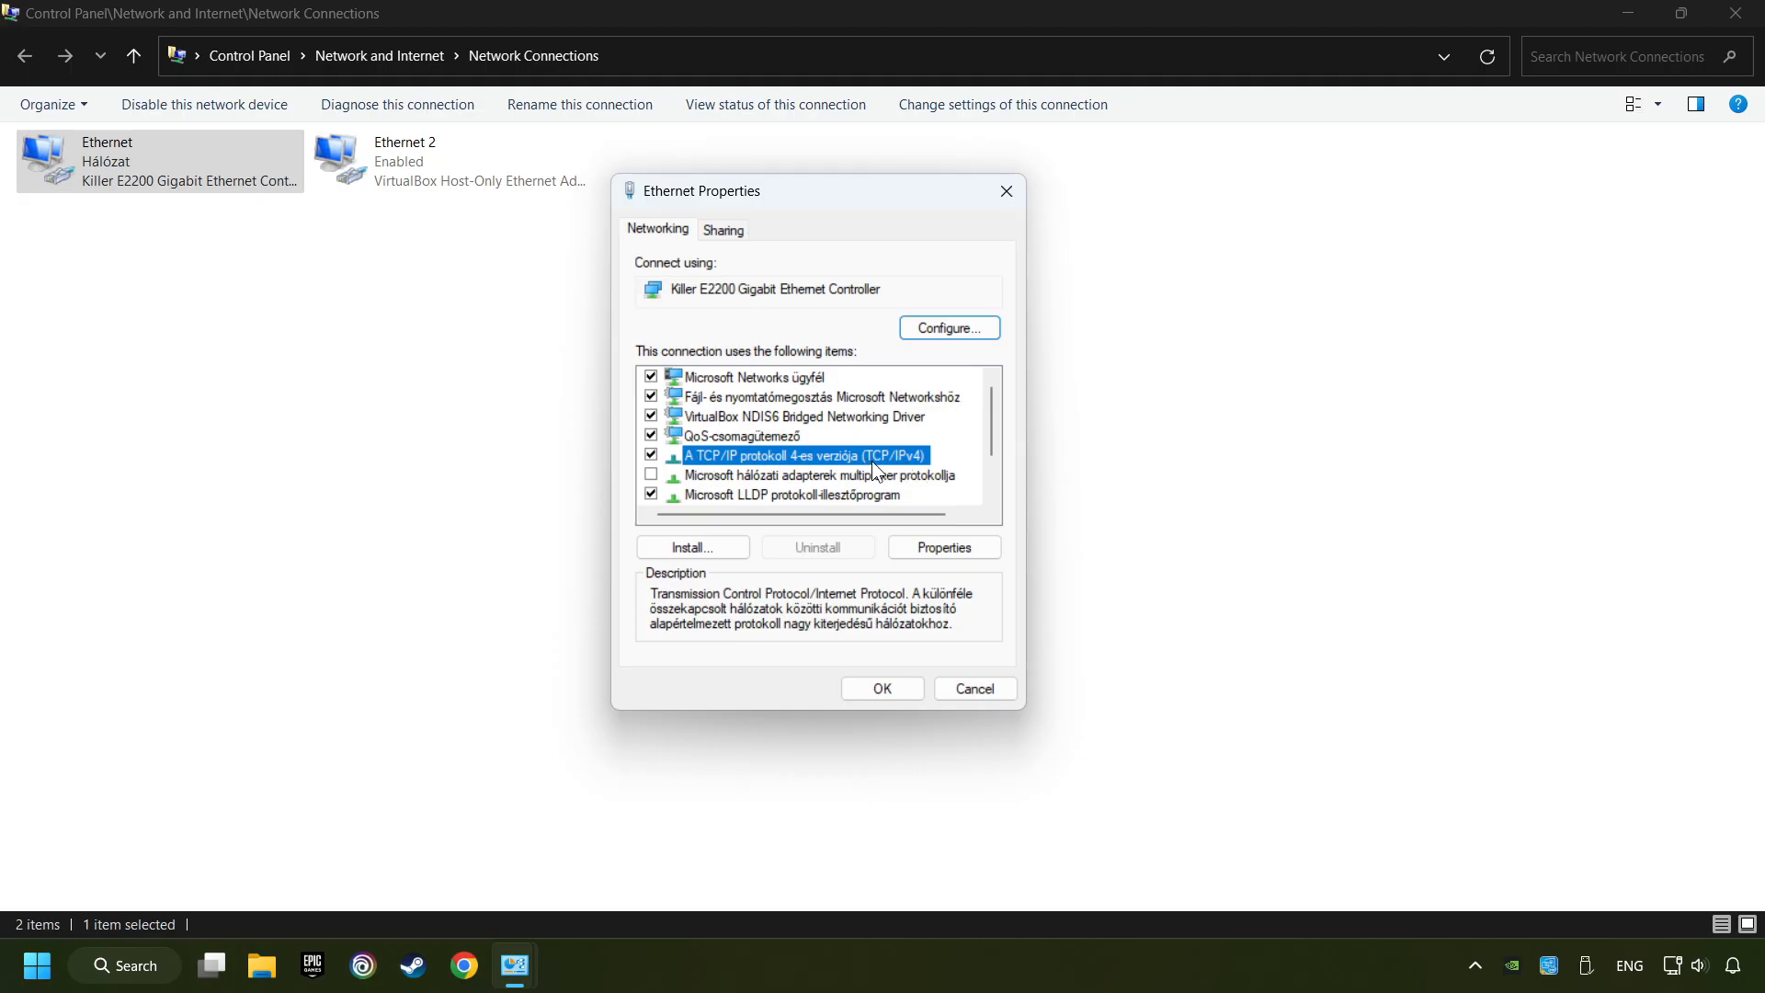
click(941, 548)
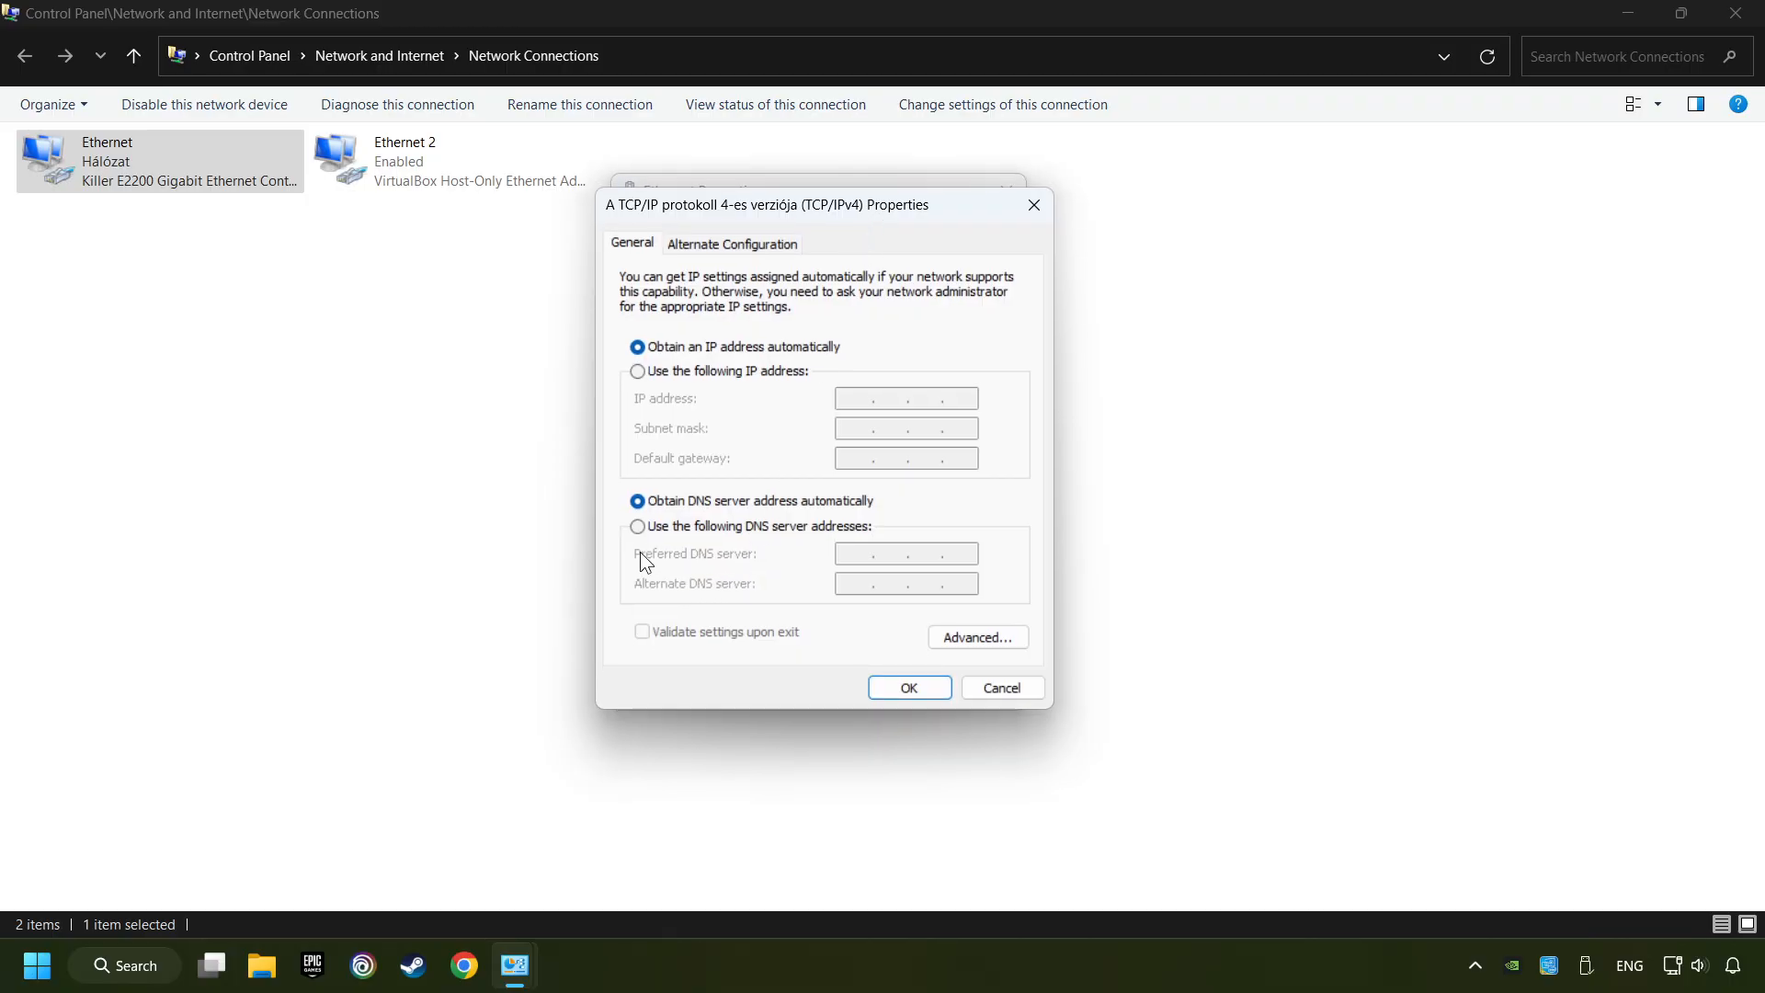
- Set manual DNS servers 8.8.8.8 and 8.8.4.4, confirm, and close the Ethernet properties
click(638, 528)
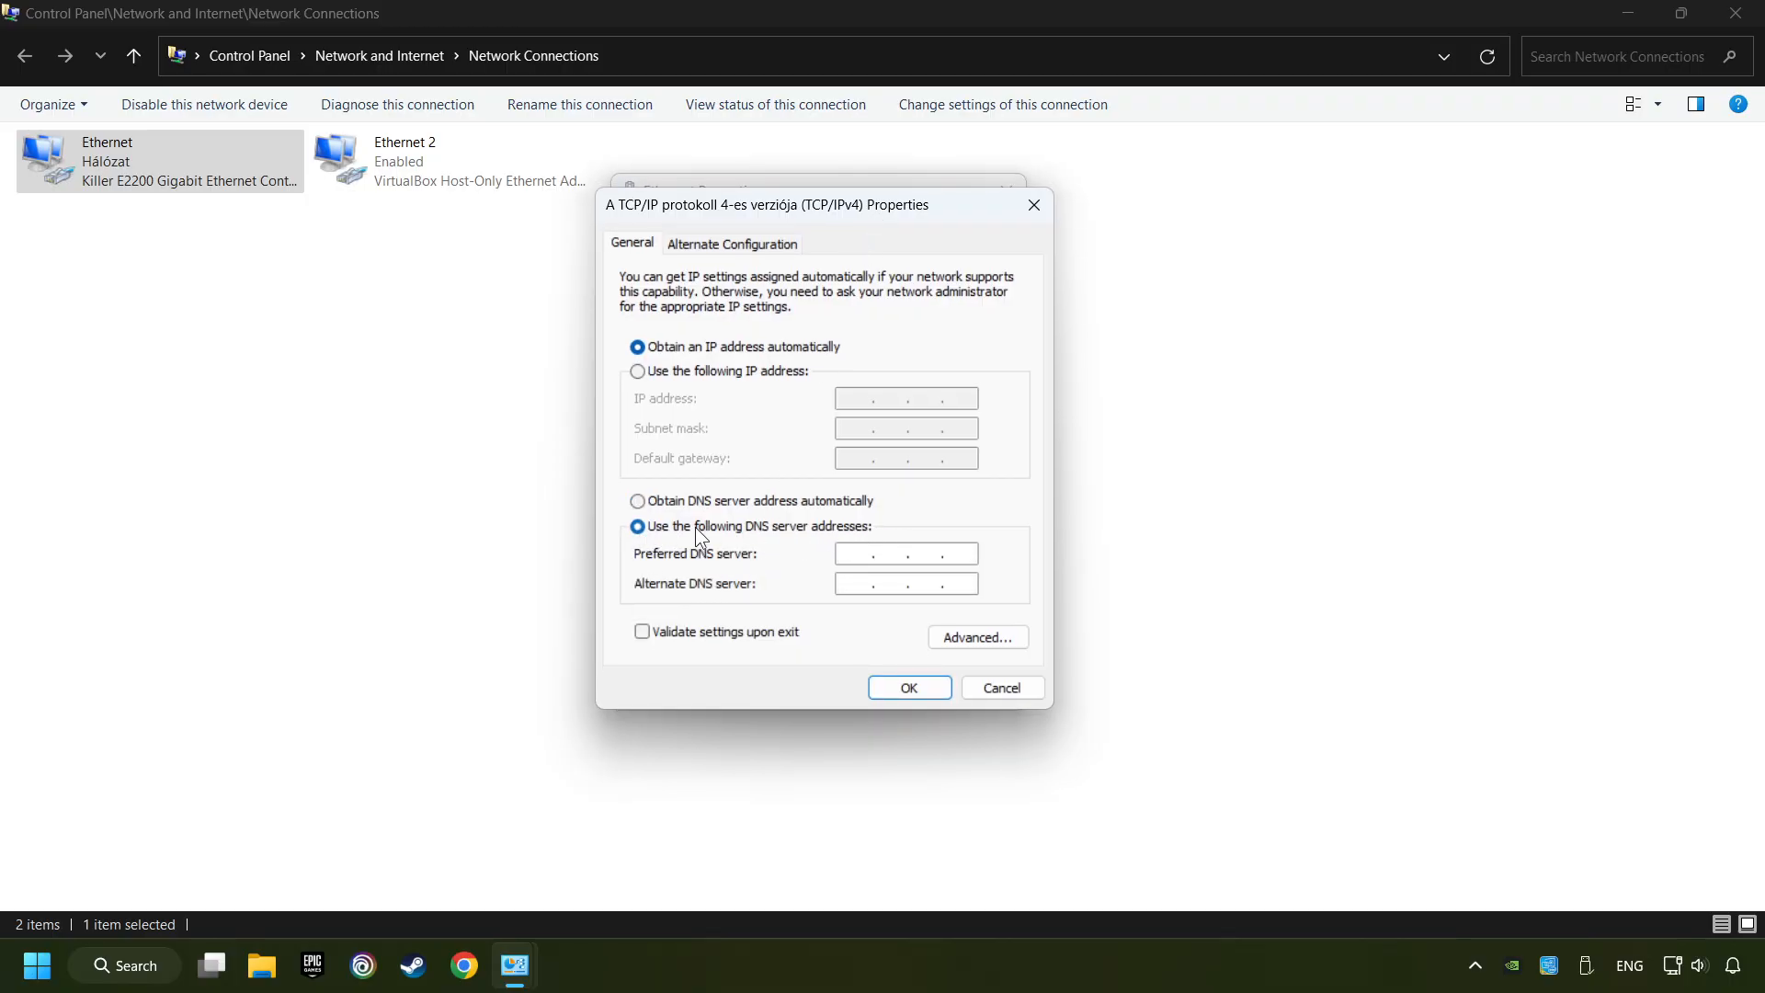
click(907, 553)
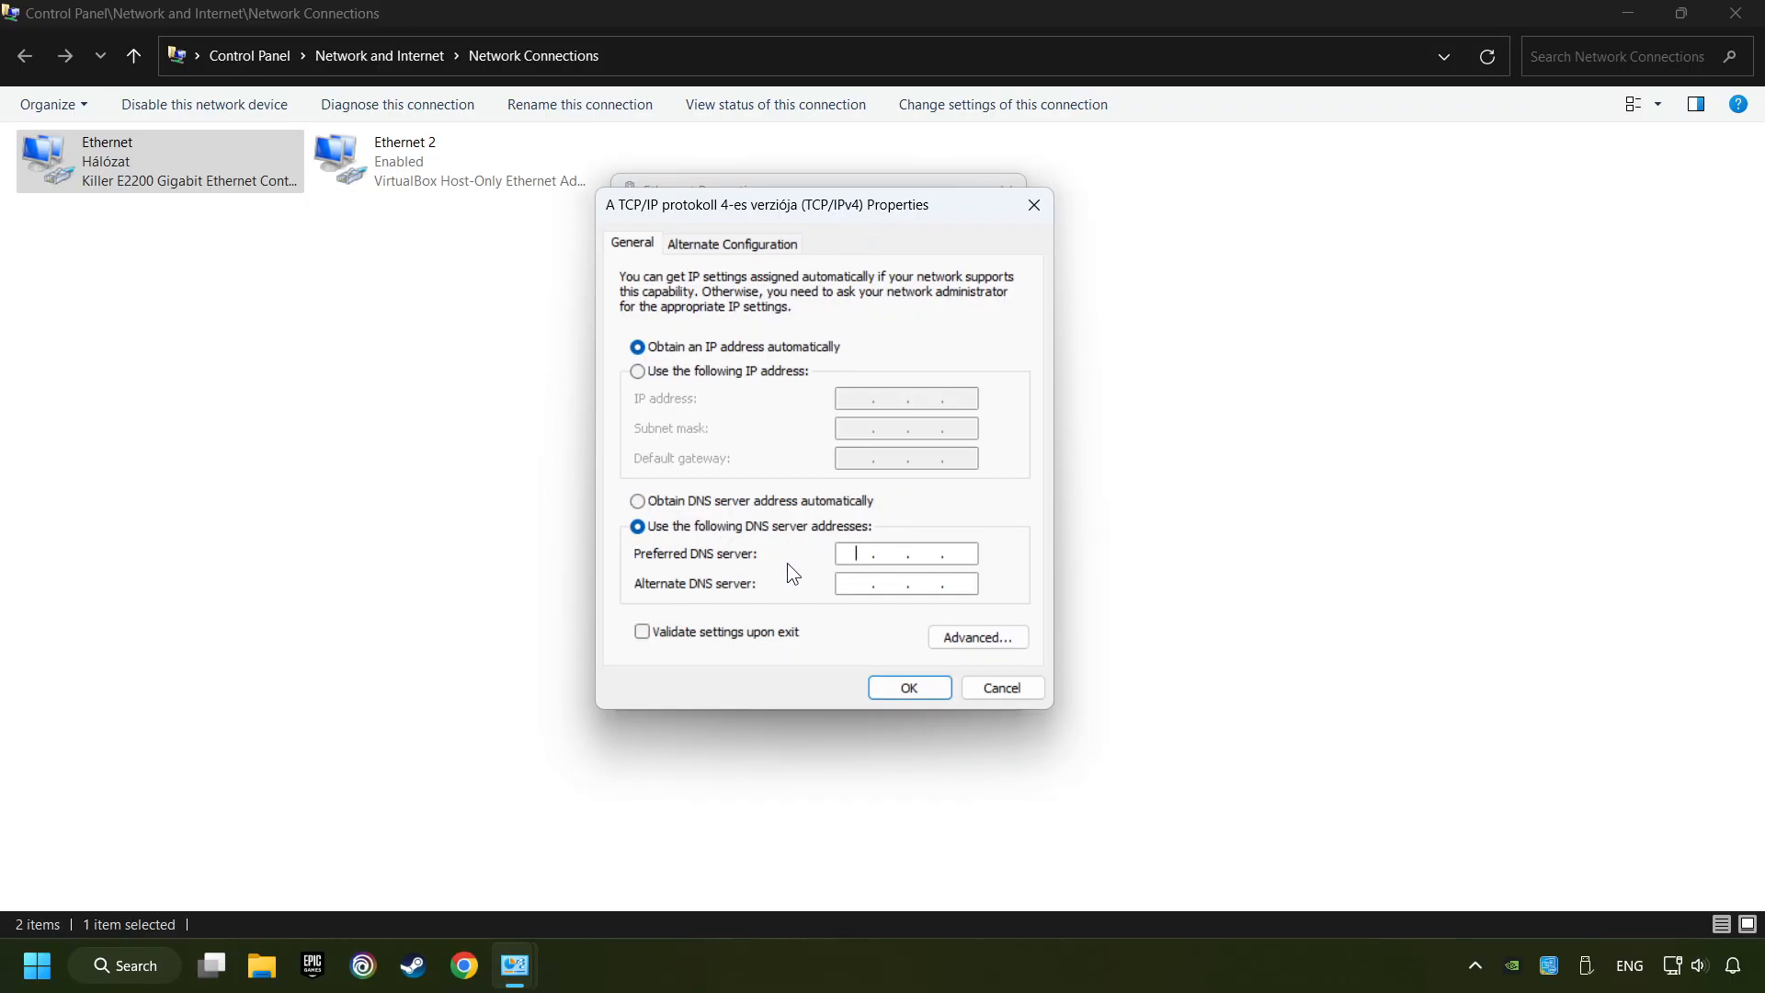
text(8.8.8.8)
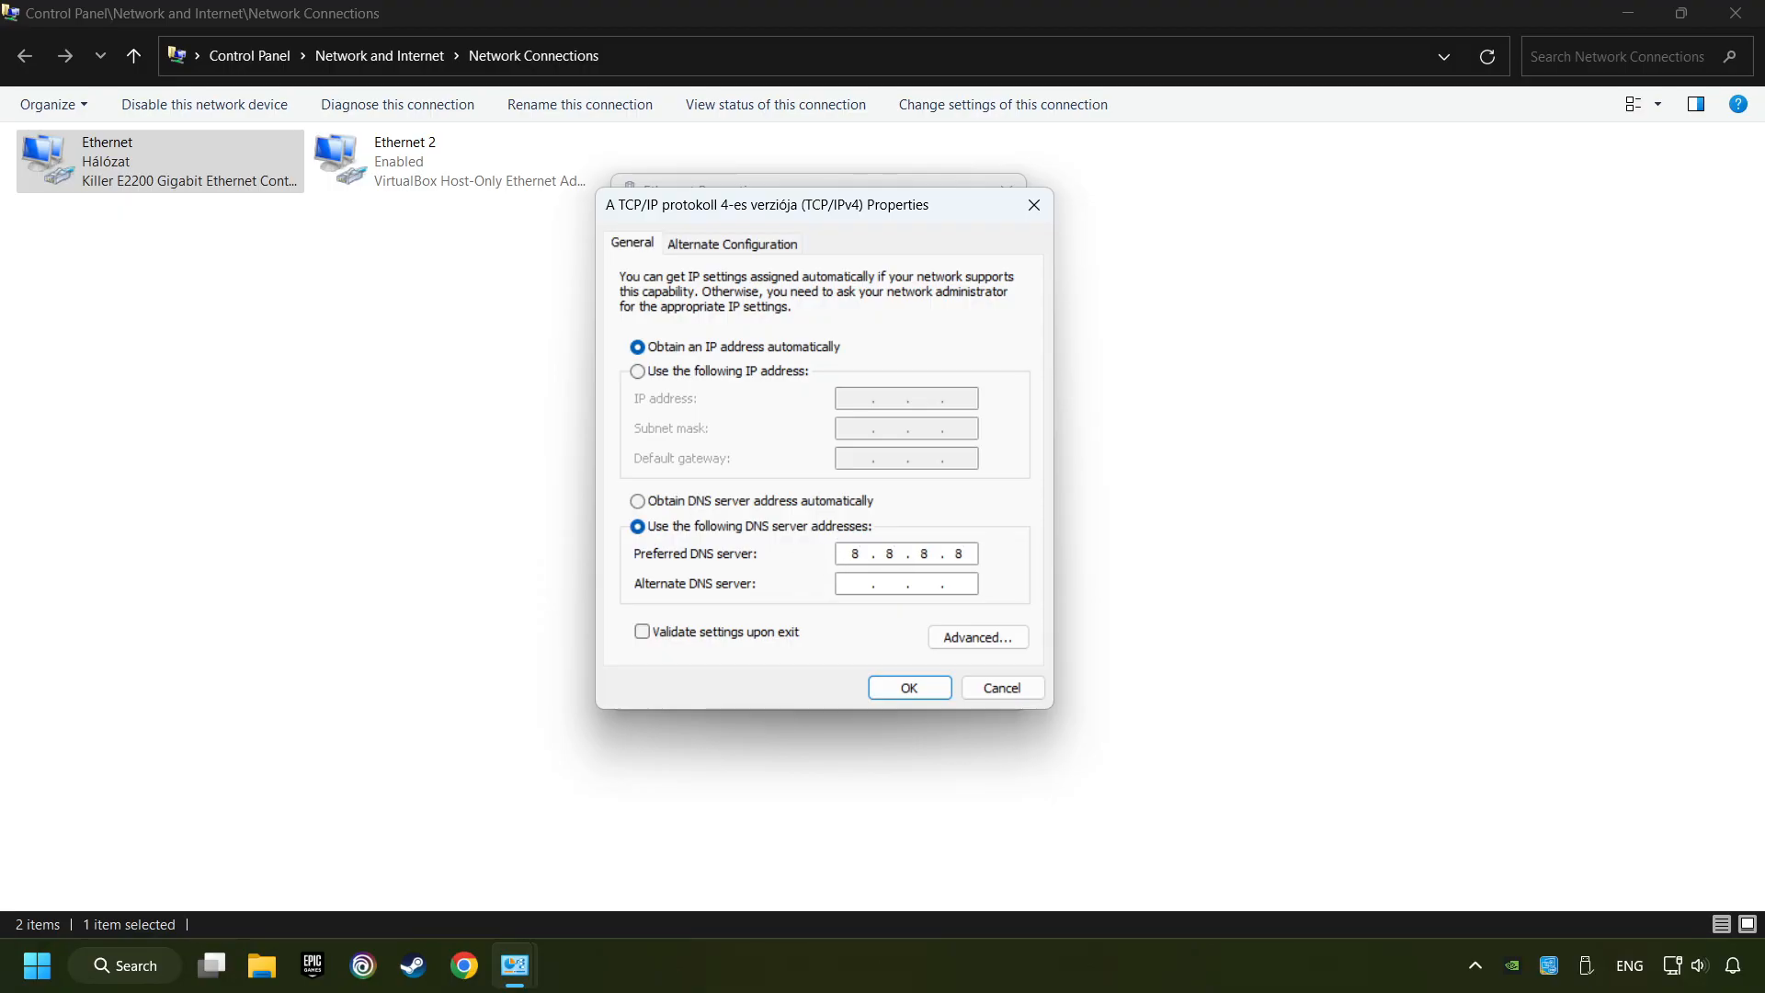
click(906, 583)
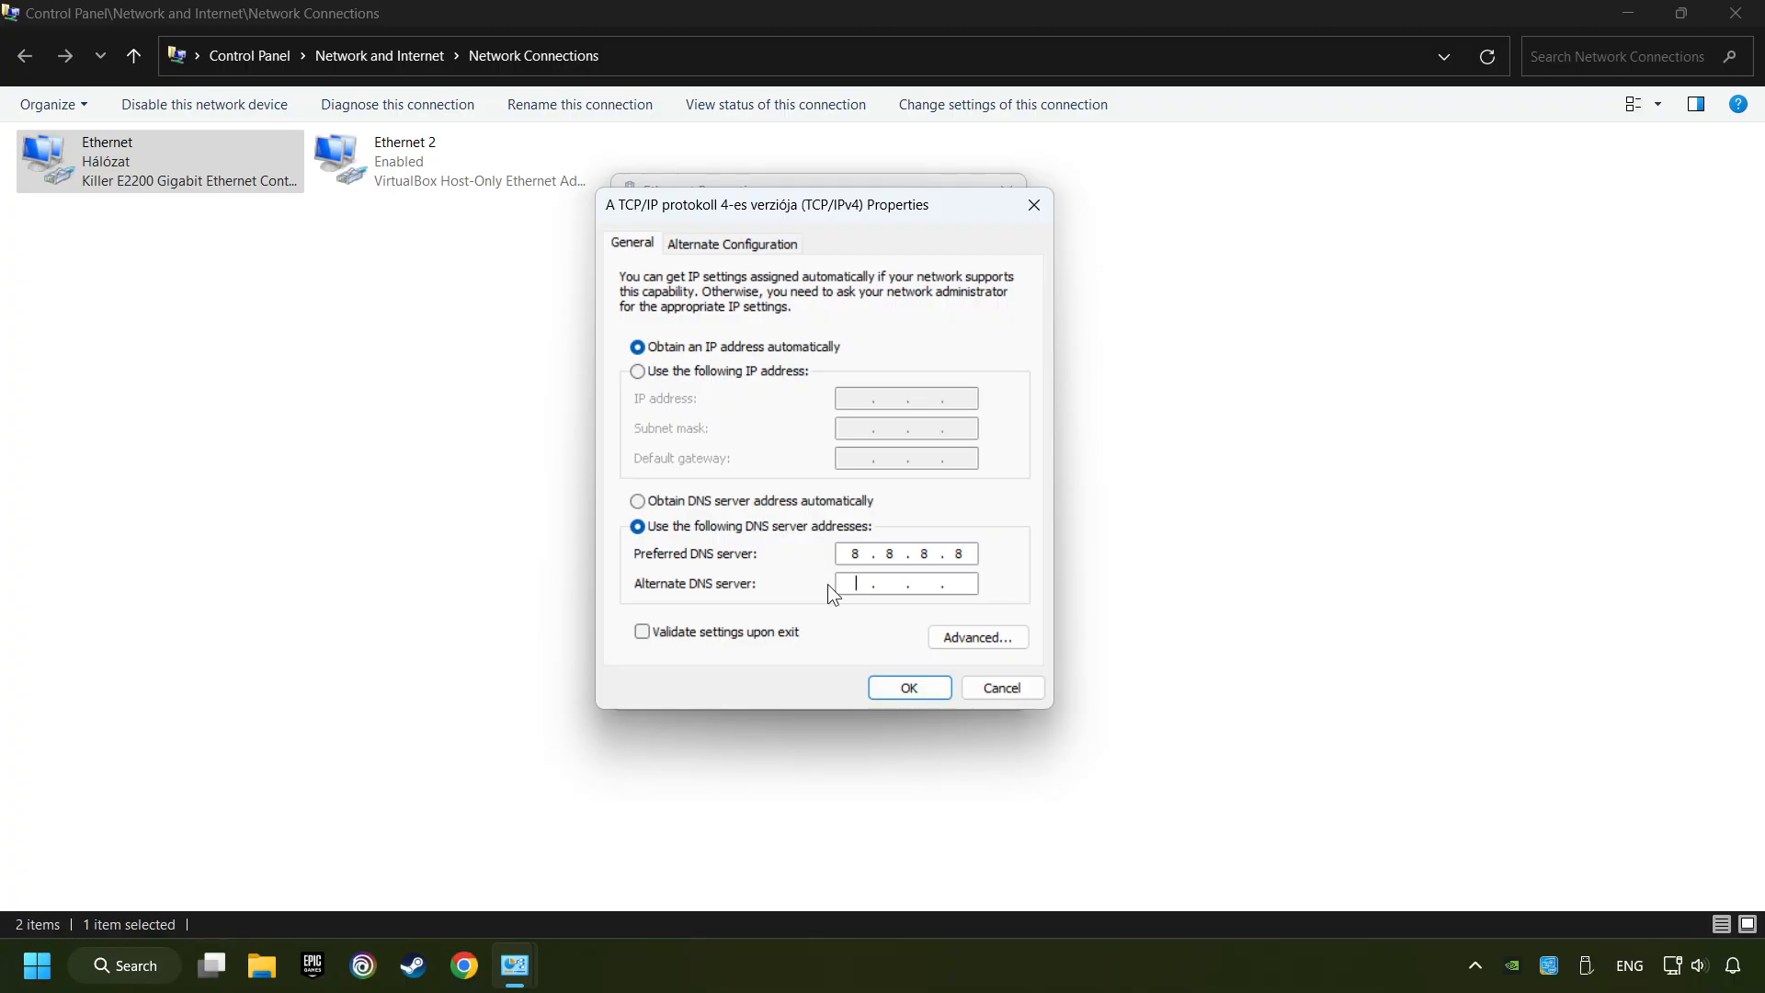
text(8.8)
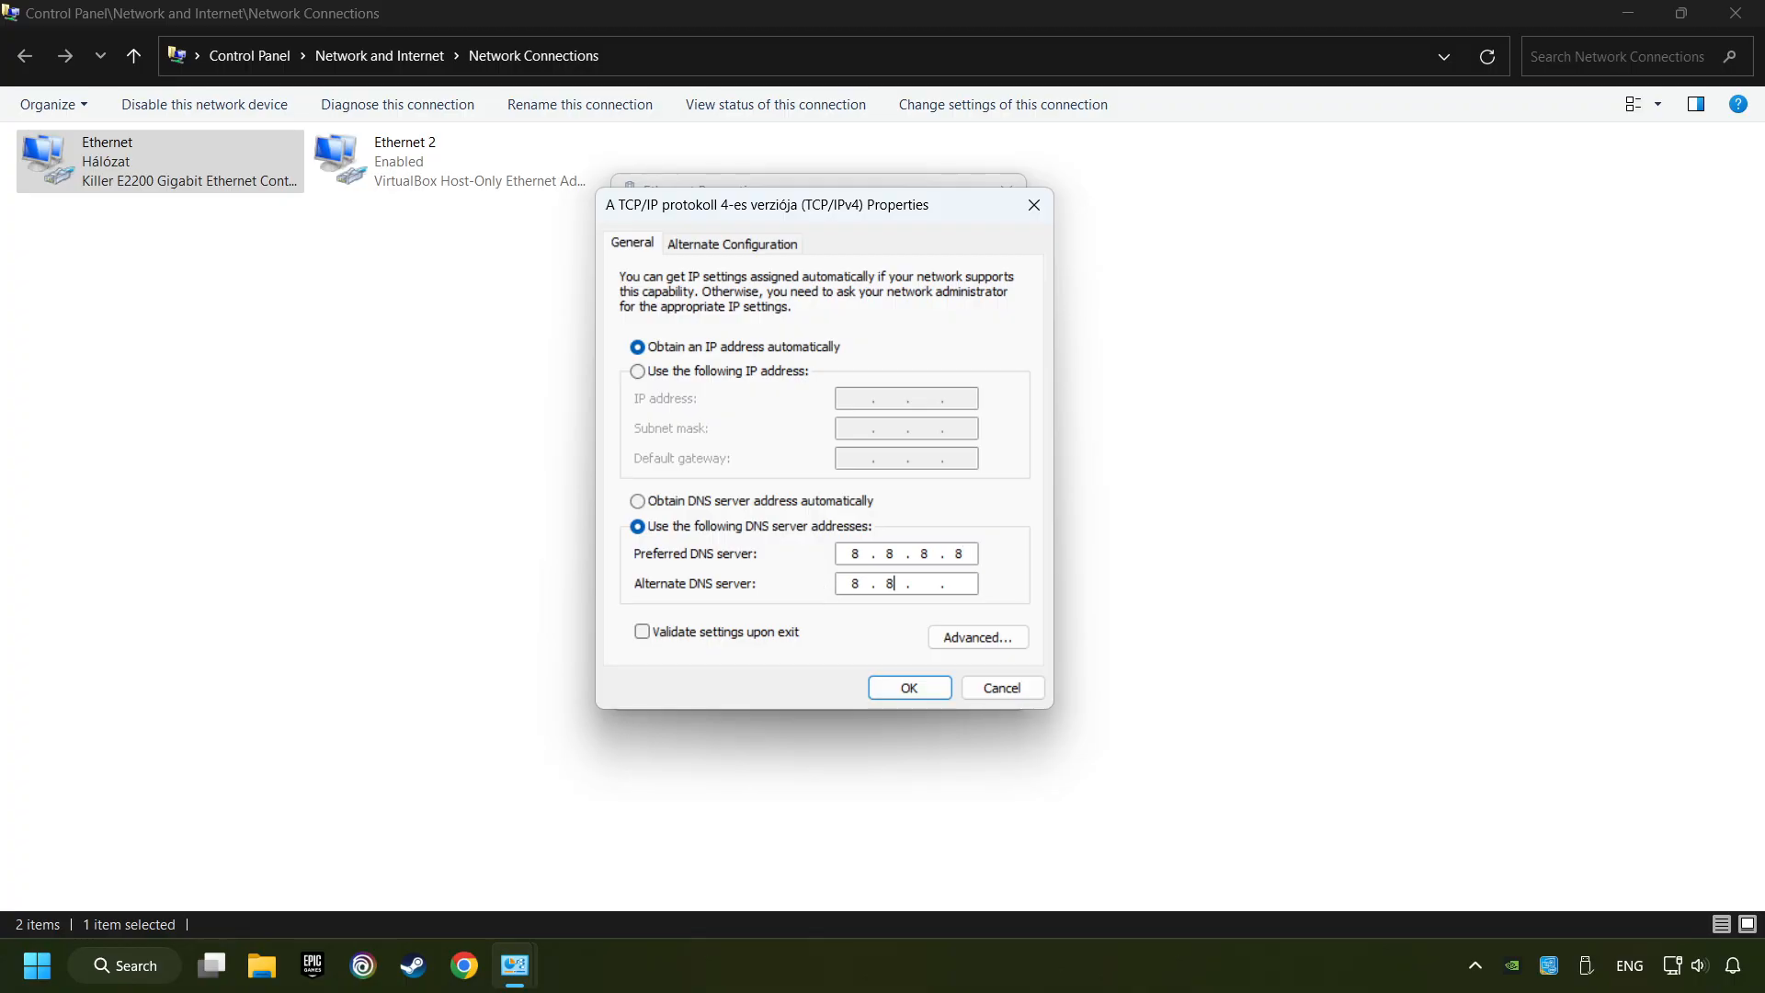
text(4.4)
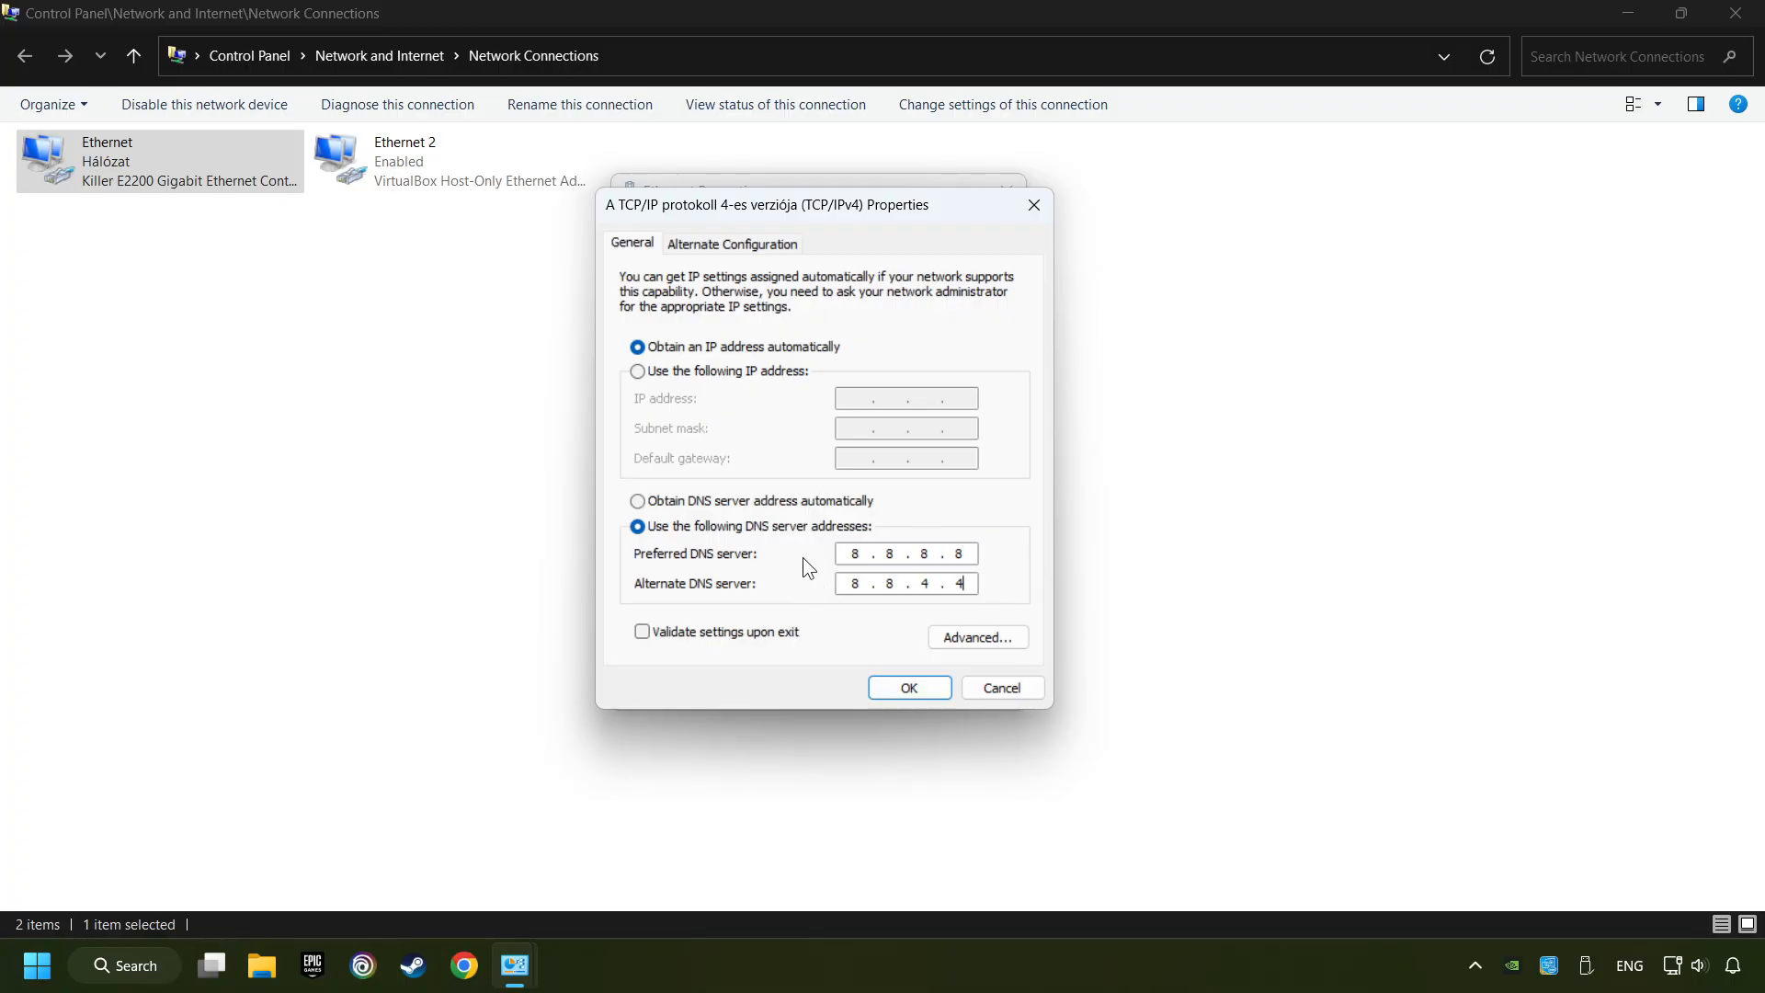
click(908, 687)
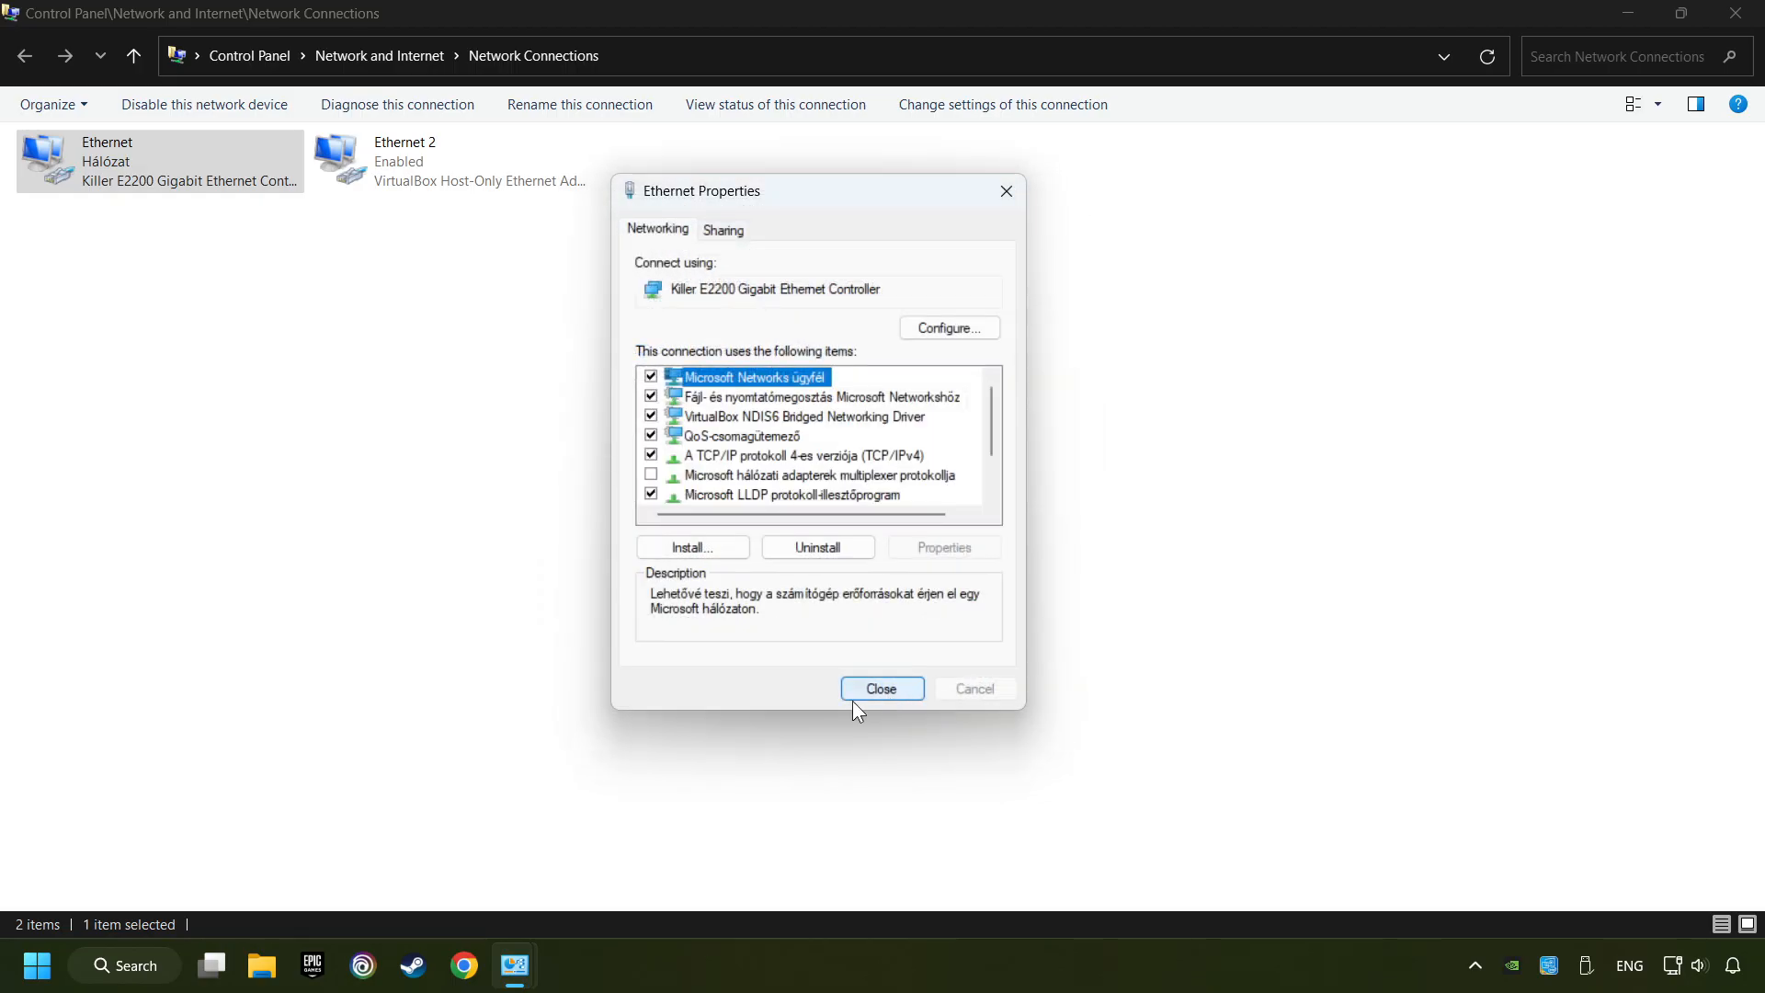
click(881, 688)
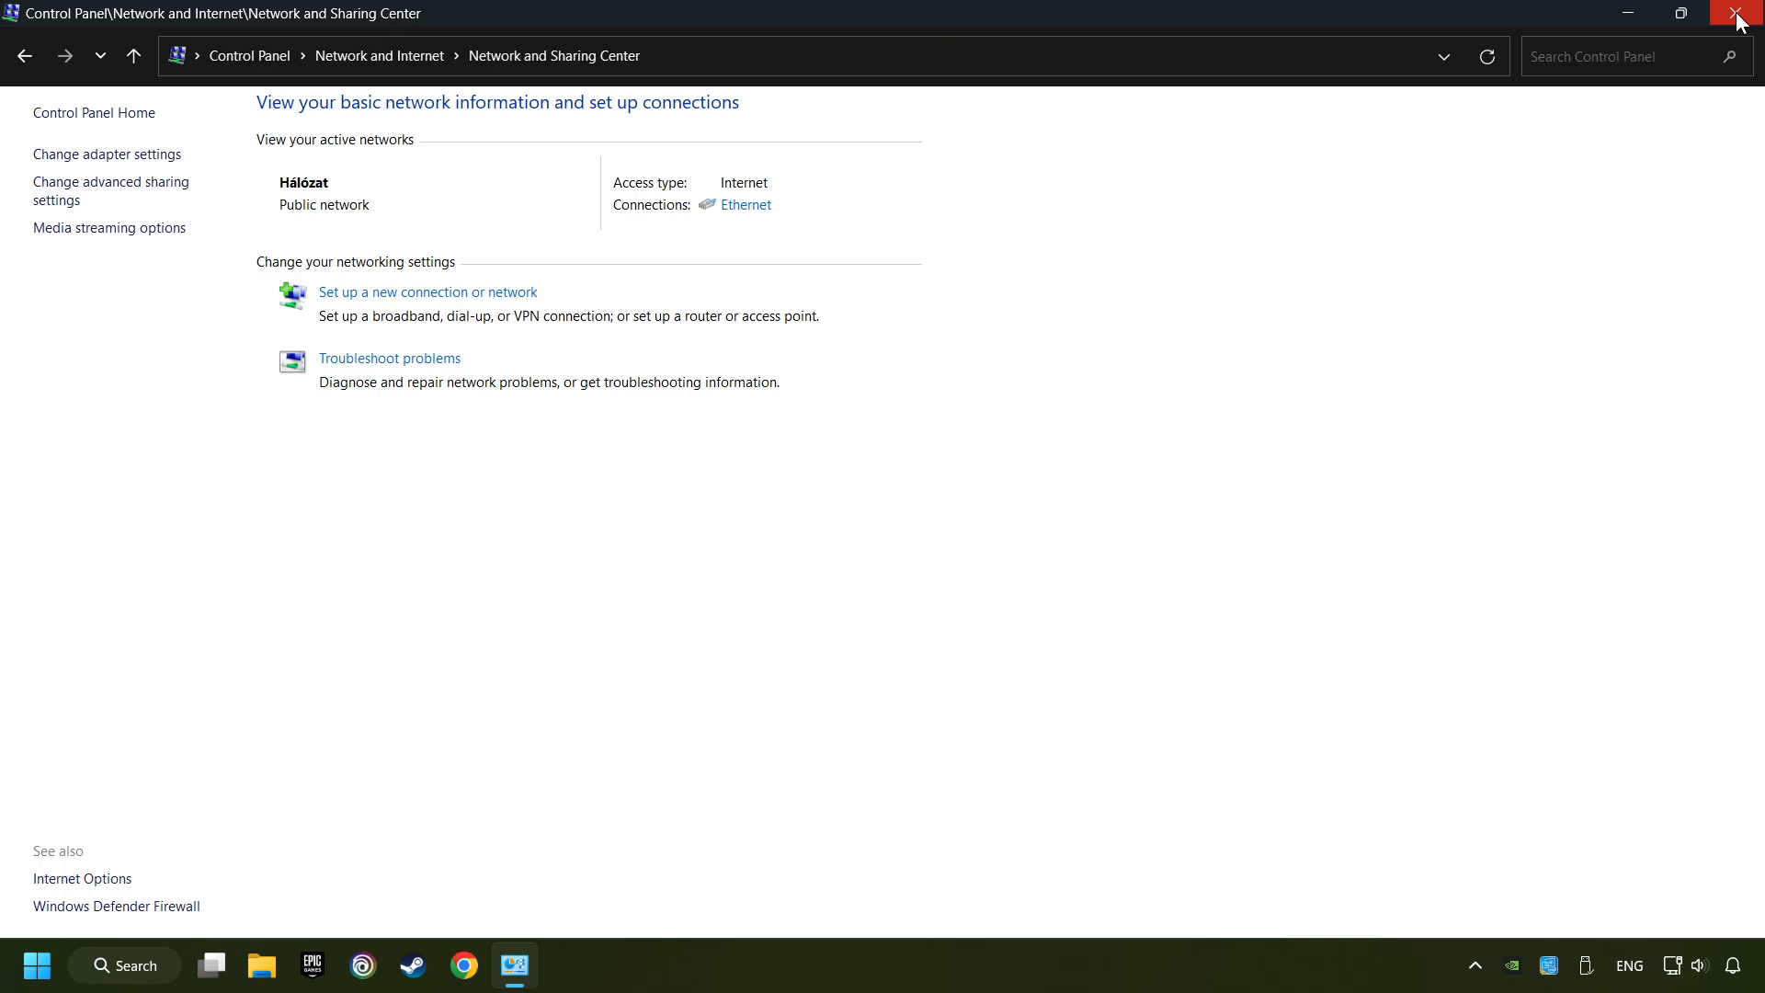
- Close Control Panel and bring up the Start menu
click(1741, 13)
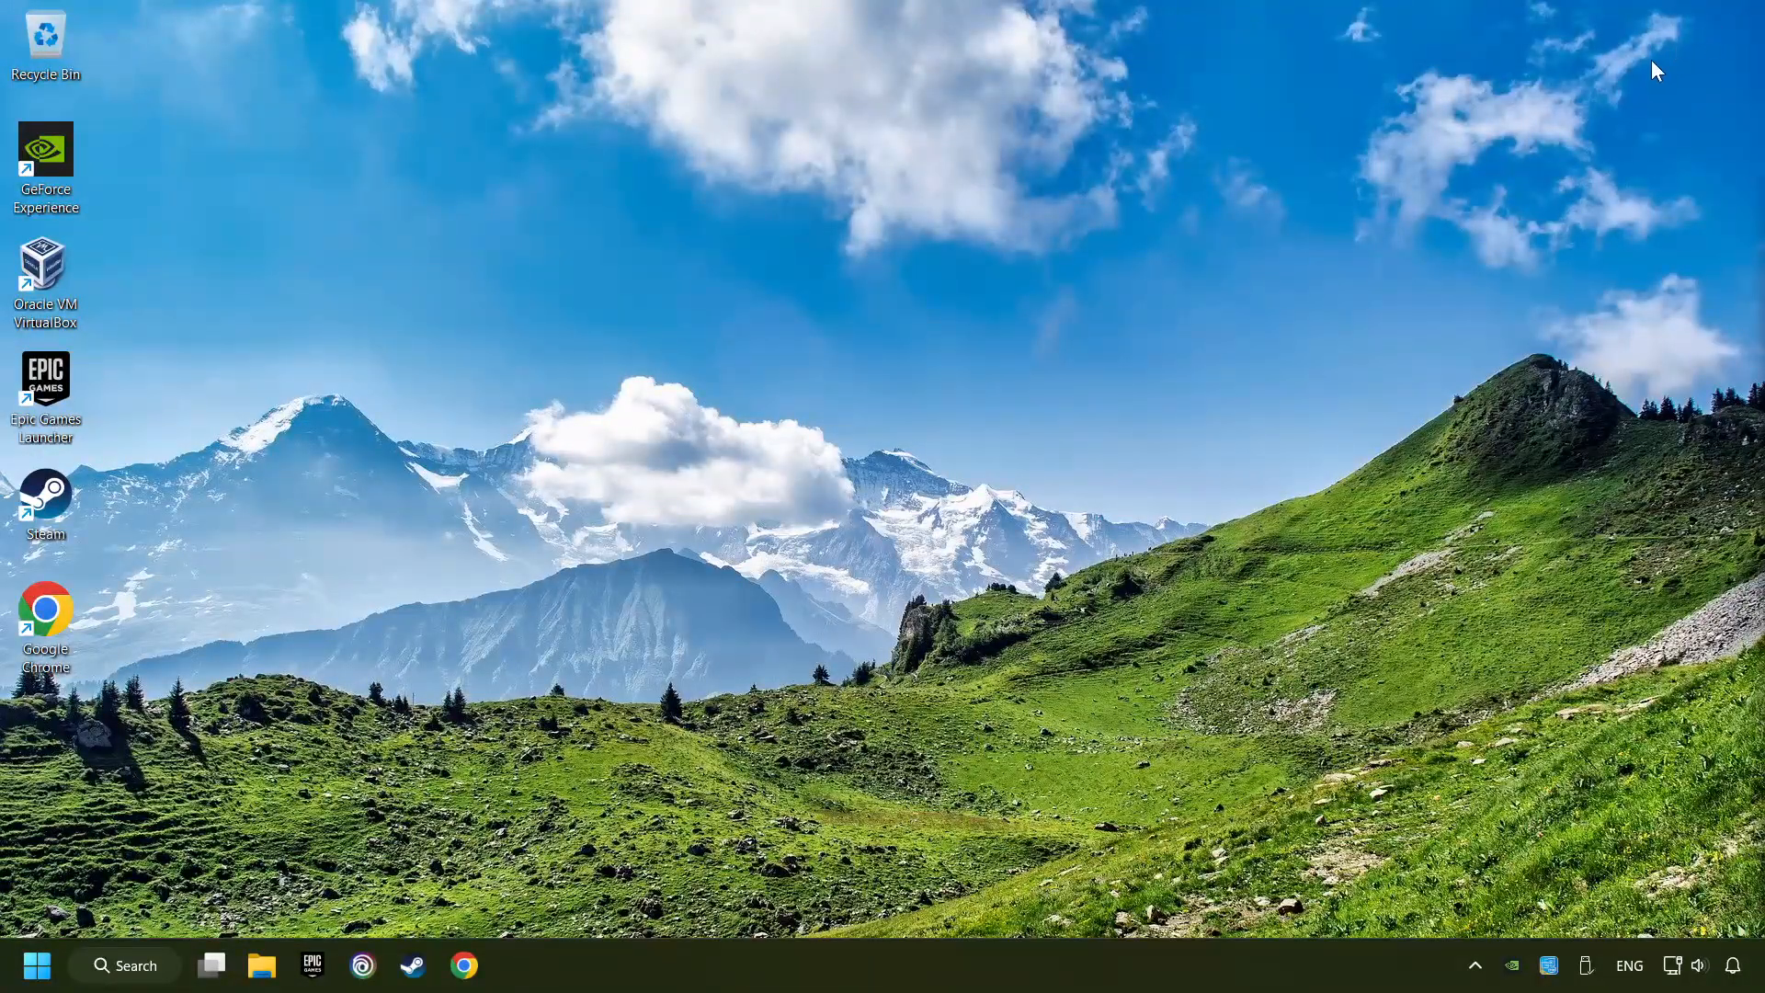
click(37, 965)
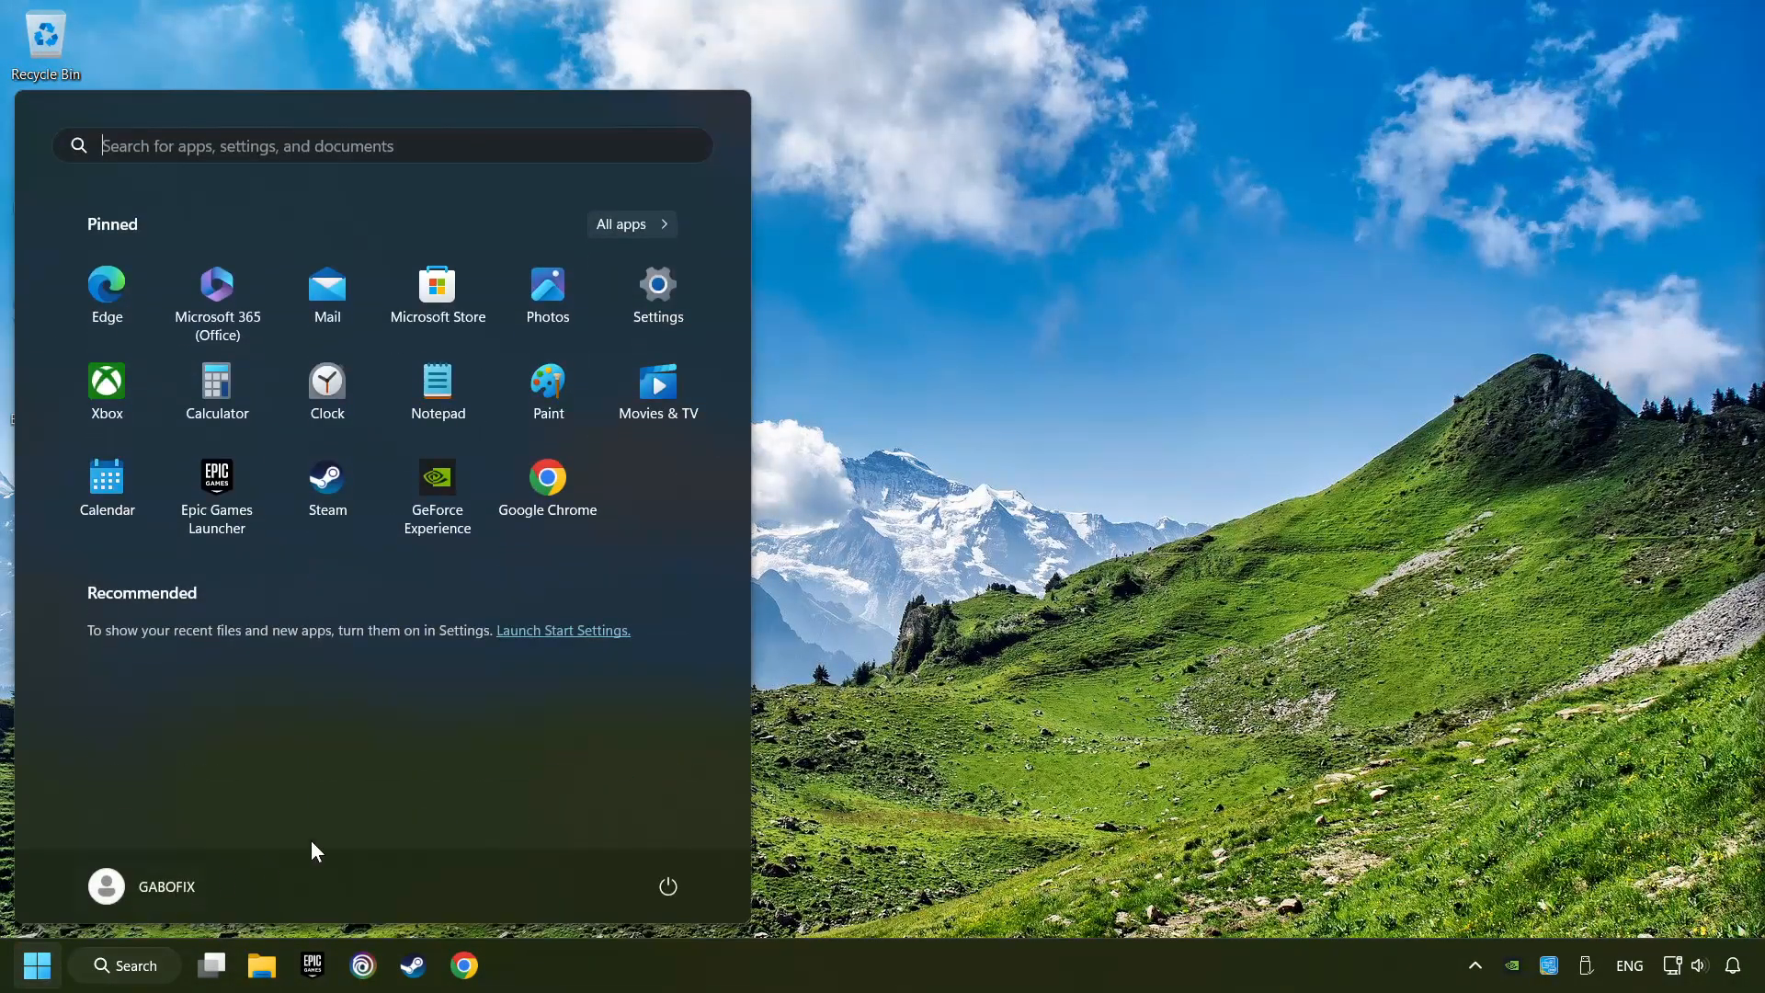